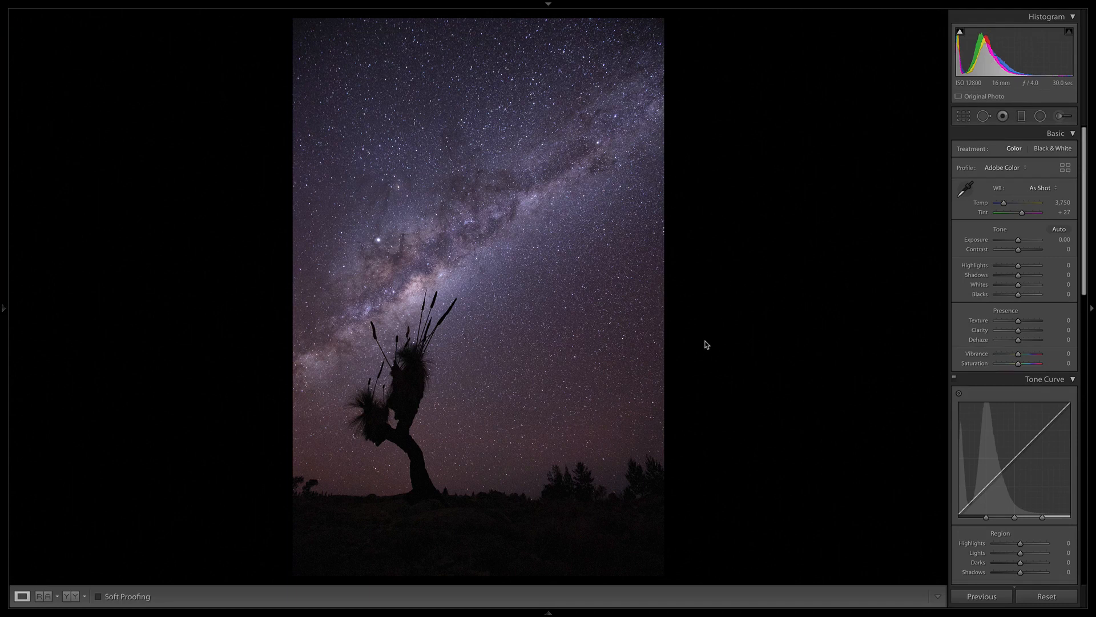
pyautogui.moveTo(917, 22)
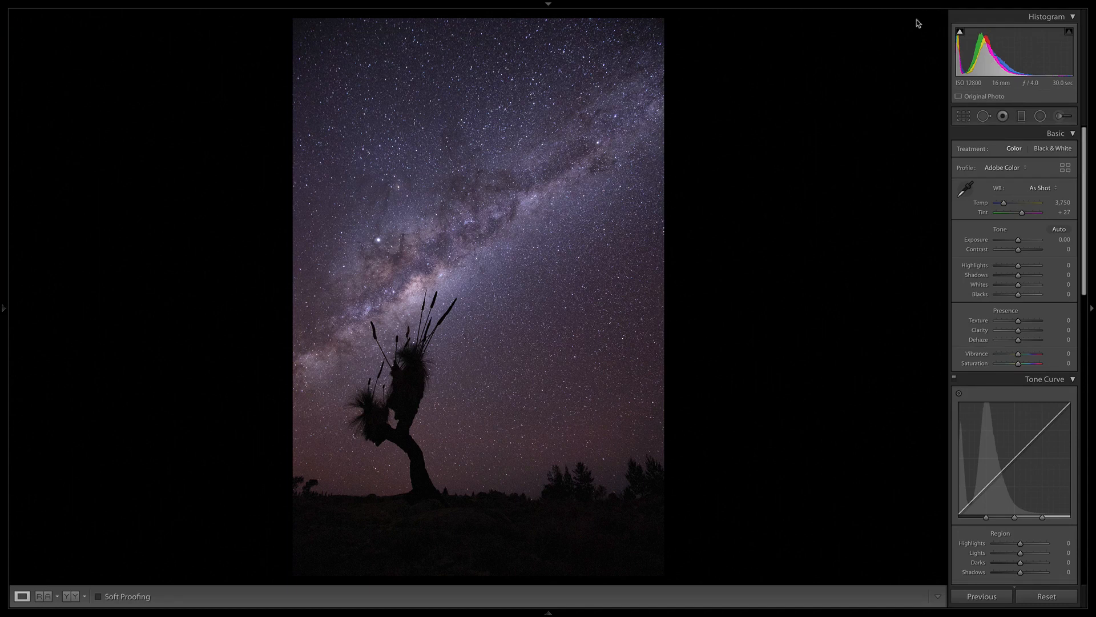
# Step: Switch to the Develop module with the Milky Way photo ready for editing
pyautogui.click(823, 6)
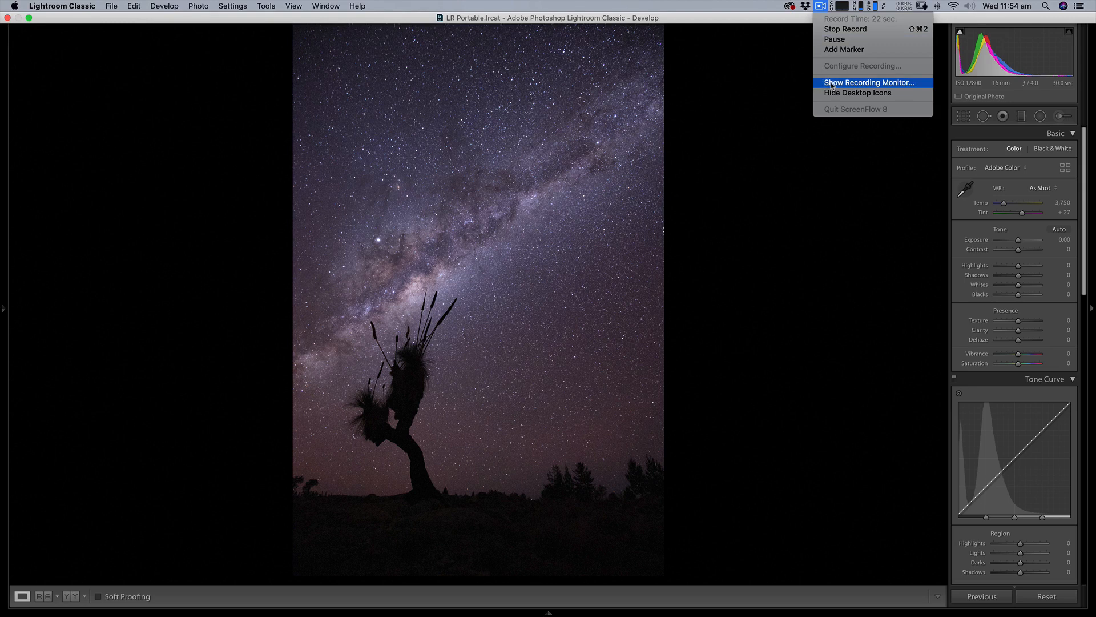
pyautogui.click(868, 82)
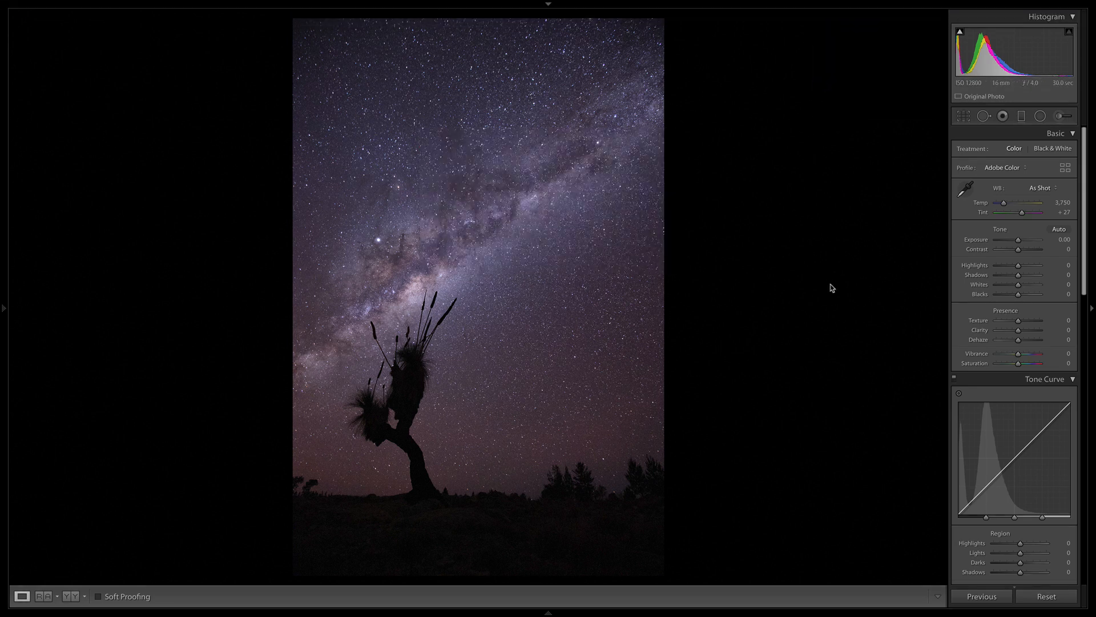
pyautogui.moveTo(836, 332)
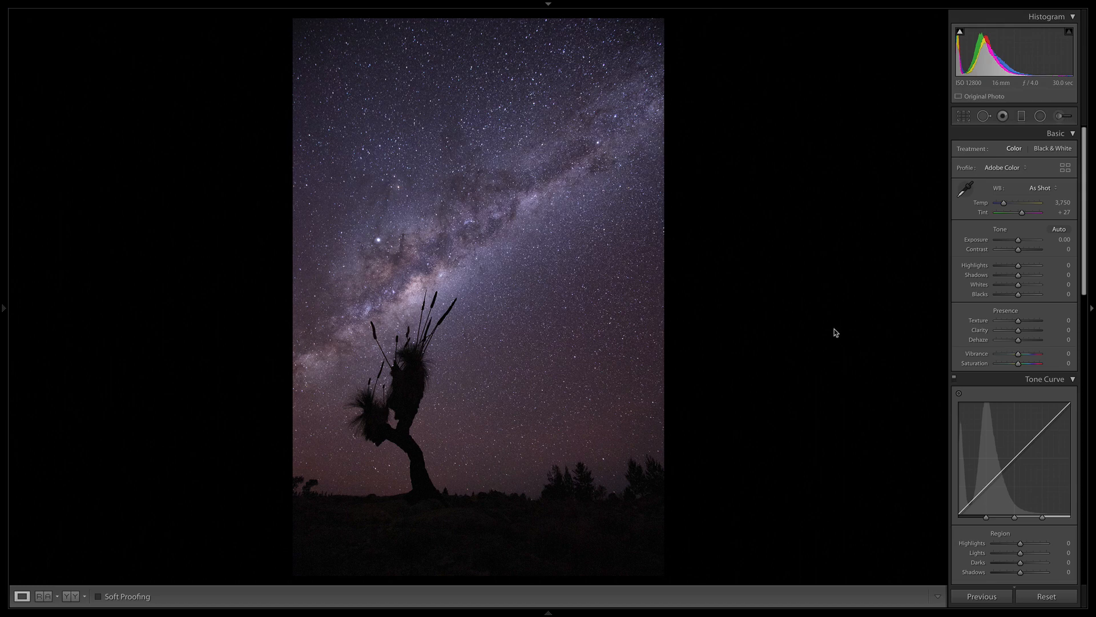
pyautogui.click(657, 170)
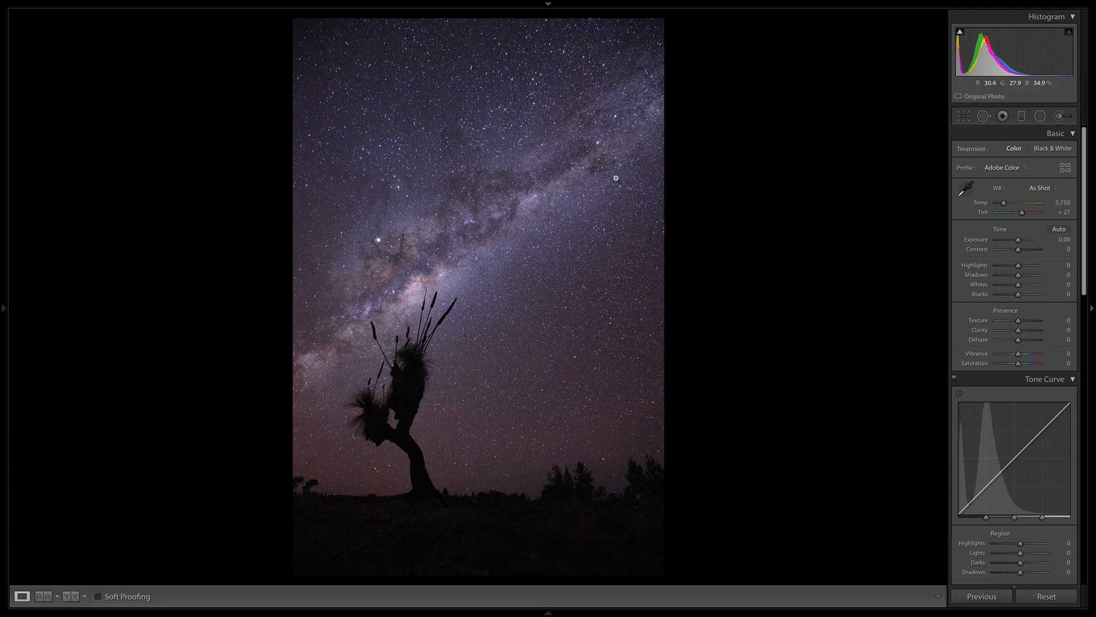
pyautogui.moveTo(575, 296)
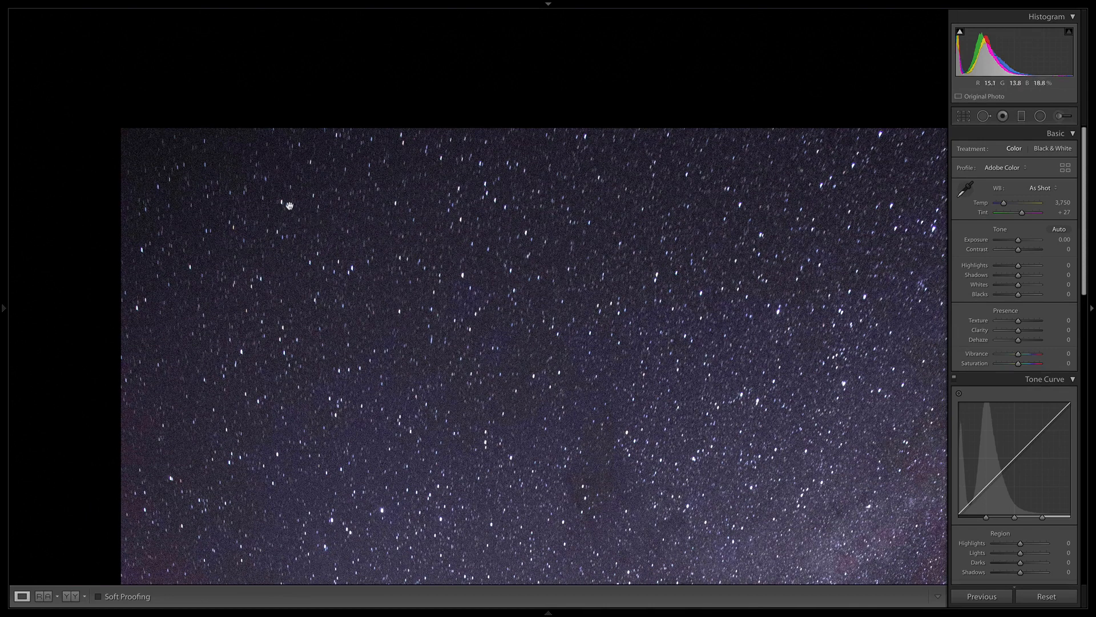
pyautogui.moveTo(550, 297)
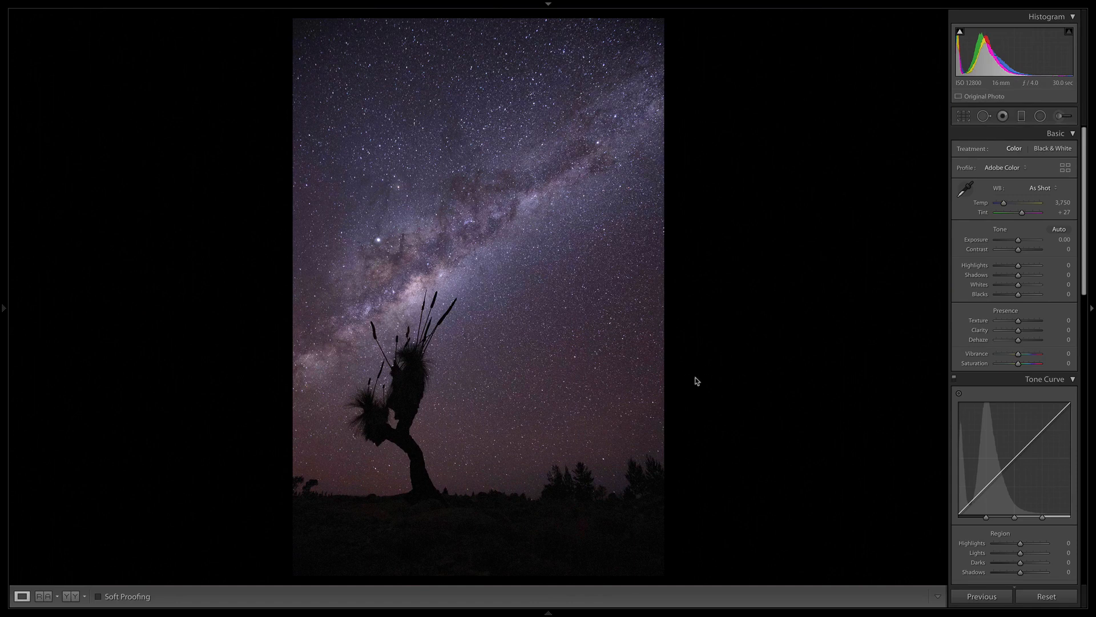
pyautogui.moveTo(706, 380)
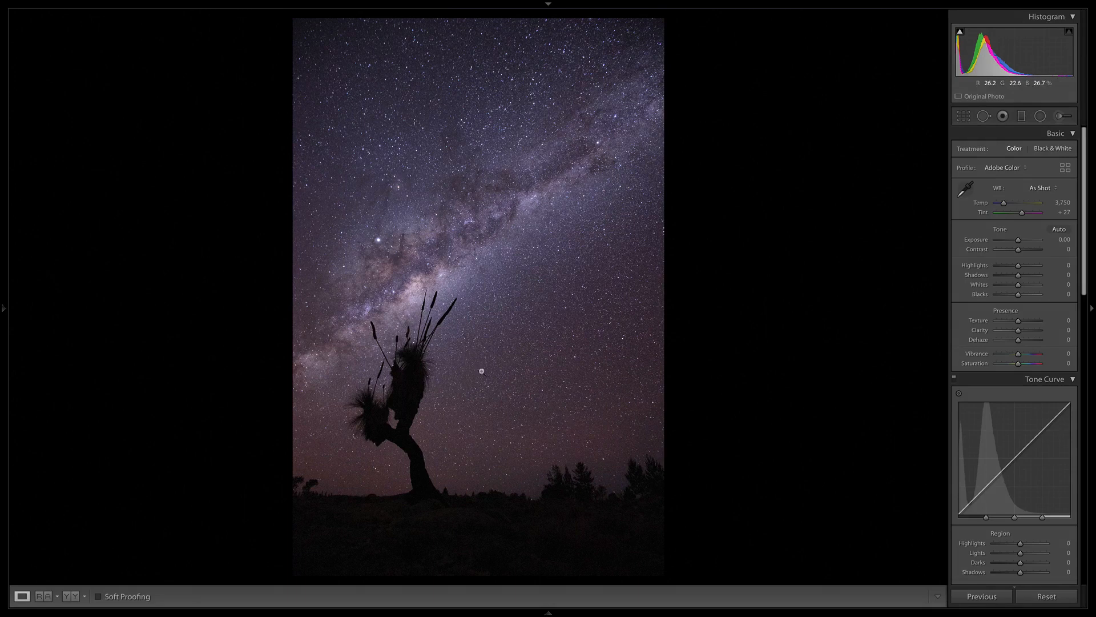
pyautogui.moveTo(668, 481)
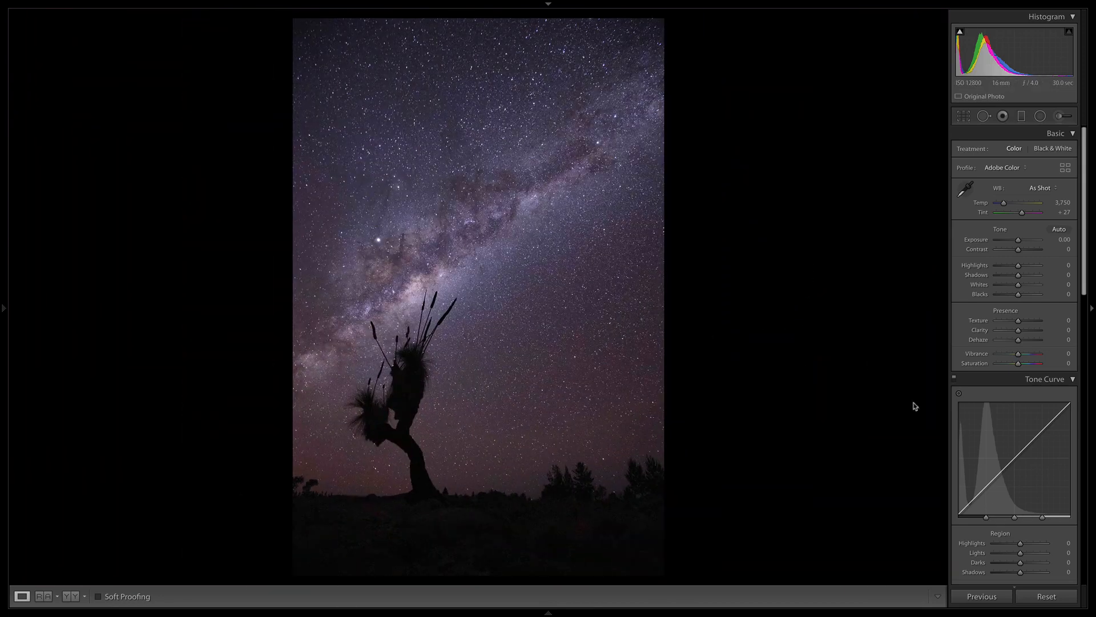
pyautogui.moveTo(866, 250)
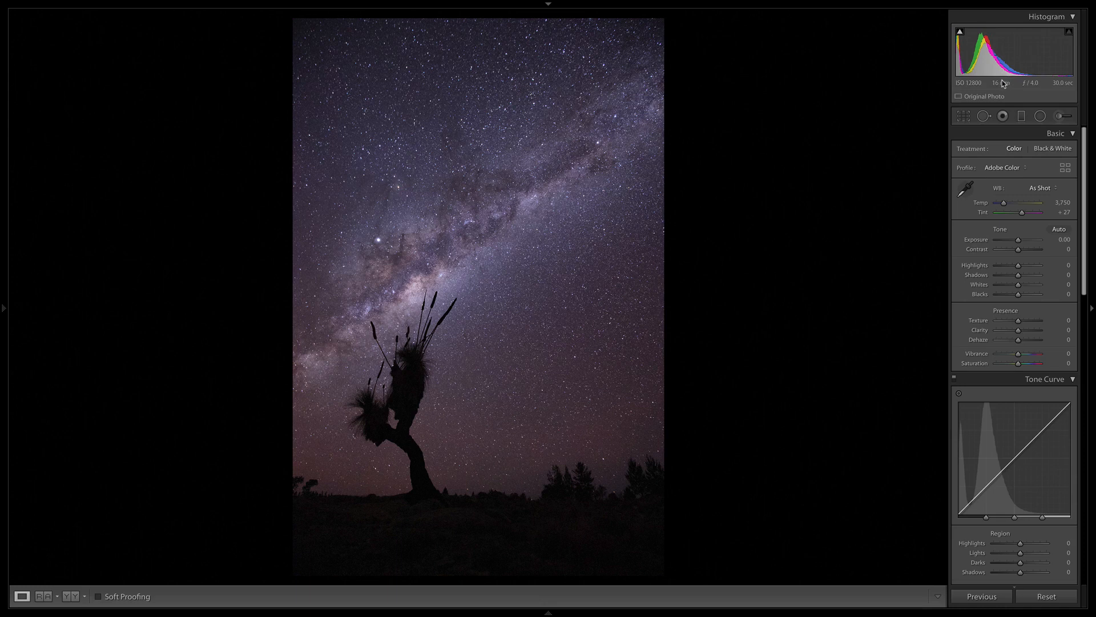
pyautogui.moveTo(1002, 82)
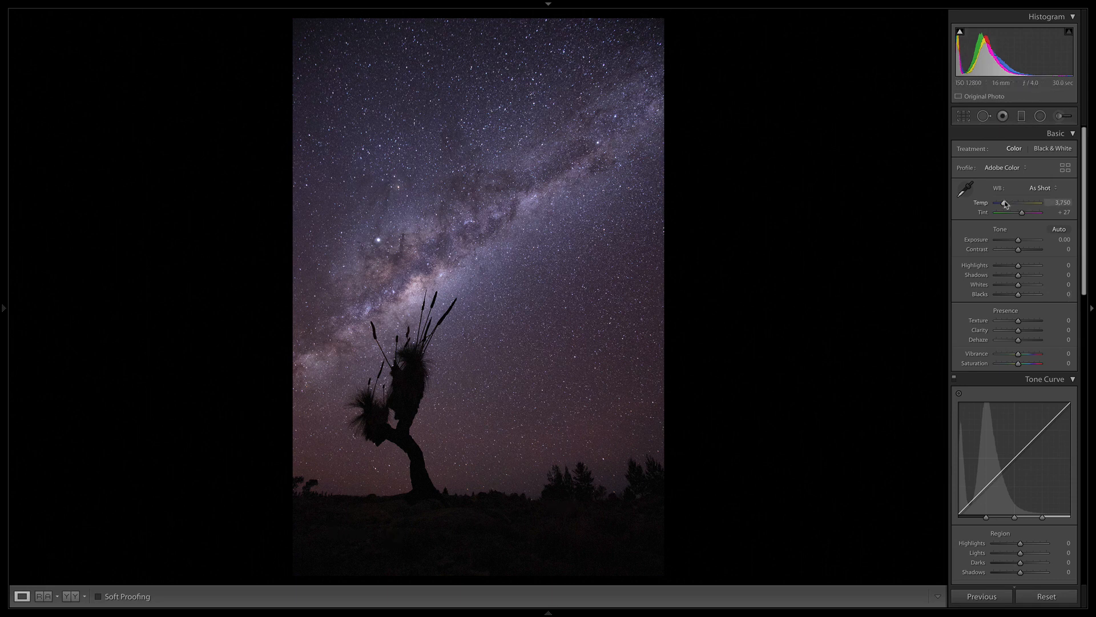
# Step: Test cooler and warmer Temp values, then set white balance to Auto (Temp 3,950, Tint 0)
pyautogui.moveTo(1017, 275); pyautogui.dragTo(1060, 274)
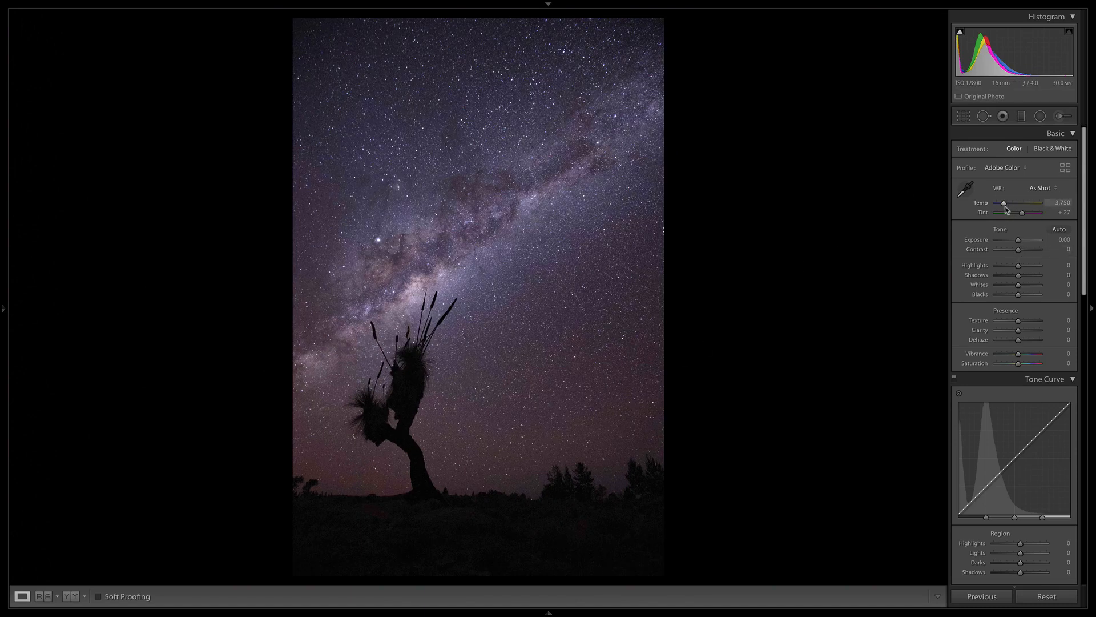
pyautogui.moveTo(1023, 202); pyautogui.dragTo(996, 202)
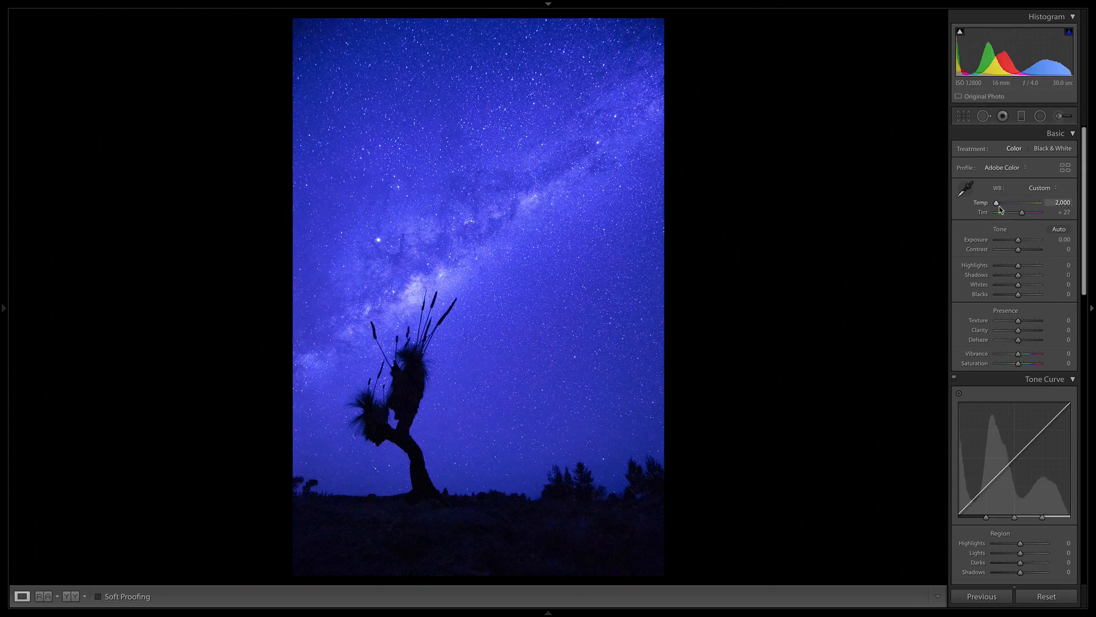
pyautogui.moveTo(996, 203); pyautogui.dragTo(1001, 203)
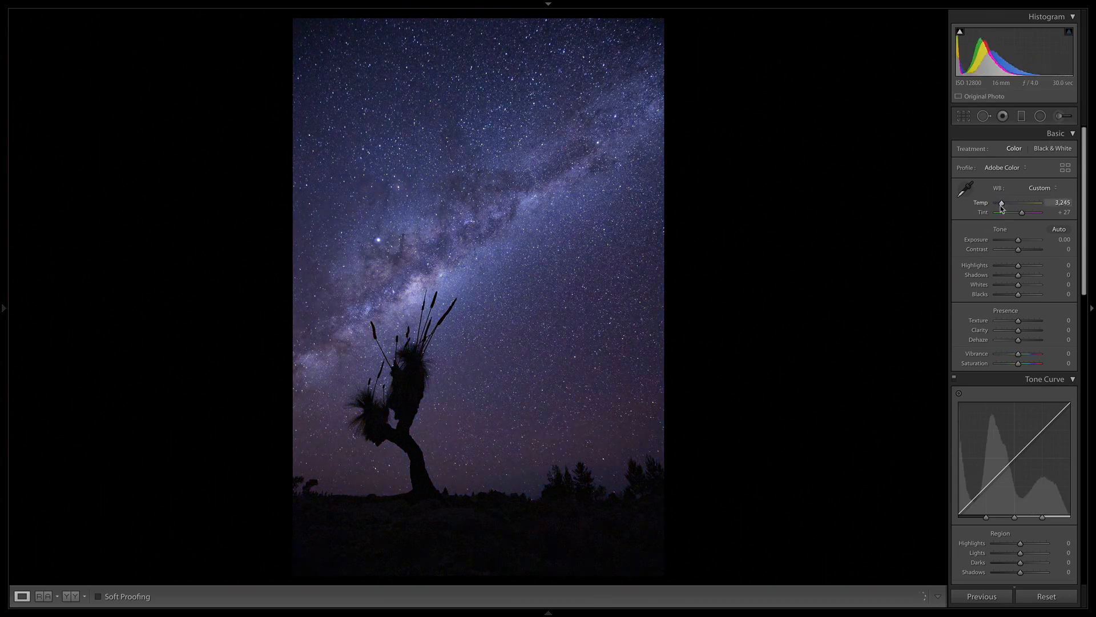
pyautogui.moveTo(1002, 203); pyautogui.dragTo(989, 203)
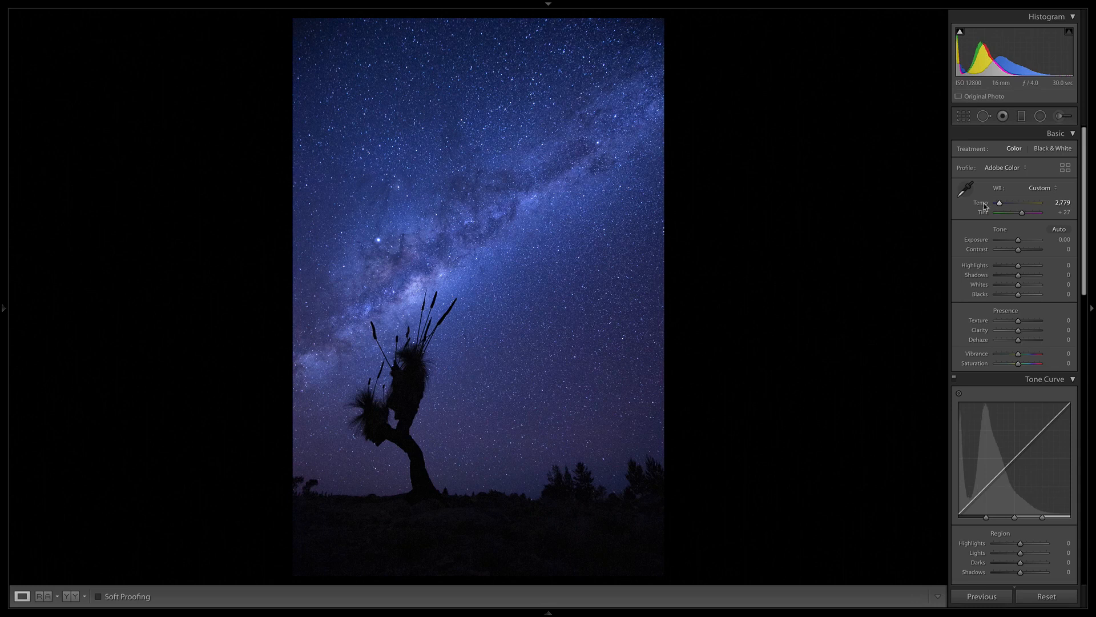
pyautogui.click(1042, 187)
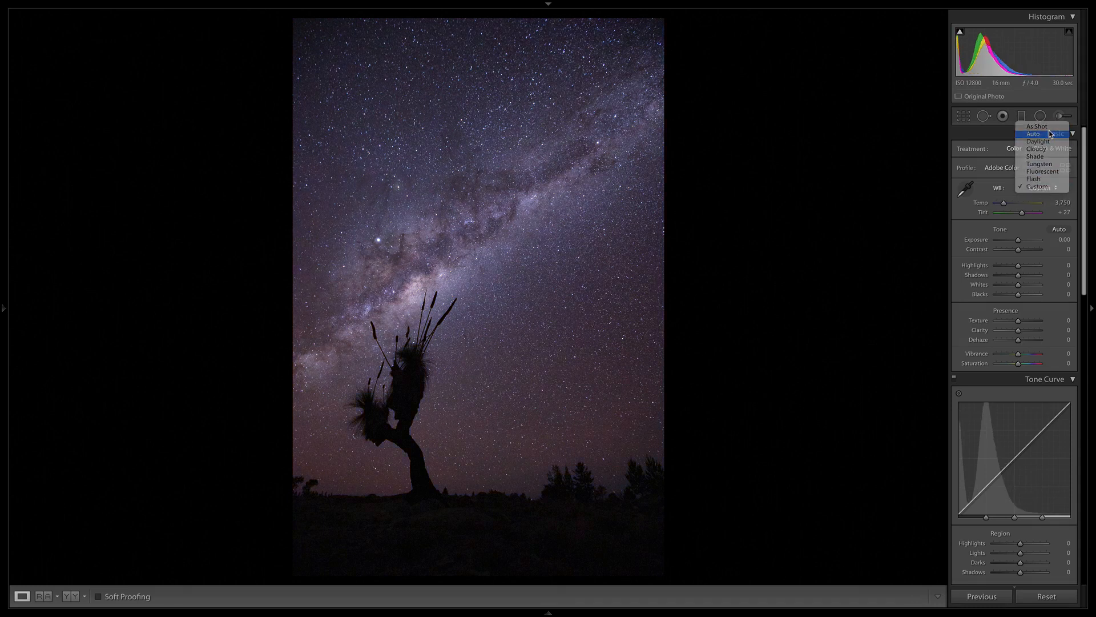
pyautogui.click(1034, 133)
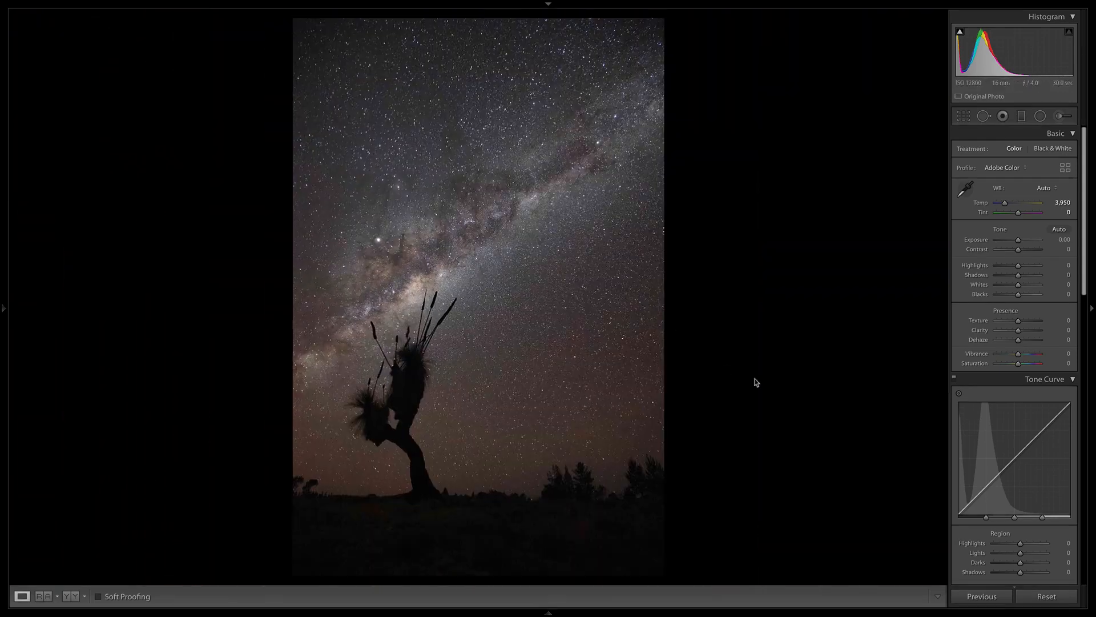
pyautogui.moveTo(398, 225)
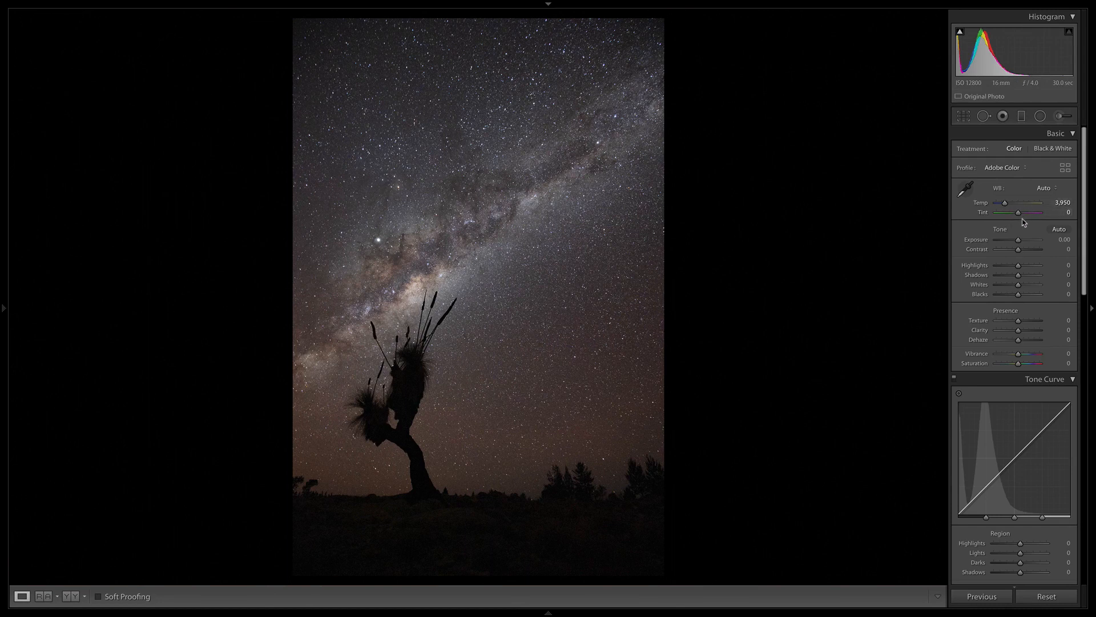
# Step: Raise Contrast to about +39
pyautogui.moveTo(1017, 250); pyautogui.dragTo(1022, 251)
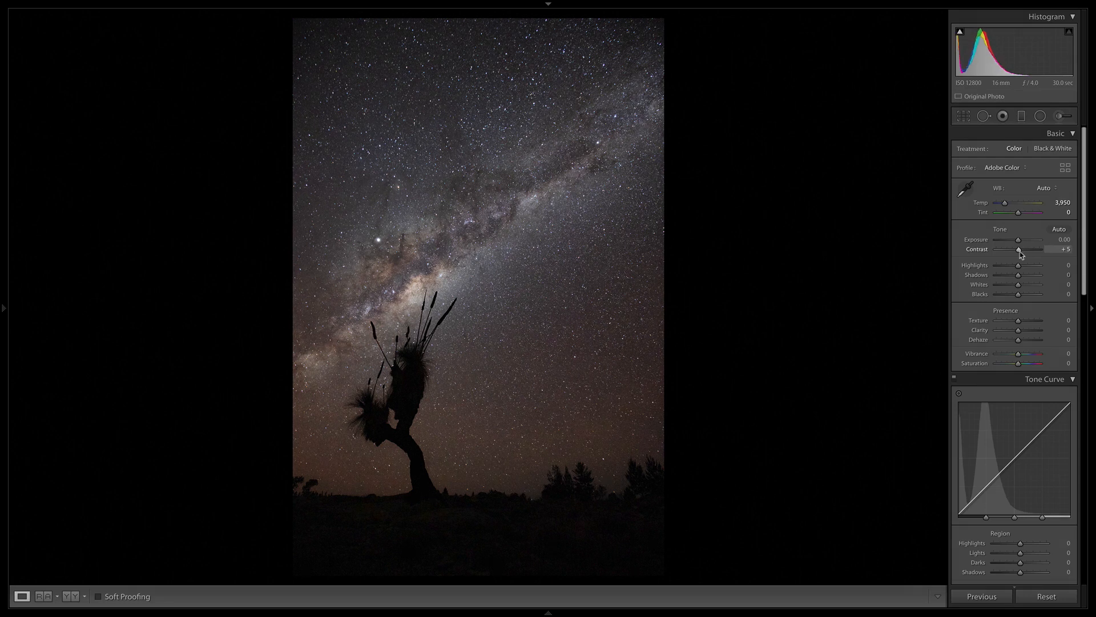
pyautogui.moveTo(1018, 250); pyautogui.dragTo(1027, 250)
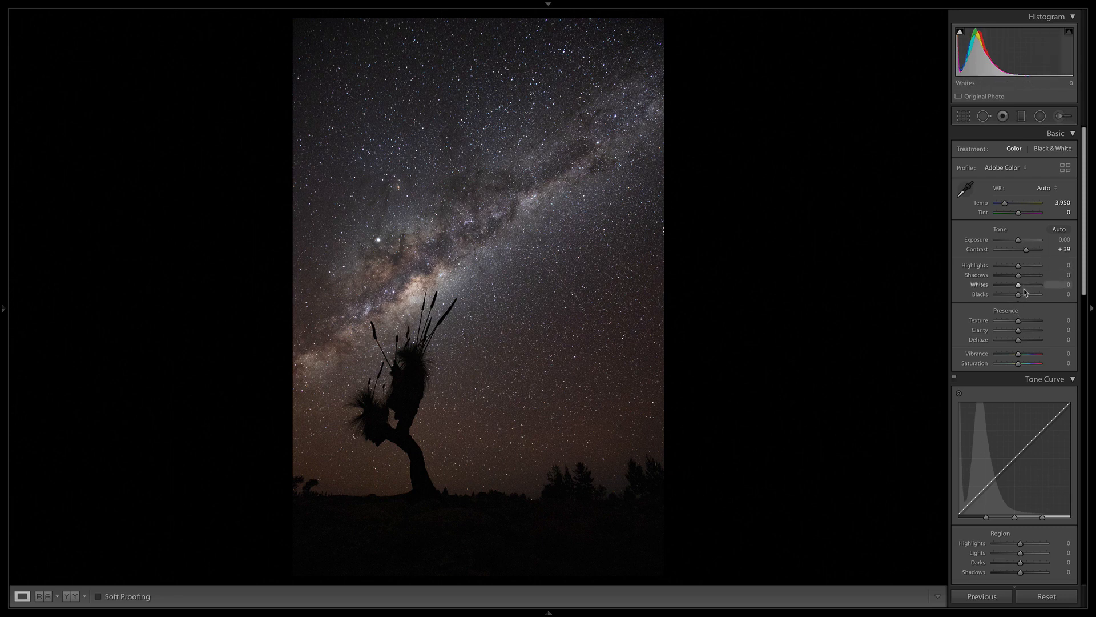
# Step: Brighten the Whites, testing up to +55 before settling at +41
pyautogui.moveTo(1013, 289); pyautogui.dragTo(1025, 289)
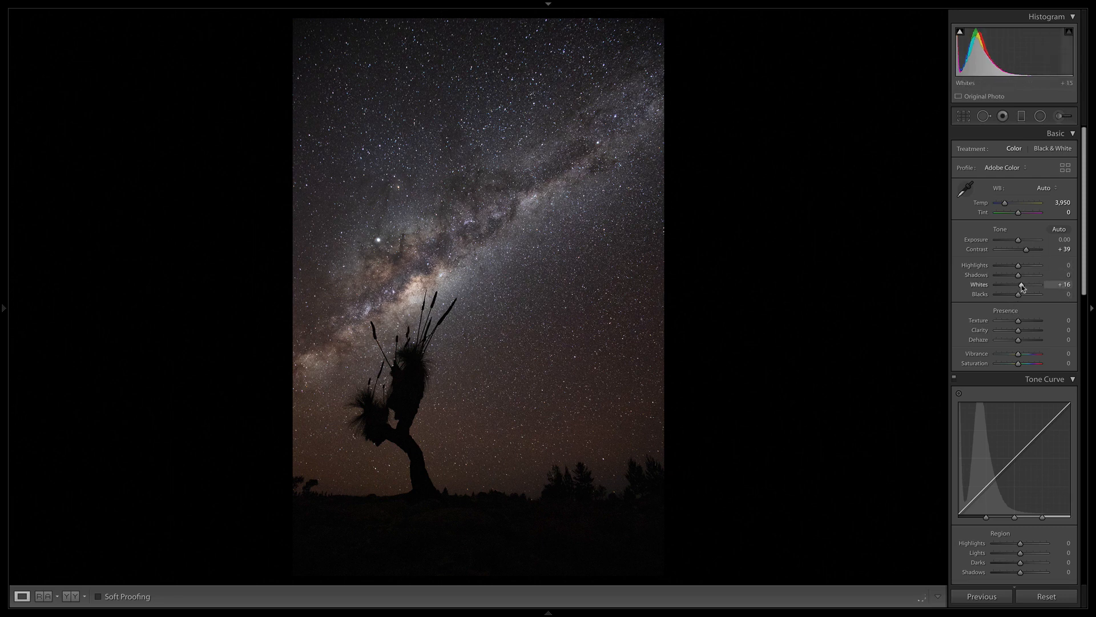
pyautogui.moveTo(1017, 292); pyautogui.dragTo(1028, 292)
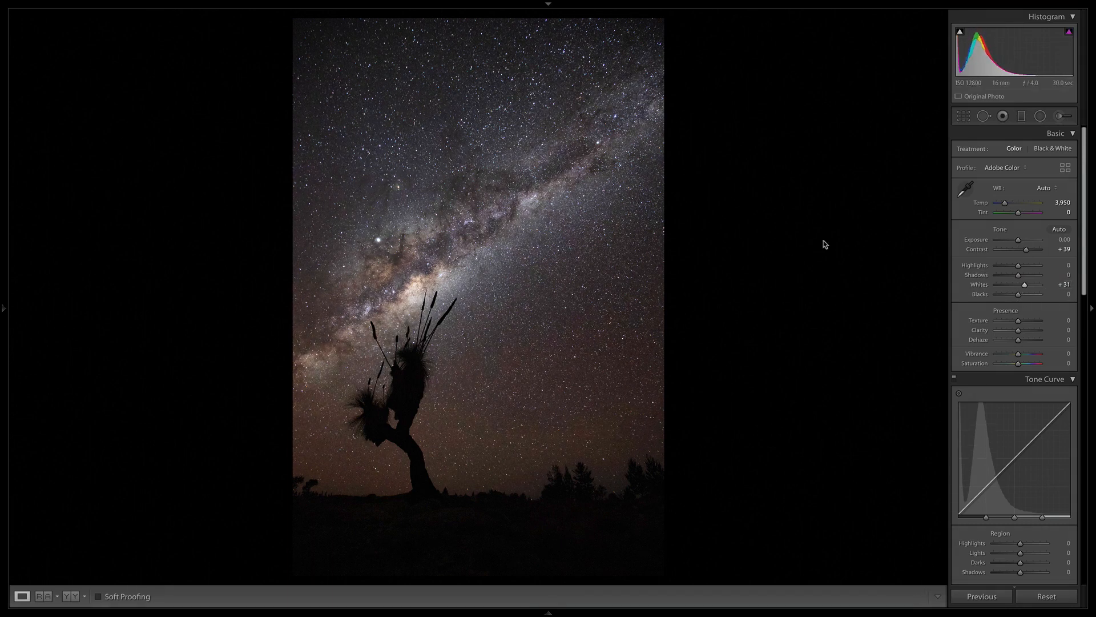
pyautogui.moveTo(1025, 286)
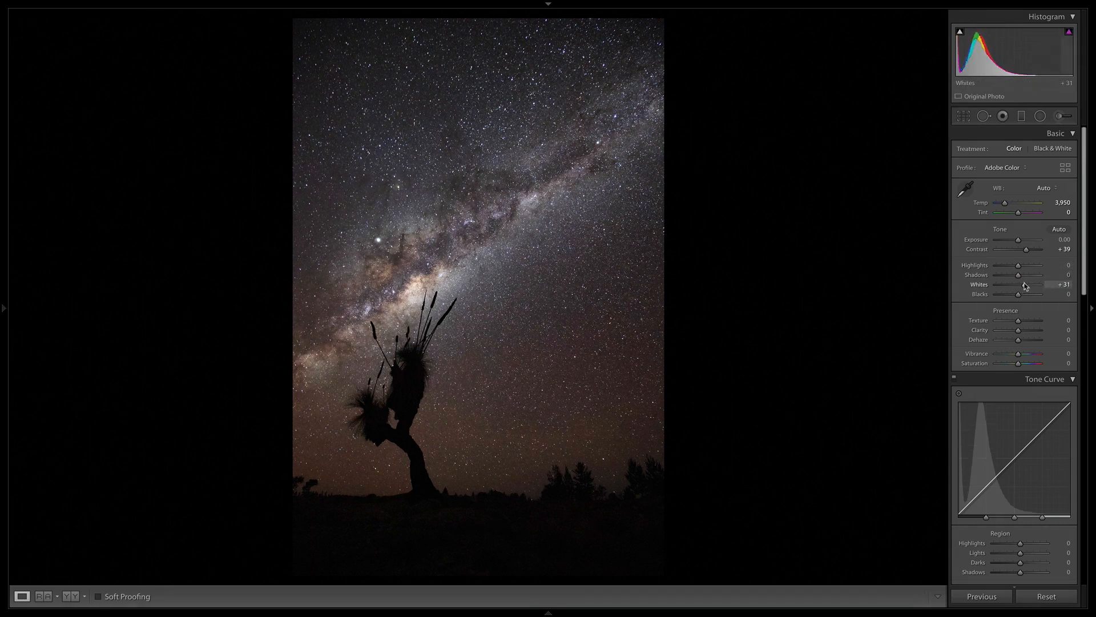
pyautogui.moveTo(1019, 284); pyautogui.dragTo(1026, 284)
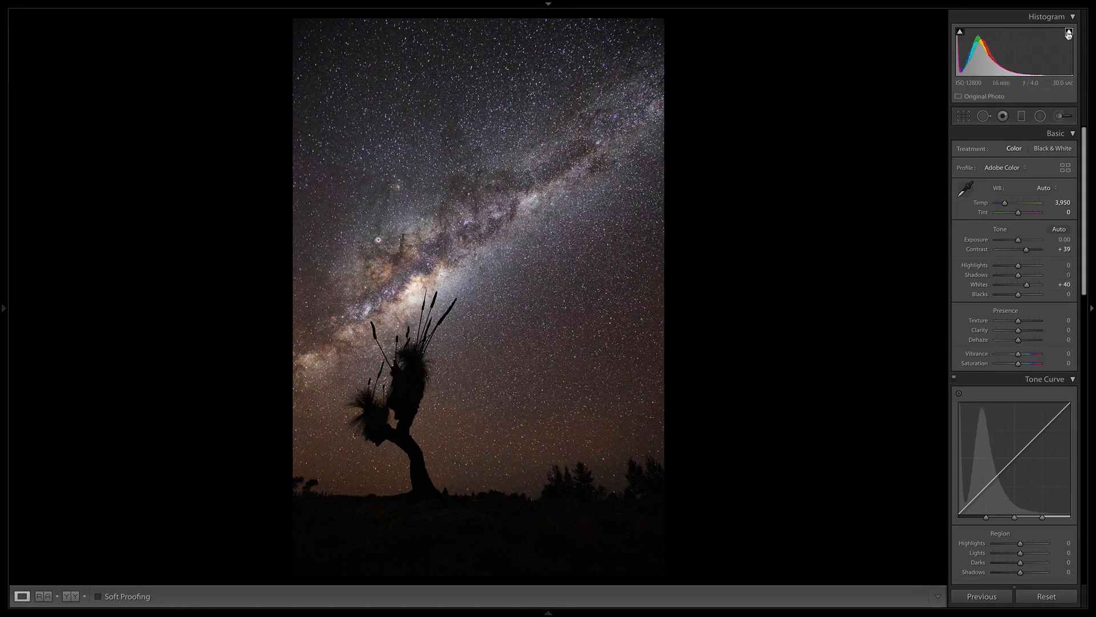
pyautogui.moveTo(1026, 284); pyautogui.dragTo(1036, 285)
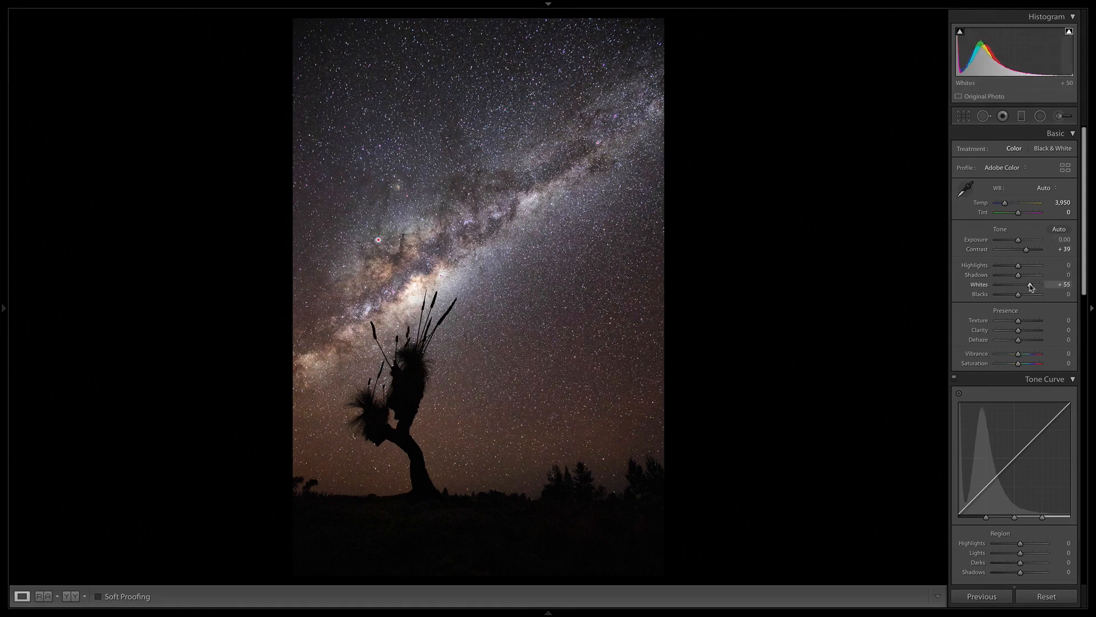
pyautogui.moveTo(1028, 293); pyautogui.dragTo(1031, 293)
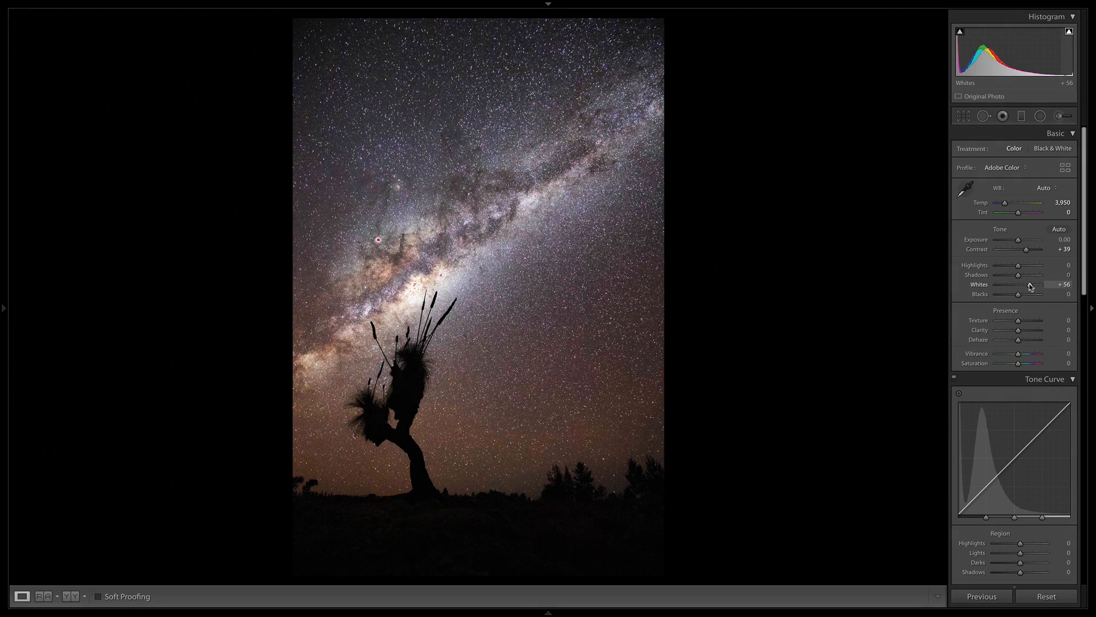
pyautogui.moveTo(1034, 285); pyautogui.dragTo(1028, 284)
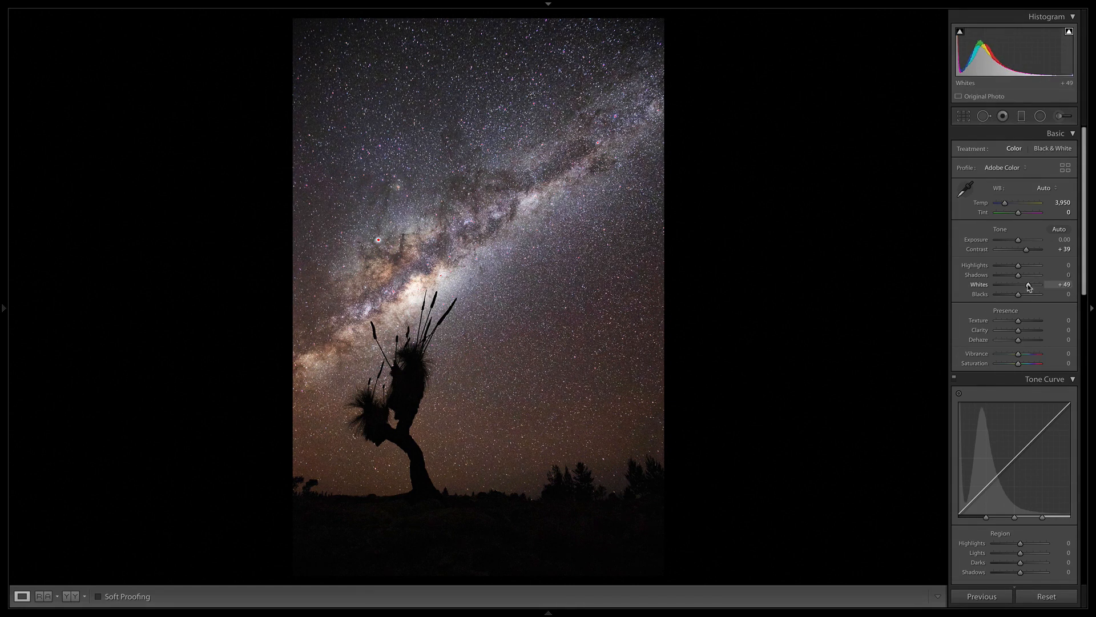
pyautogui.moveTo(1027, 293); pyautogui.dragTo(1017, 294)
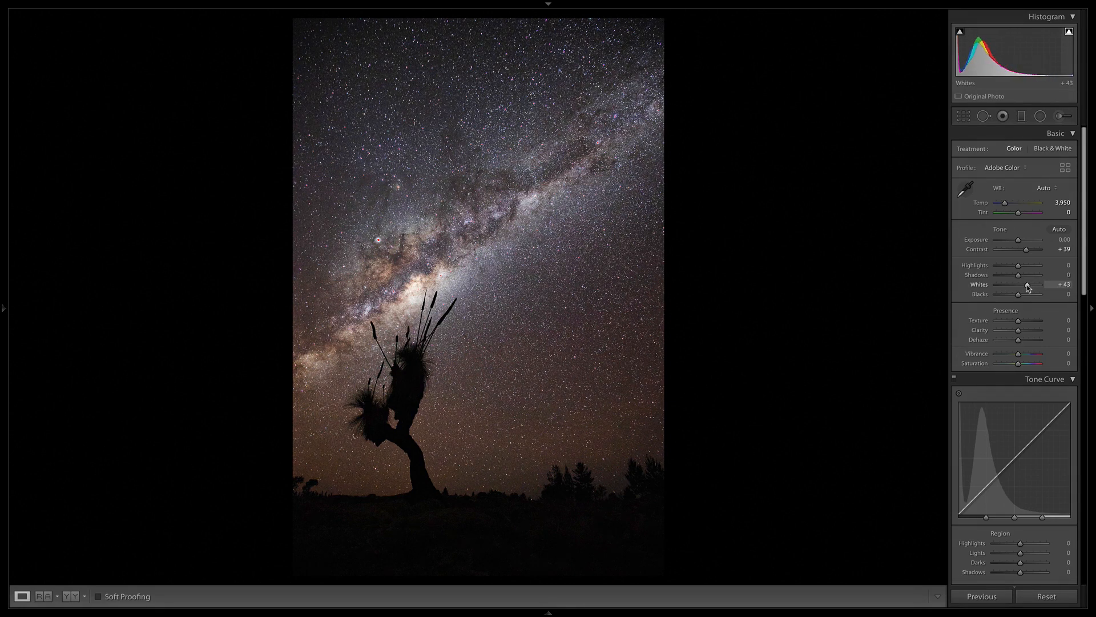
pyautogui.moveTo(1026, 292); pyautogui.dragTo(1029, 292)
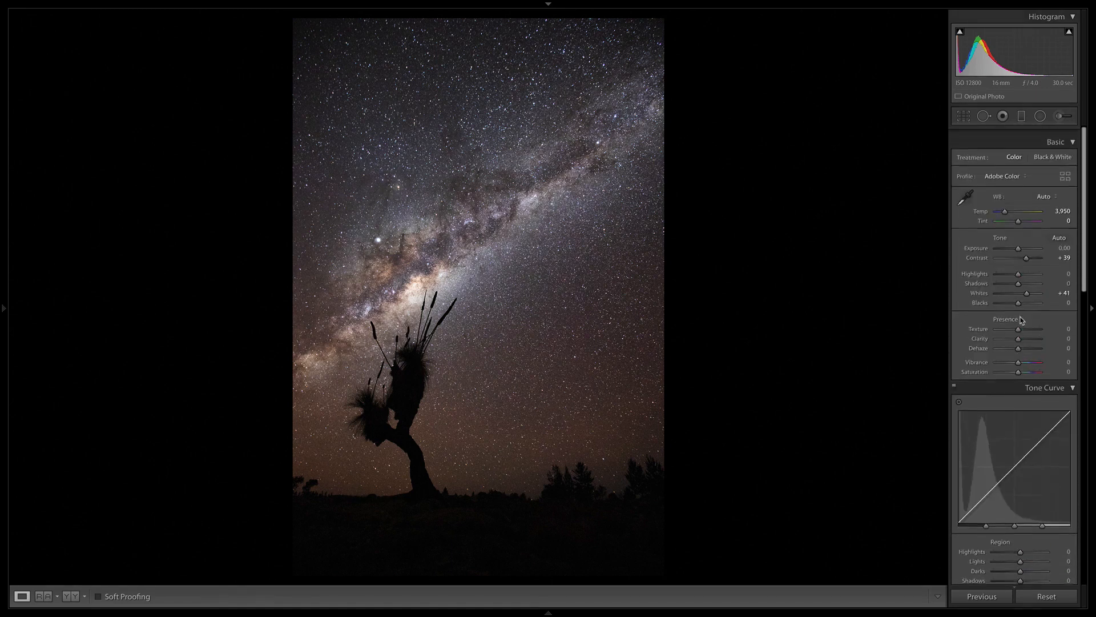
# Step: Try deepening the Blacks, then lift them above neutral to +47
pyautogui.moveTo(1025, 303); pyautogui.dragTo(1028, 294)
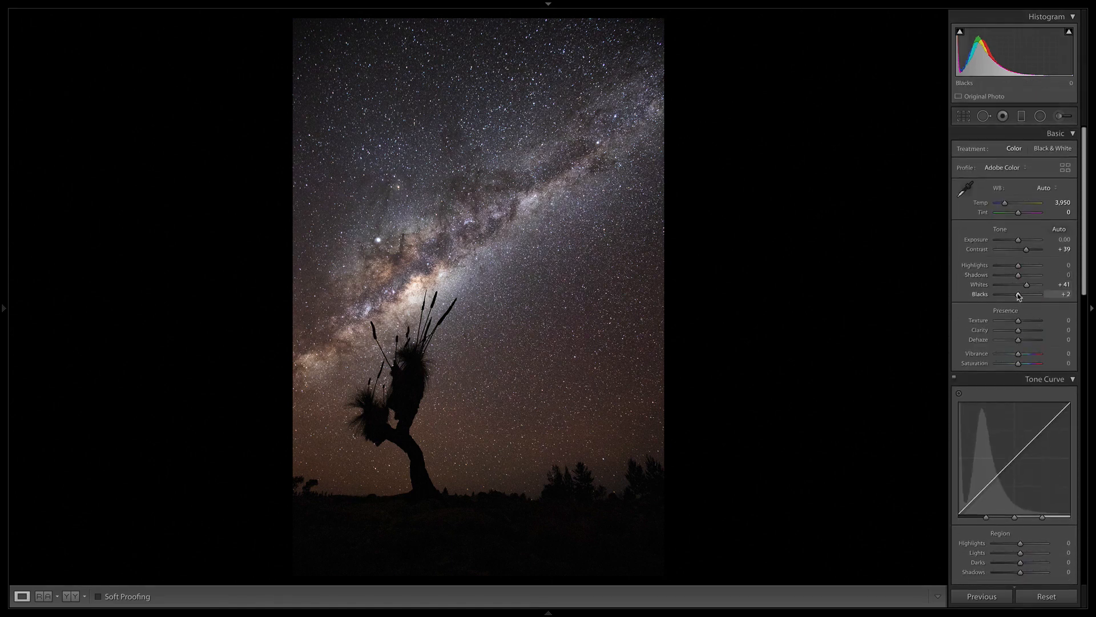
pyautogui.moveTo(1025, 293); pyautogui.dragTo(1011, 294)
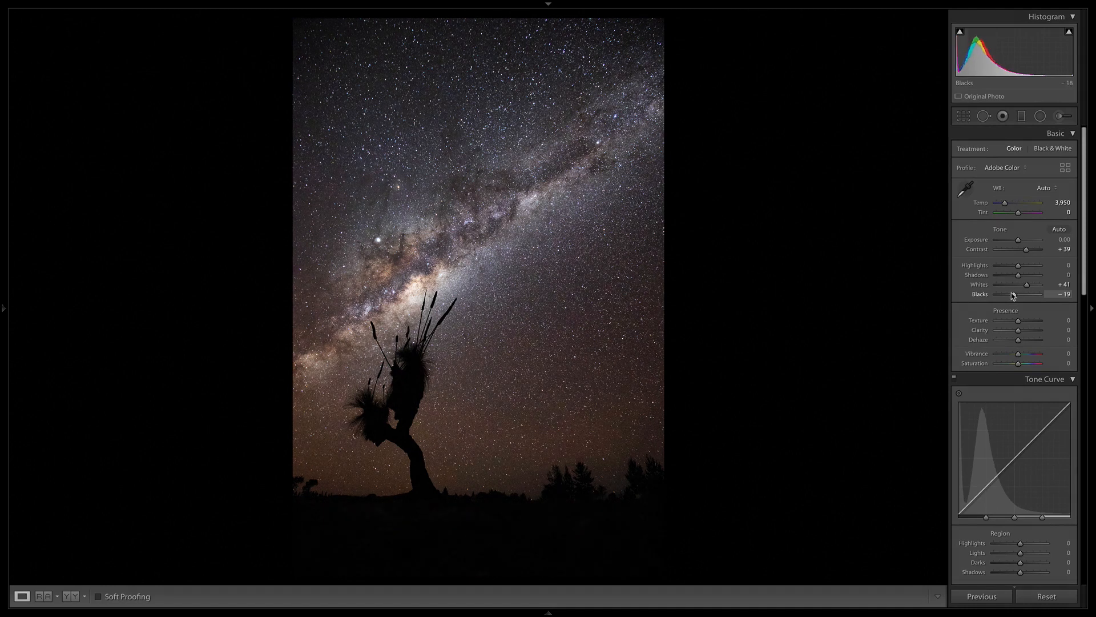
pyautogui.moveTo(1026, 293); pyautogui.dragTo(1011, 294)
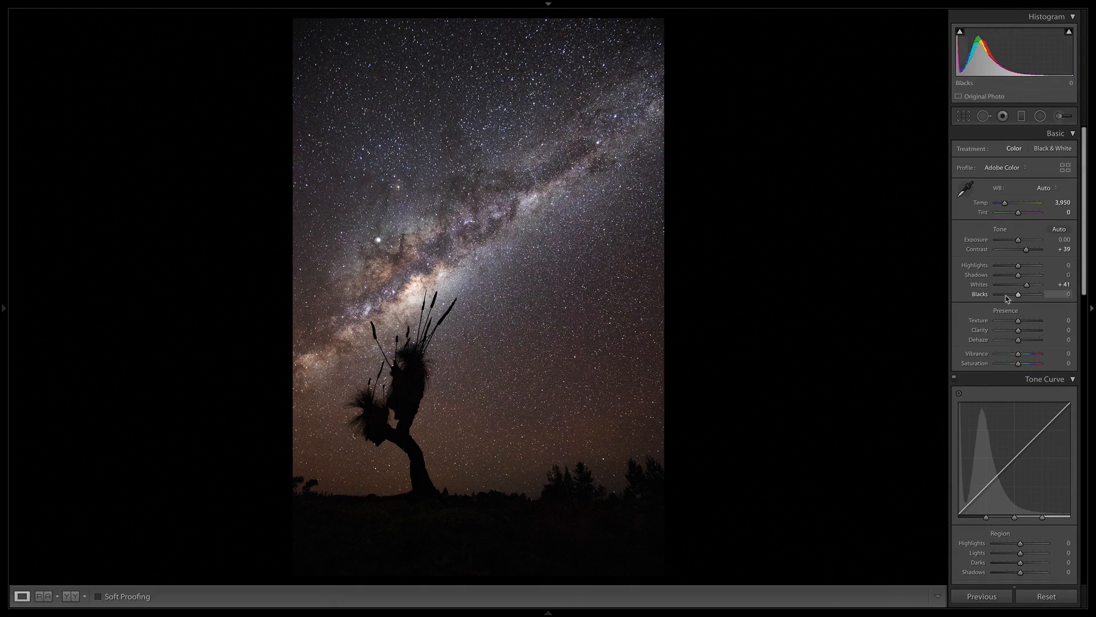
pyautogui.moveTo(1019, 294); pyautogui.dragTo(1025, 293)
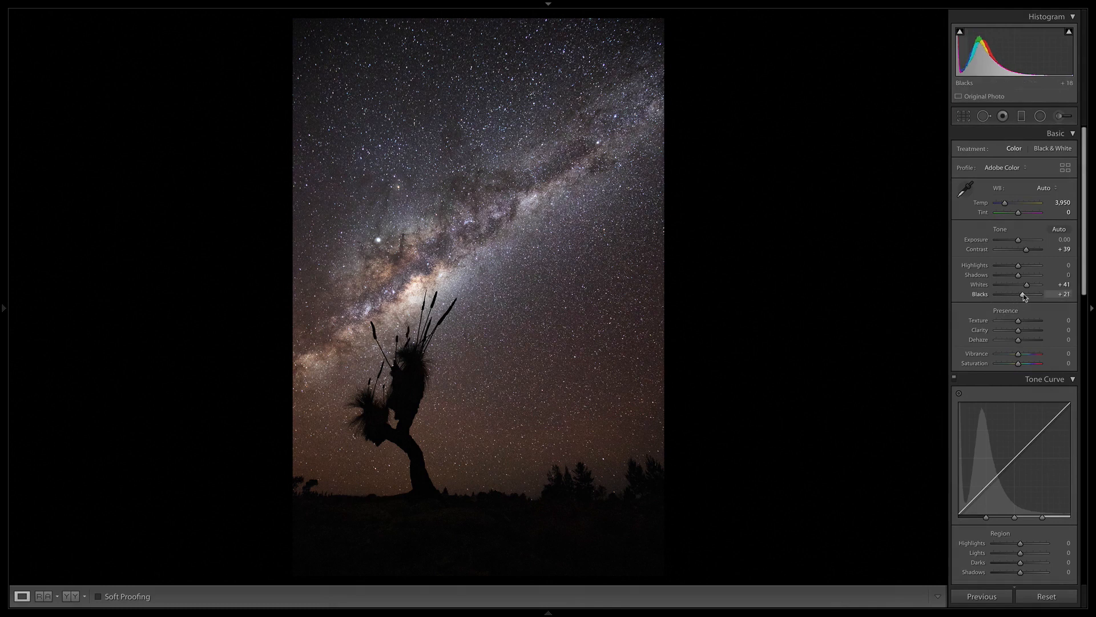
pyautogui.moveTo(1024, 294); pyautogui.dragTo(1031, 294)
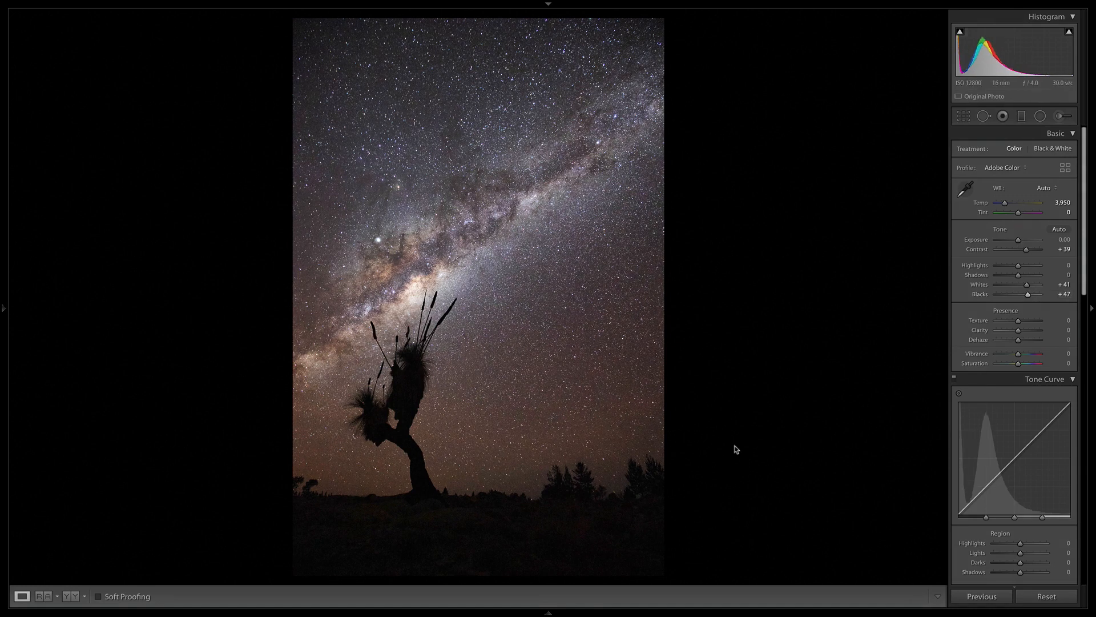
pyautogui.moveTo(516, 534)
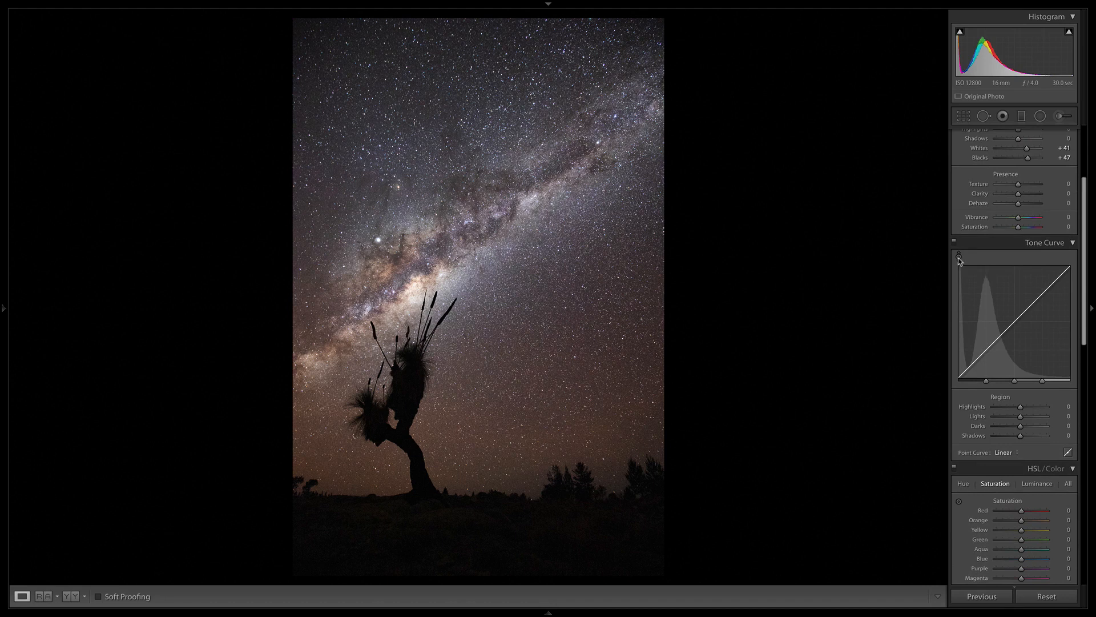
pyautogui.moveTo(959, 257)
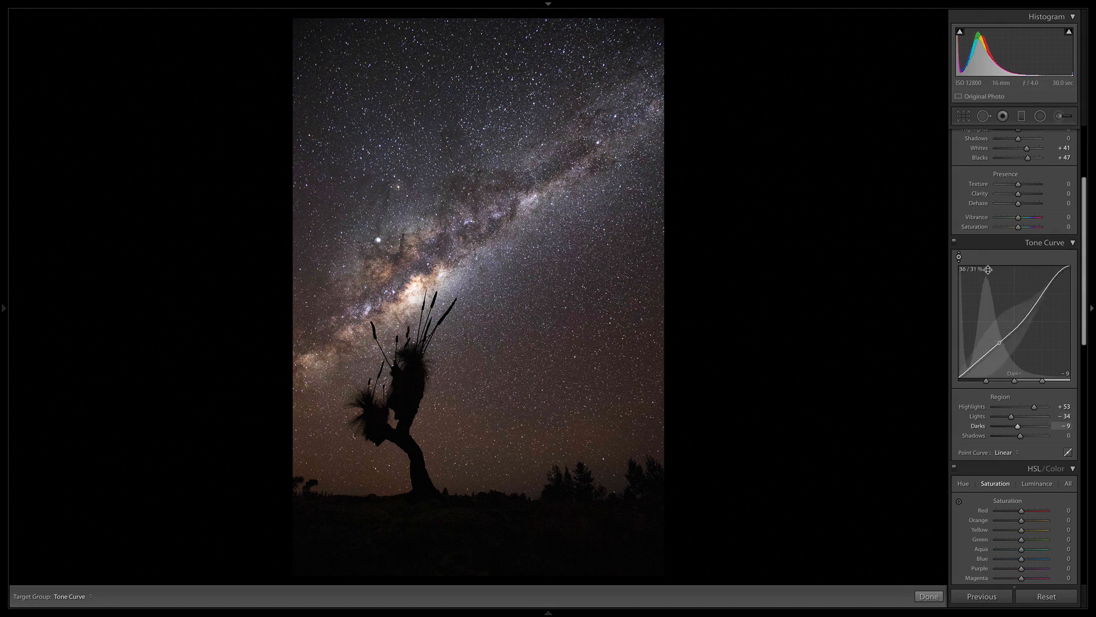
pyautogui.moveTo(955, 242)
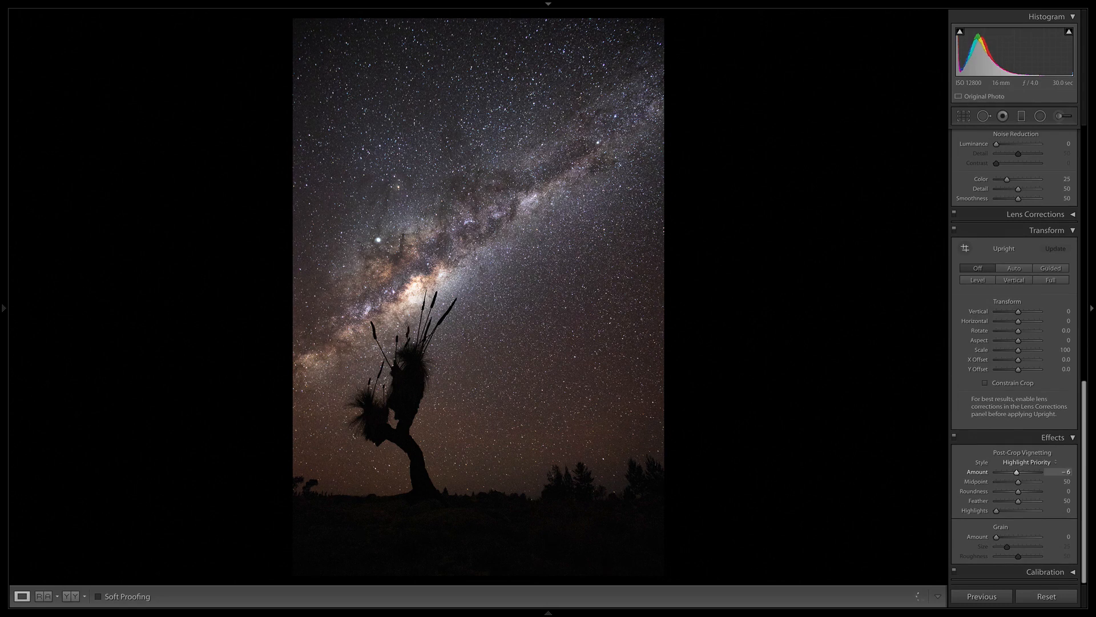
# Step: Set the vignette Midpoint to 32, Roundness +100 and Feather 80
pyautogui.moveTo(1017, 480); pyautogui.dragTo(1000, 481)
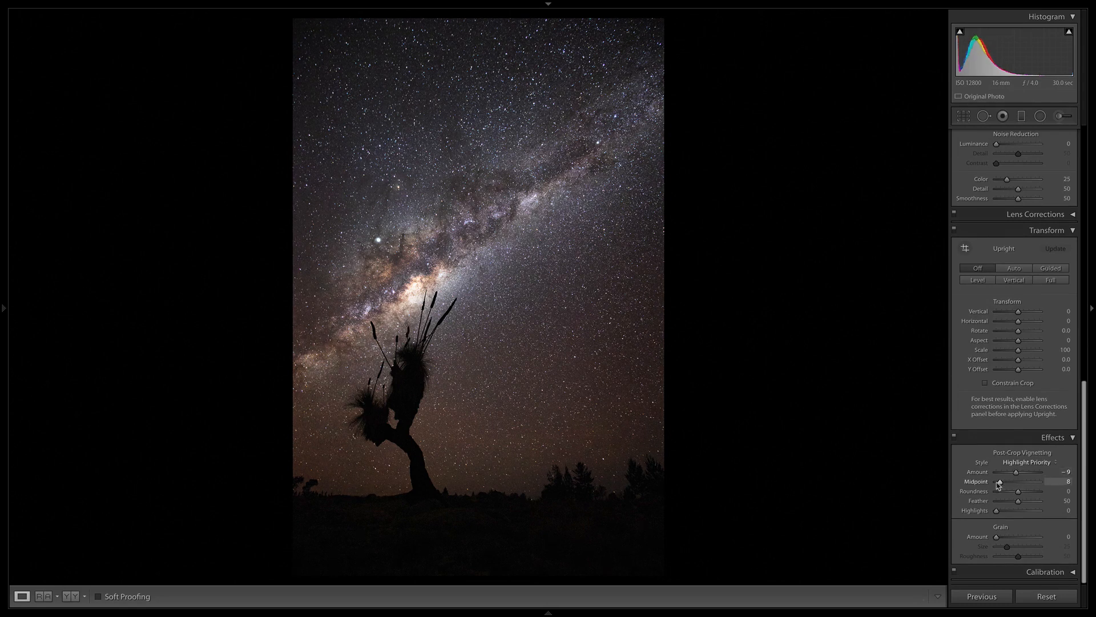
pyautogui.moveTo(998, 491); pyautogui.dragTo(1042, 491)
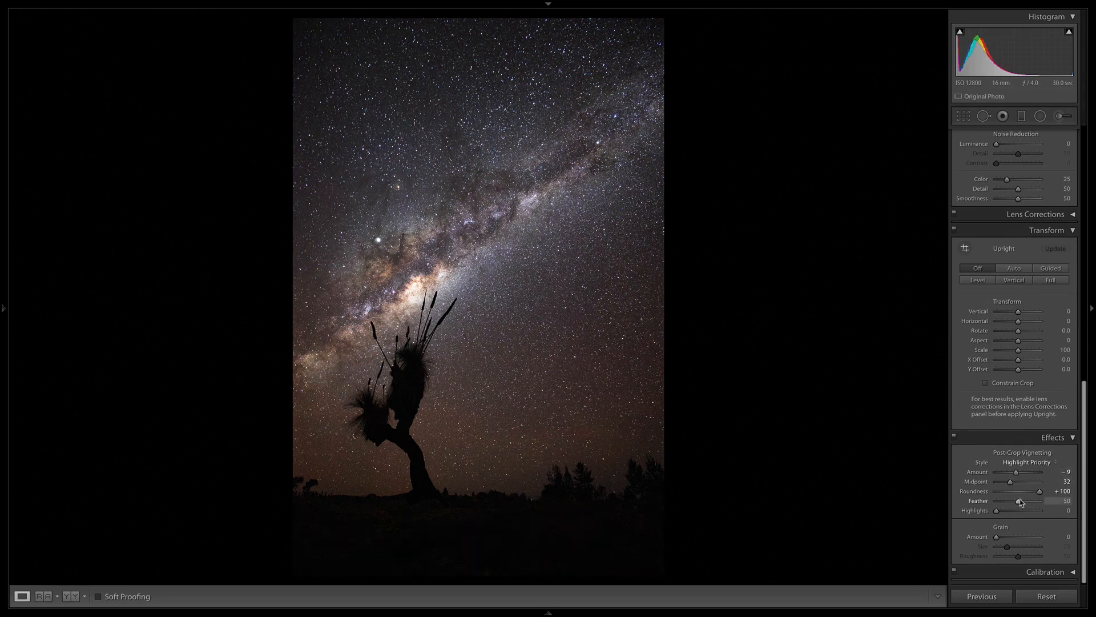
pyautogui.moveTo(1021, 501); pyautogui.dragTo(1039, 501)
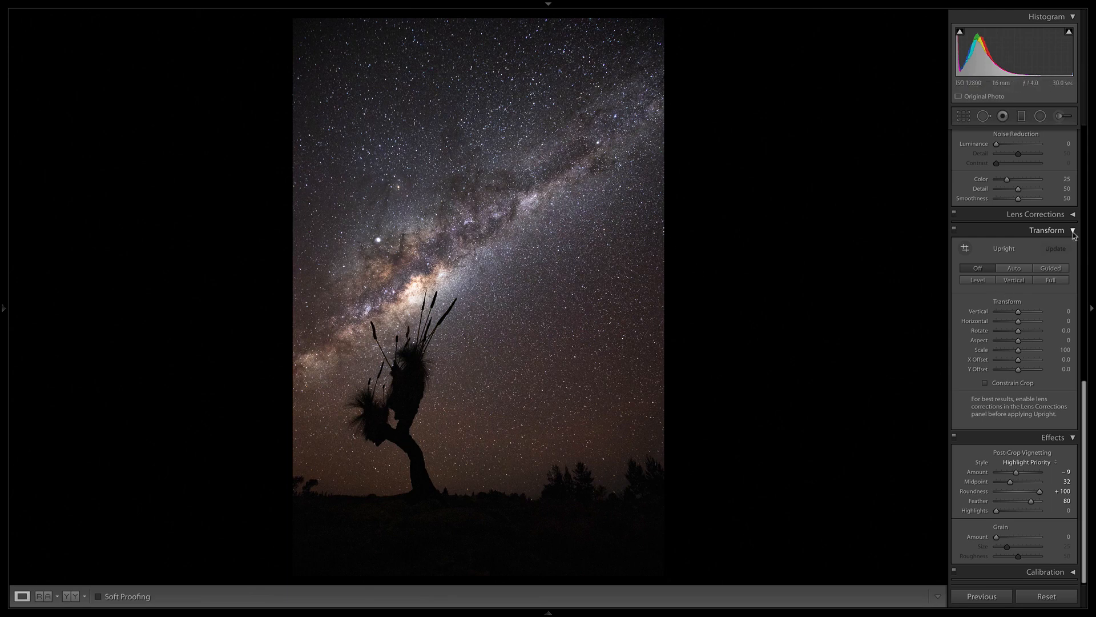
# Step: Collapse the Transform panel, leaving noise reduction and vignette settings visible
pyautogui.click(1047, 230)
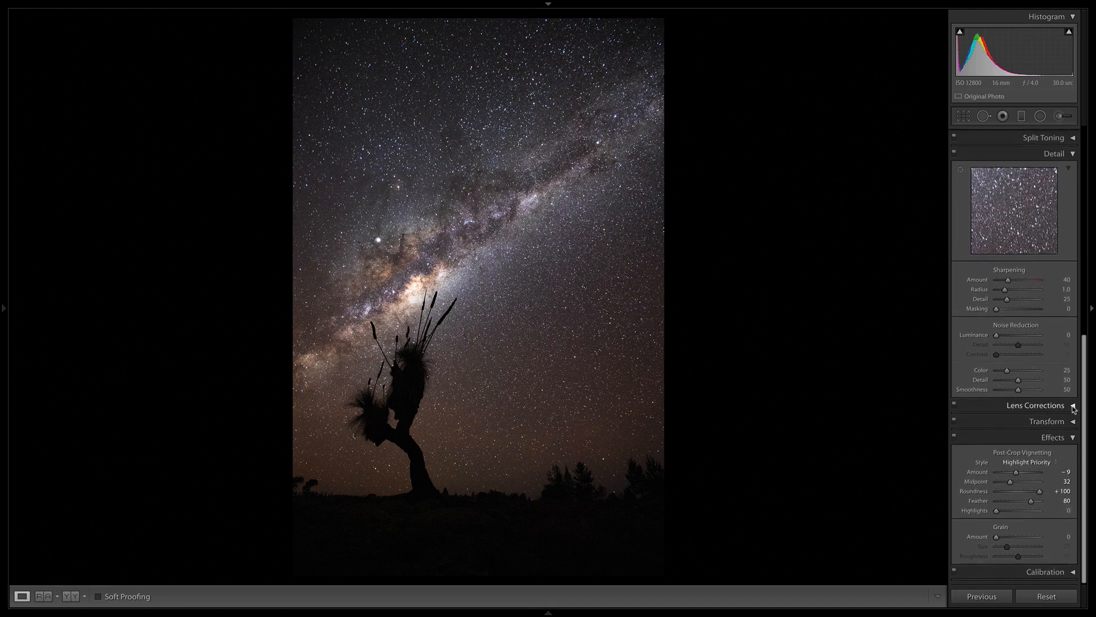
# Step: Enable Remove Chromatic Aberration in Lens Corrections, then collapse the panel again
pyautogui.click(1037, 404)
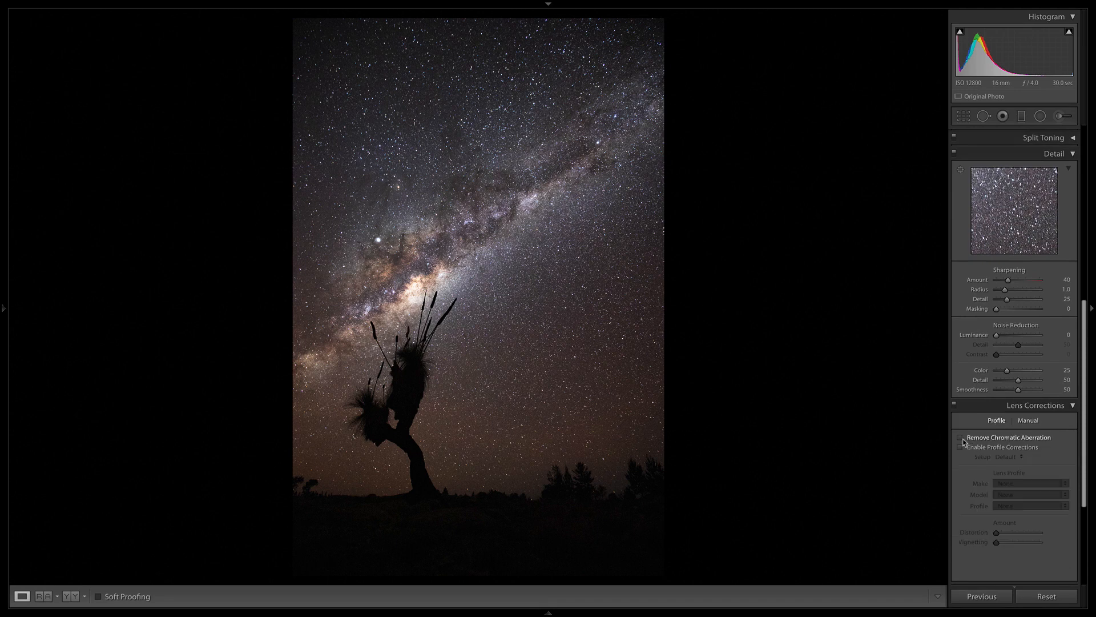
pyautogui.click(960, 437)
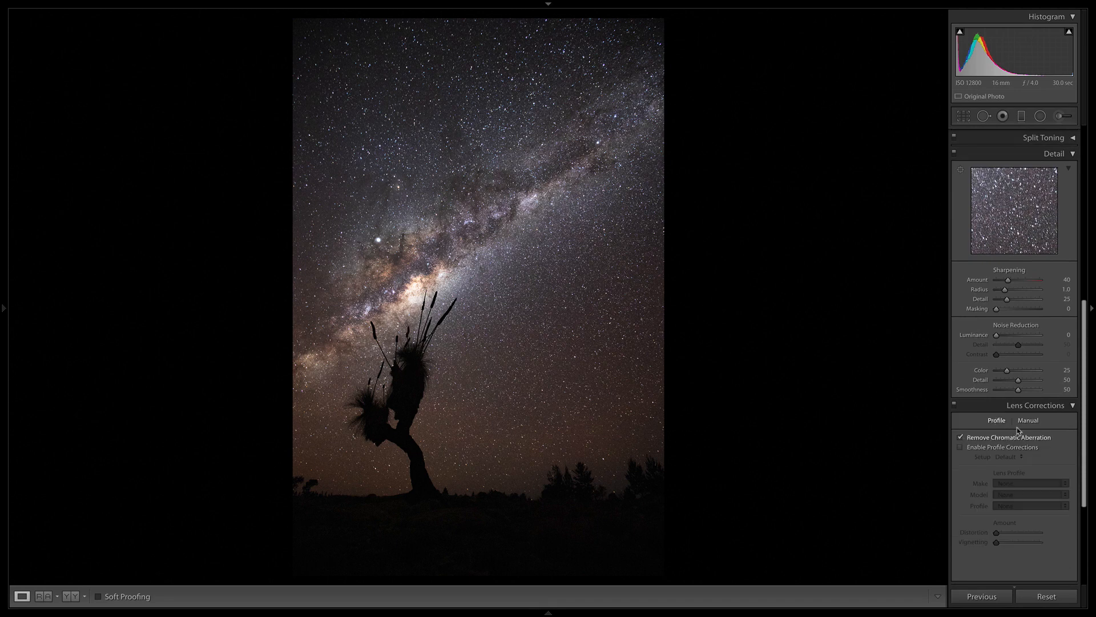
pyautogui.click(1036, 405)
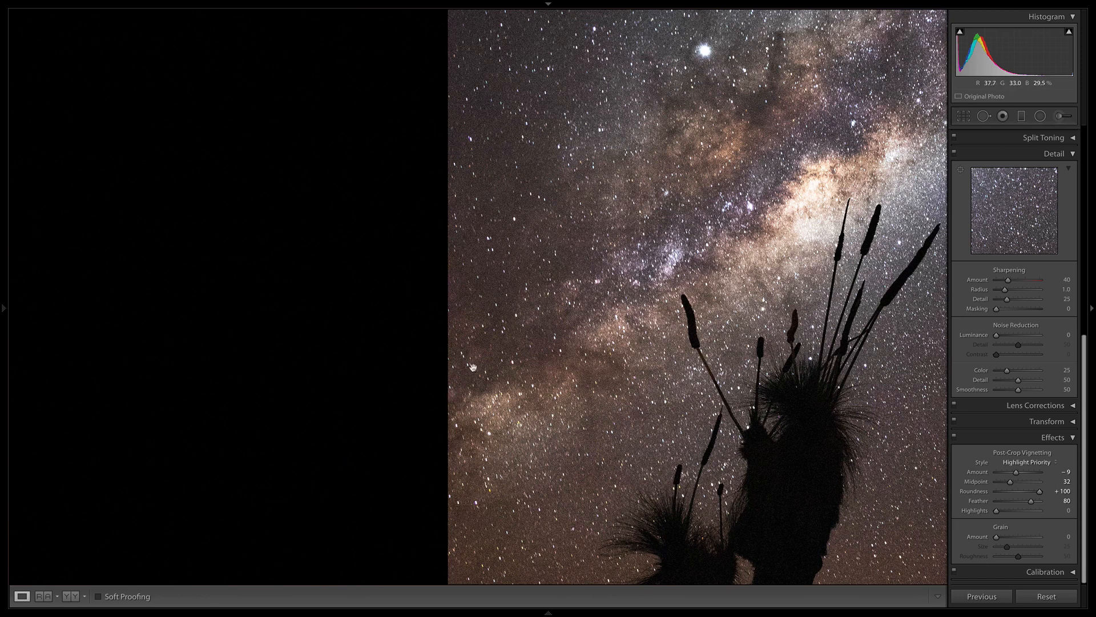
pyautogui.moveTo(622, 182)
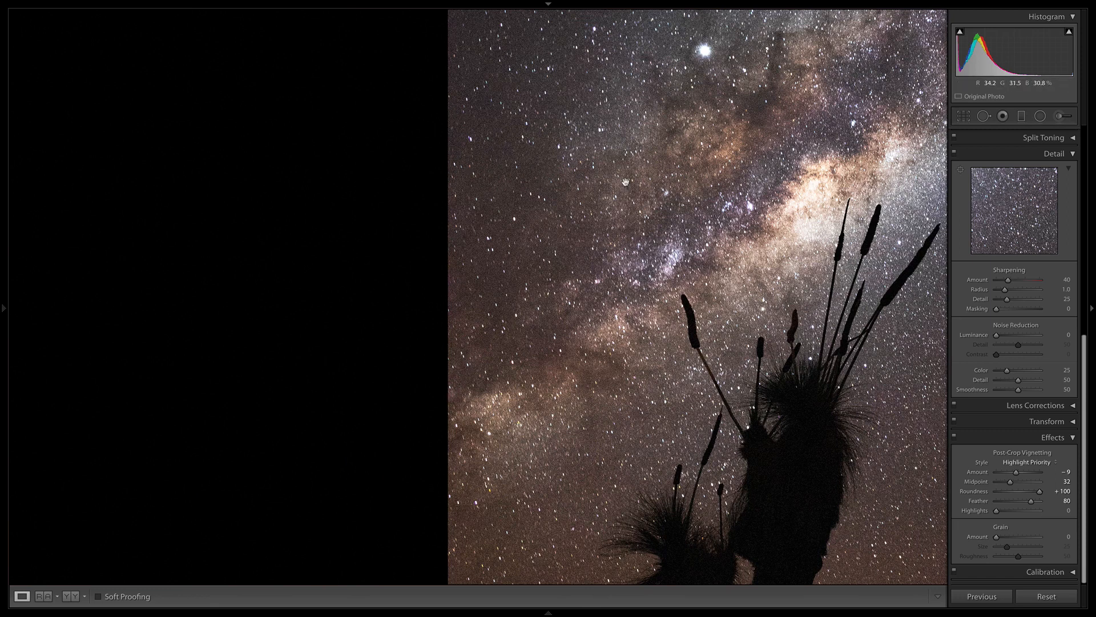
pyautogui.moveTo(443, 291)
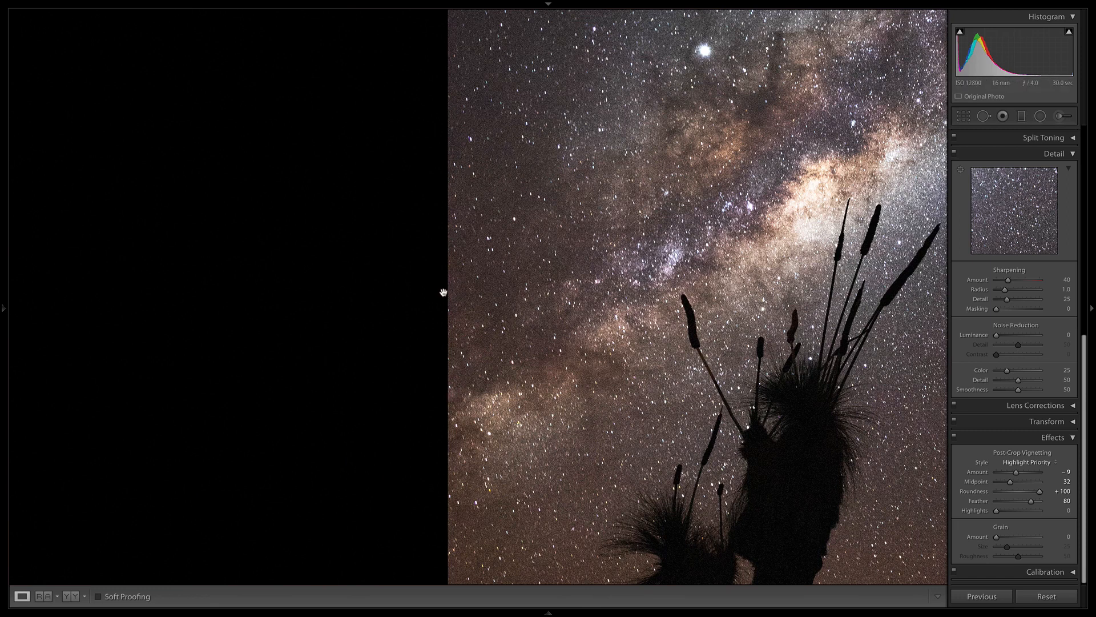
pyautogui.moveTo(1039, 364)
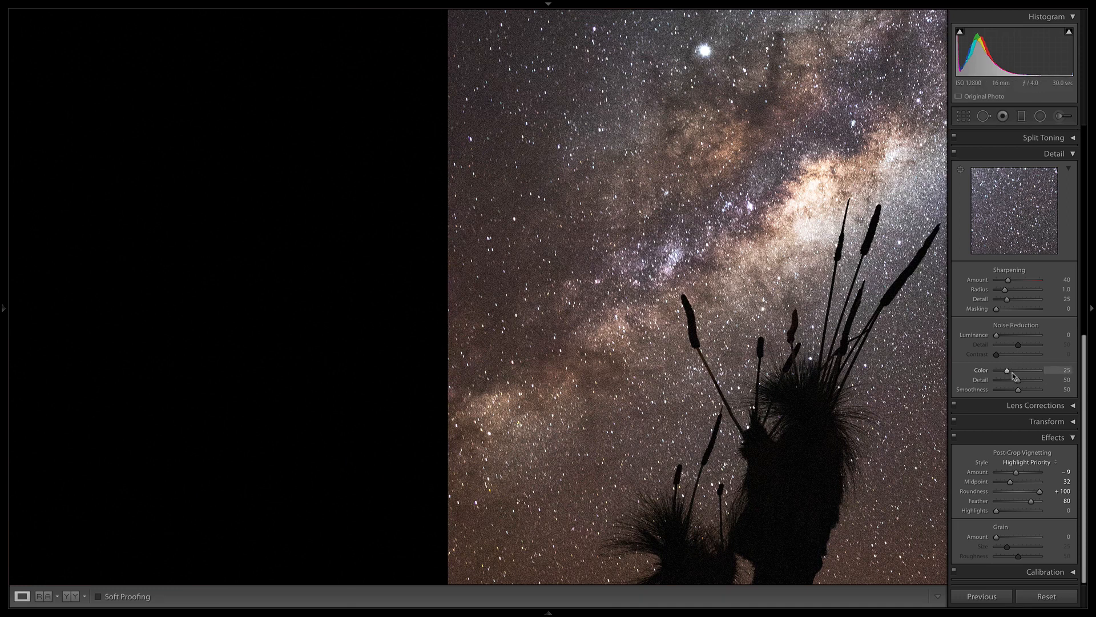
# Step: Push colour noise reduction and its Smoothness to maximum to gauge the effect
pyautogui.moveTo(1010, 370); pyautogui.dragTo(1055, 370)
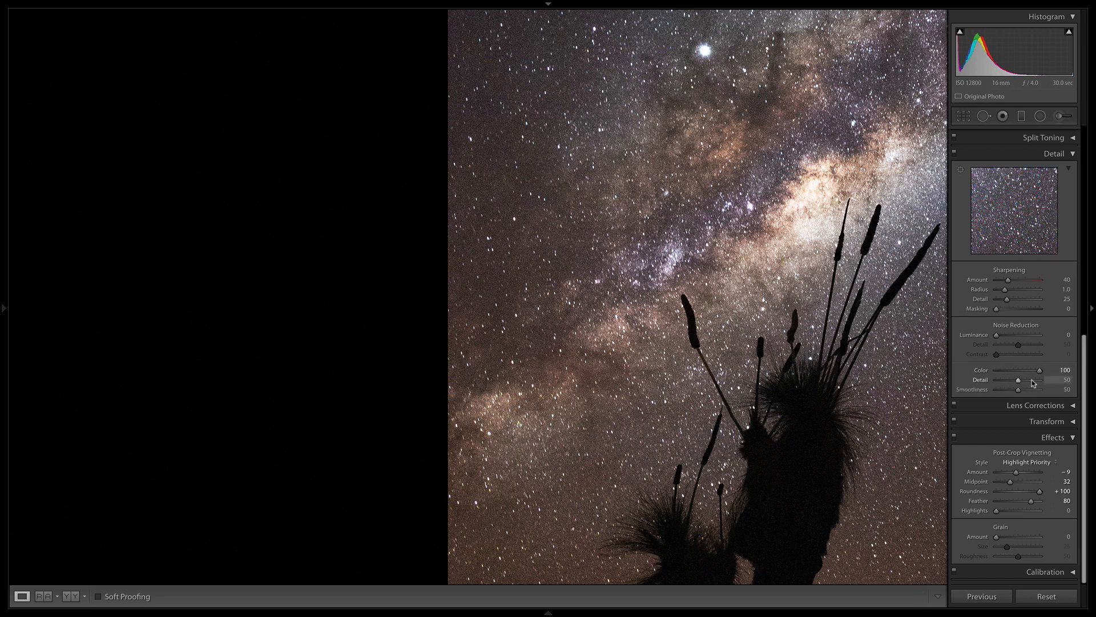
pyautogui.moveTo(1038, 389); pyautogui.dragTo(1007, 390)
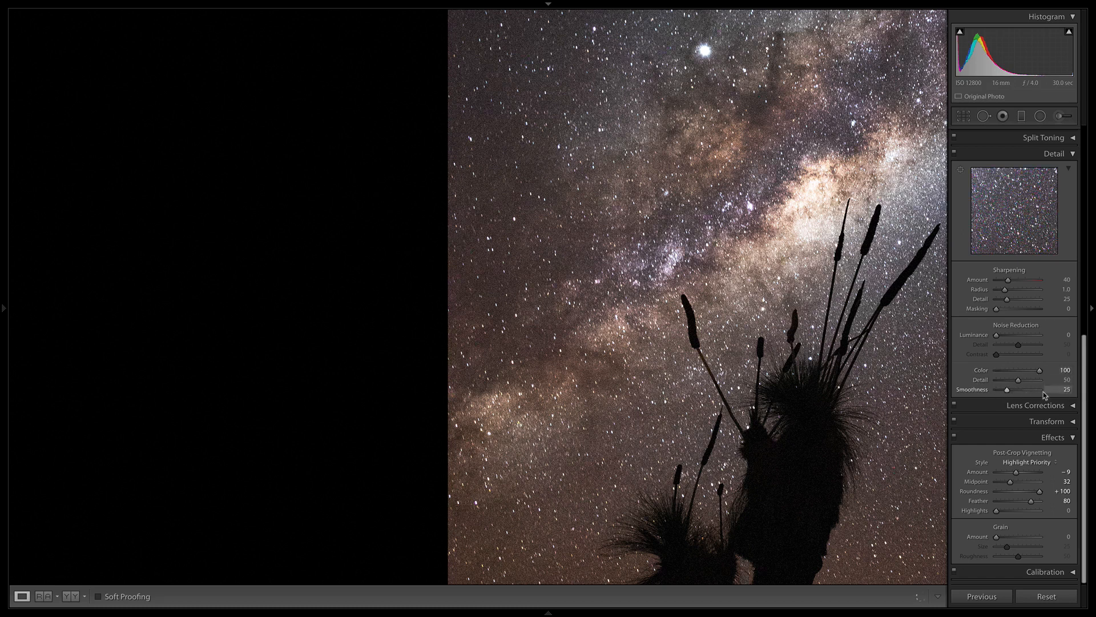
pyautogui.moveTo(1007, 389); pyautogui.dragTo(1077, 390)
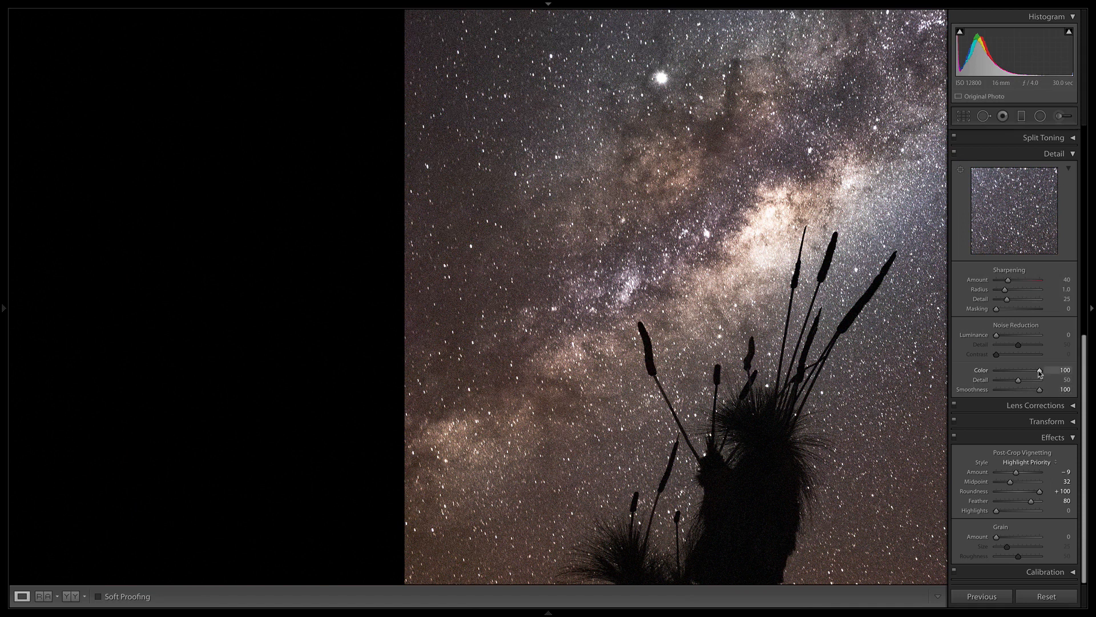
# Step: Settle colour noise reduction at 62 and Smoothness at 95
pyautogui.moveTo(1055, 370); pyautogui.dragTo(1031, 369)
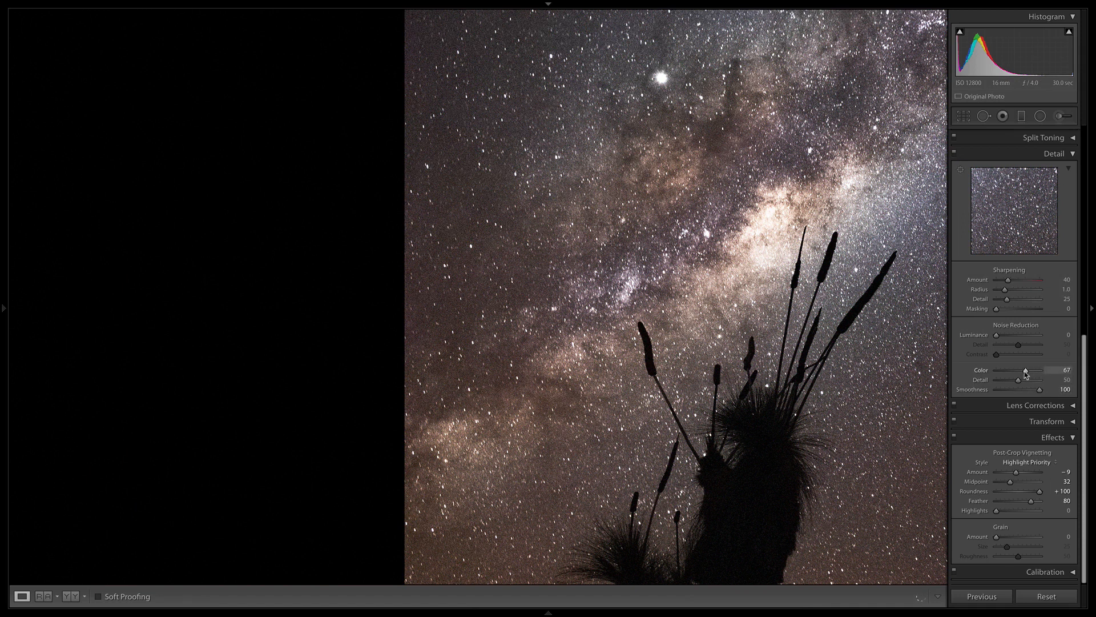
pyautogui.moveTo(1042, 370); pyautogui.dragTo(1024, 370)
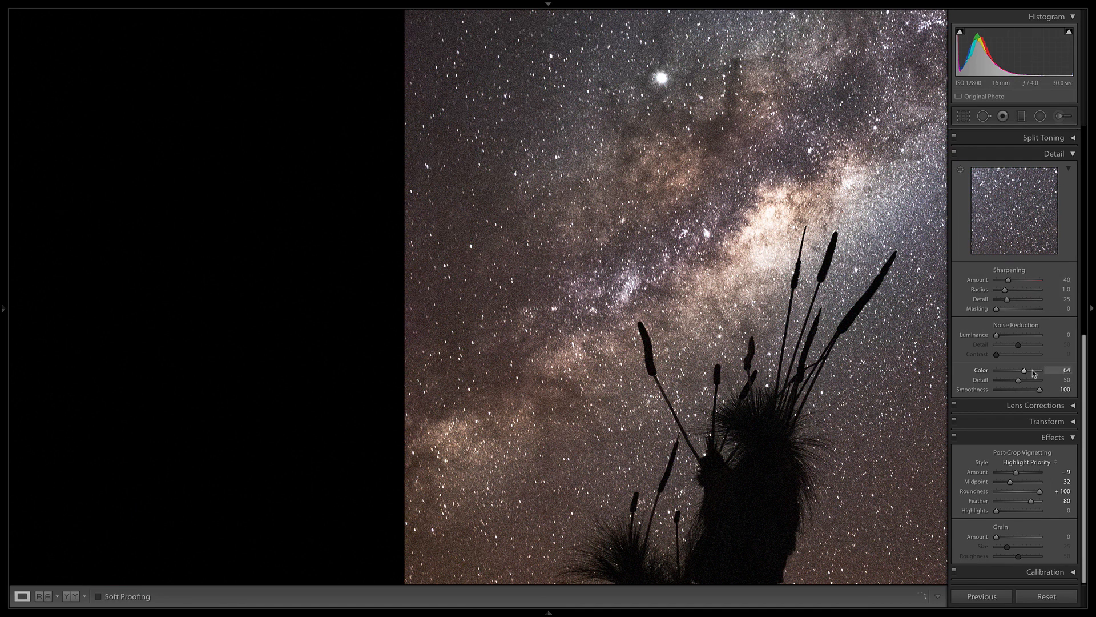
pyautogui.moveTo(1027, 370); pyautogui.dragTo(1023, 381)
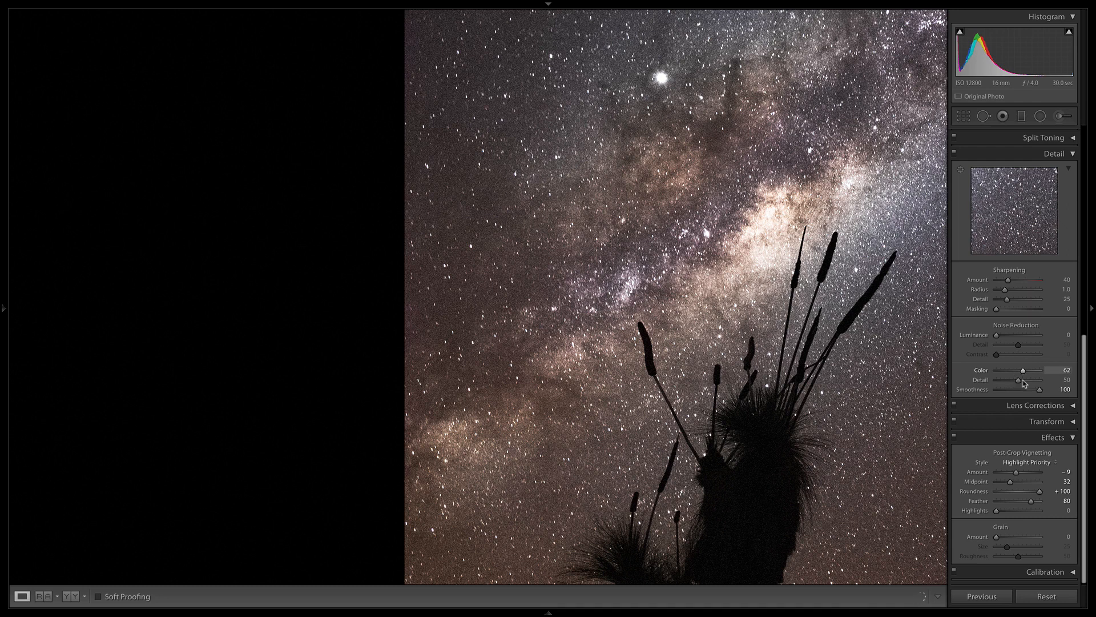
pyautogui.moveTo(1059, 389); pyautogui.dragTo(1035, 389)
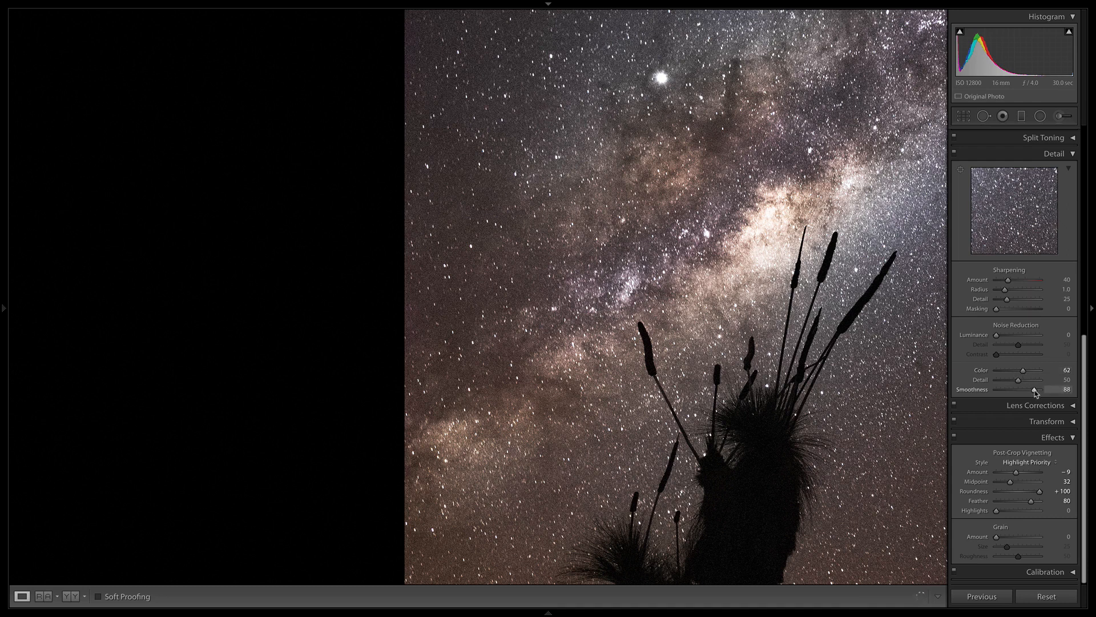
pyautogui.moveTo(1034, 390); pyautogui.dragTo(1041, 389)
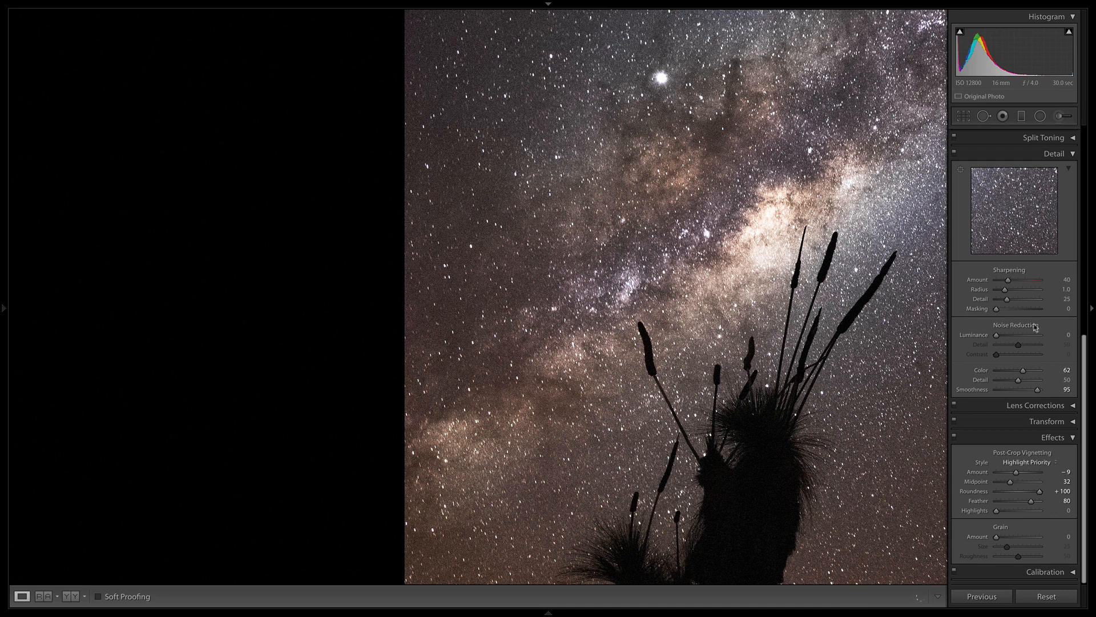
# Step: Add Luminance noise reduction, testing up to 47 and settling around 38
pyautogui.moveTo(1000, 335); pyautogui.dragTo(996, 334)
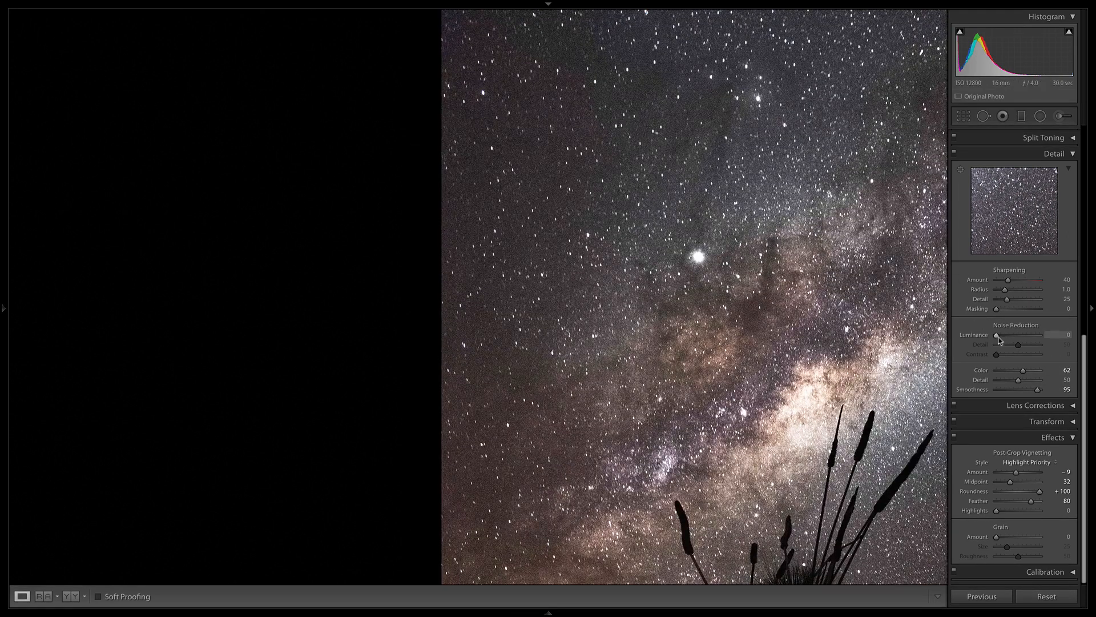
pyautogui.moveTo(997, 334); pyautogui.dragTo(1001, 335)
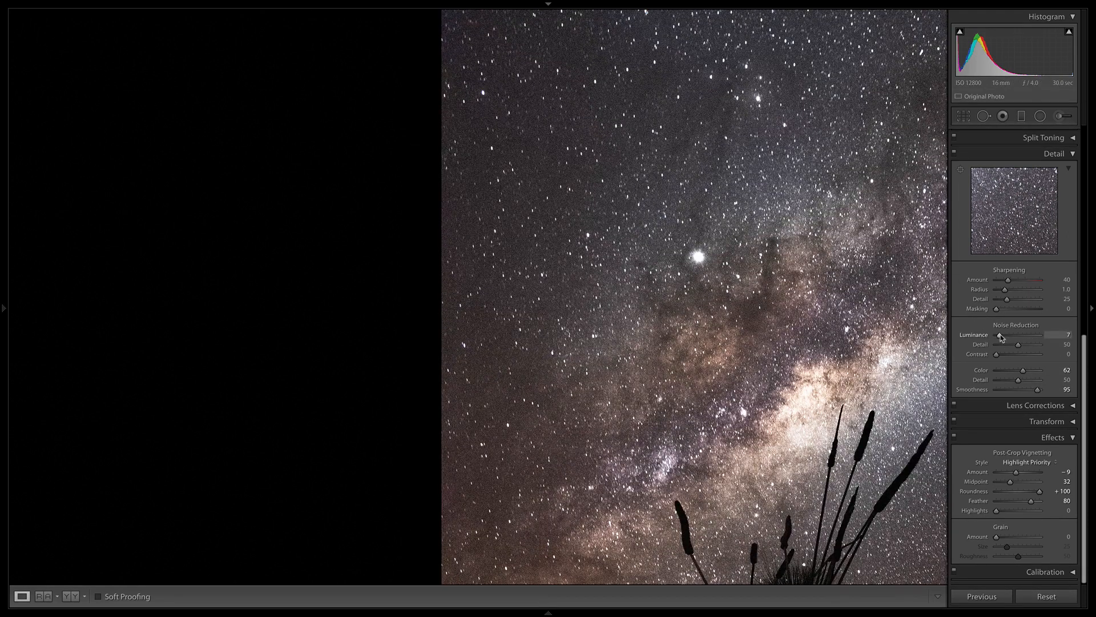
pyautogui.moveTo(1000, 340); pyautogui.dragTo(1012, 340)
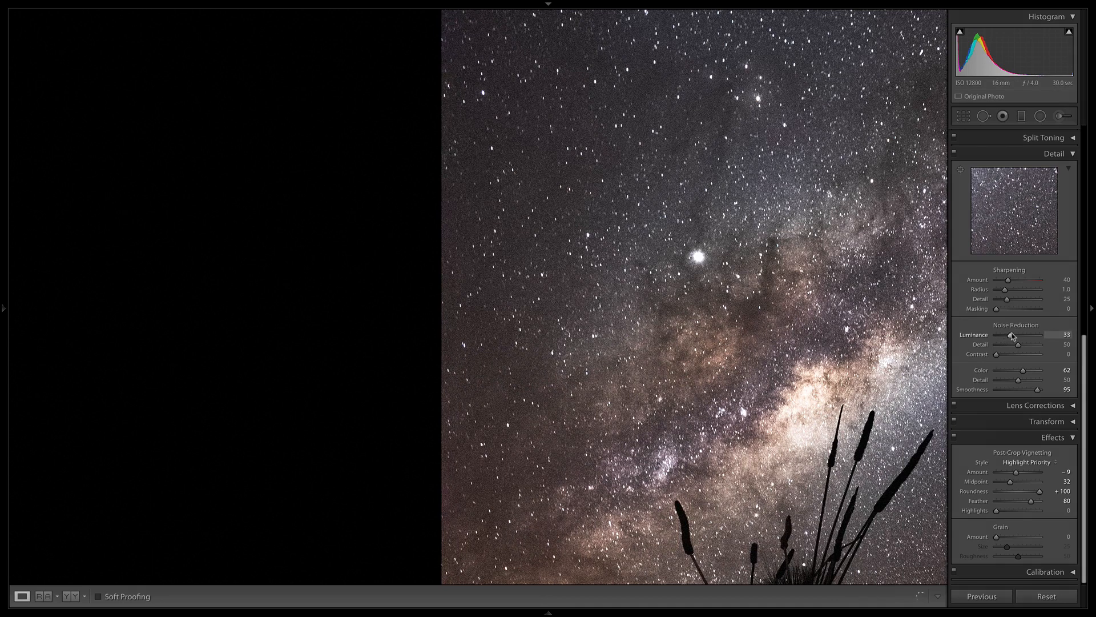
pyautogui.moveTo(1011, 334); pyautogui.dragTo(1021, 335)
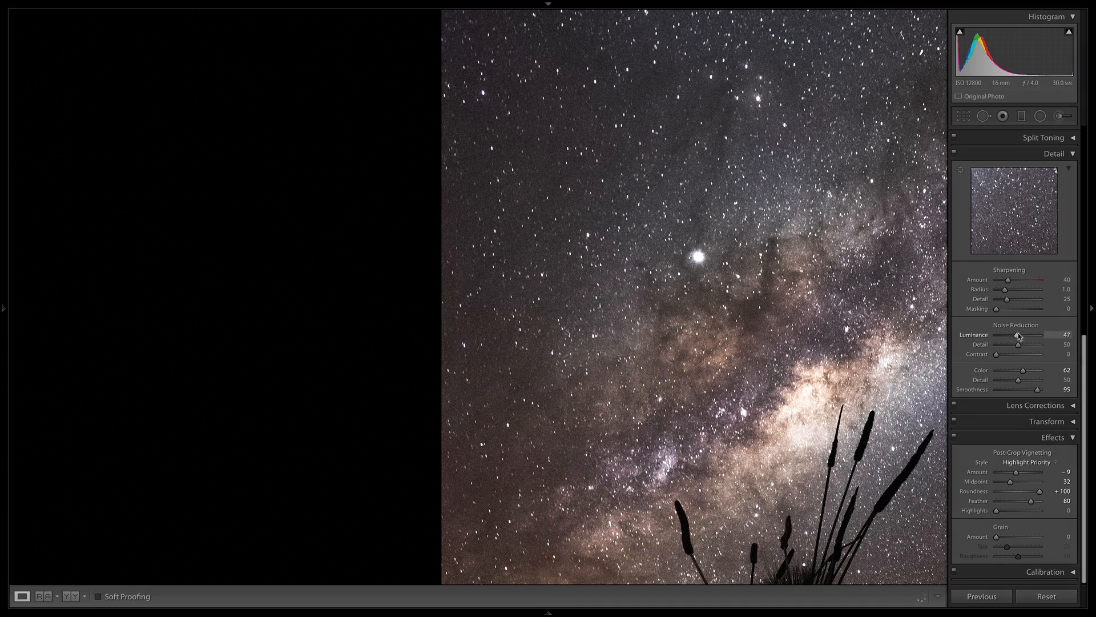
pyautogui.moveTo(1017, 334); pyautogui.dragTo(1015, 335)
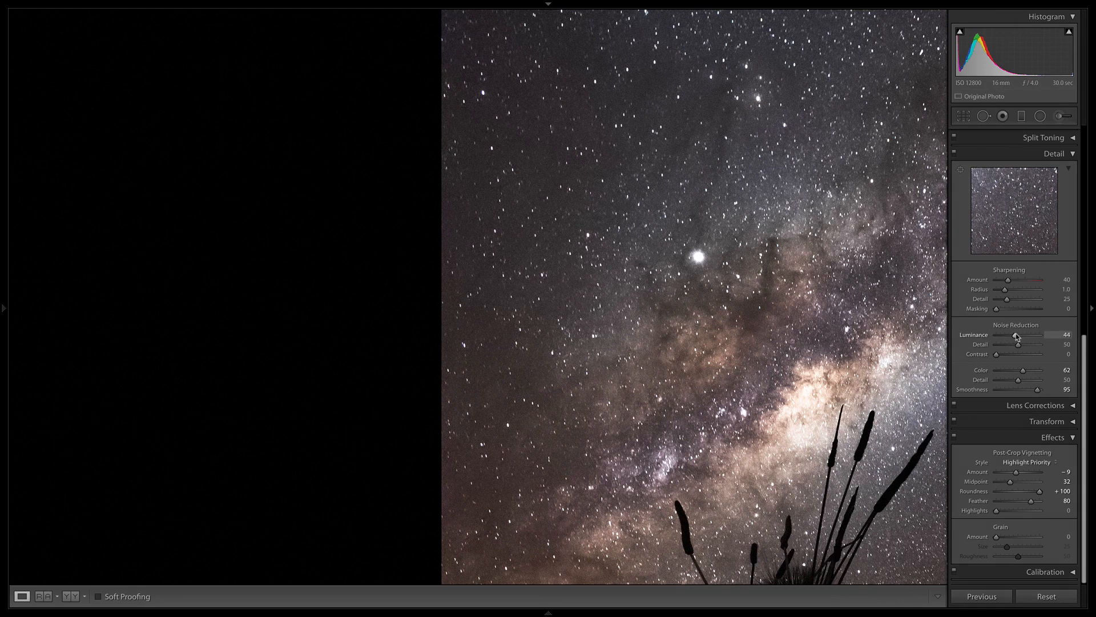
pyautogui.moveTo(1017, 334); pyautogui.dragTo(1014, 335)
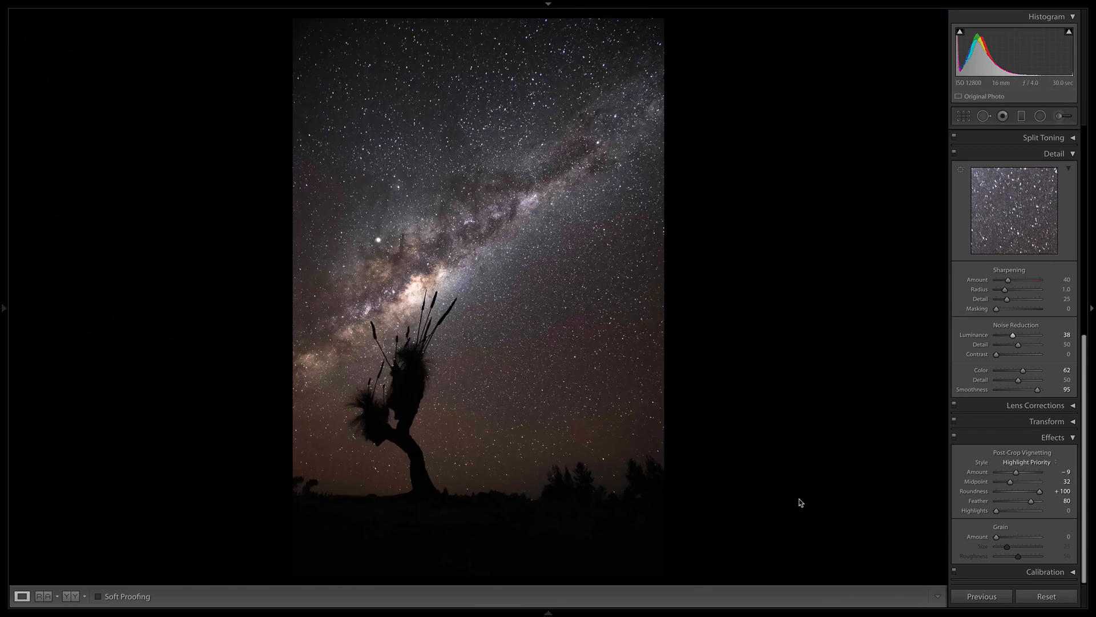
pyautogui.moveTo(520, 292)
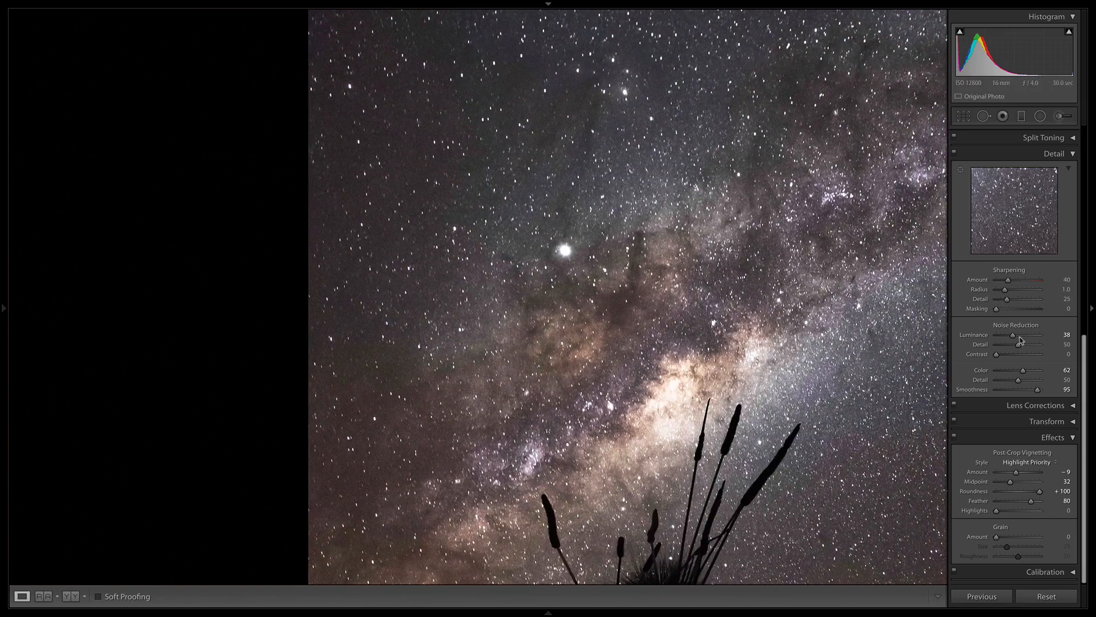
# Step: Compare luminance noise Detail from 0 to maximum, settling at about 59
pyautogui.moveTo(1027, 343); pyautogui.dragTo(996, 344)
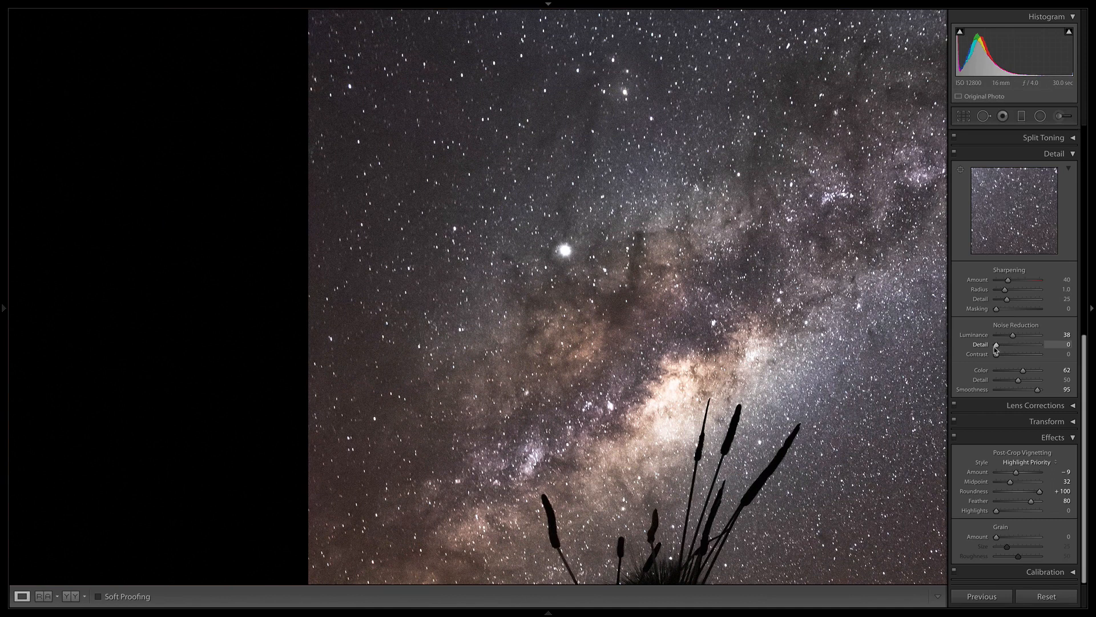
pyautogui.moveTo(995, 344); pyautogui.dragTo(1051, 344)
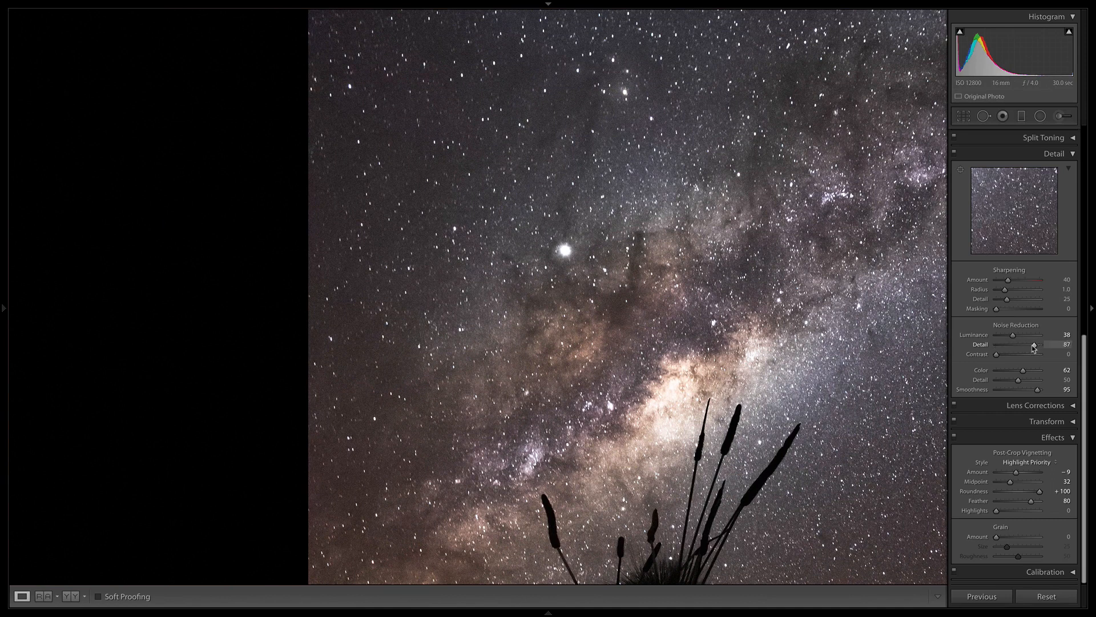
pyautogui.moveTo(1051, 344); pyautogui.dragTo(1063, 344)
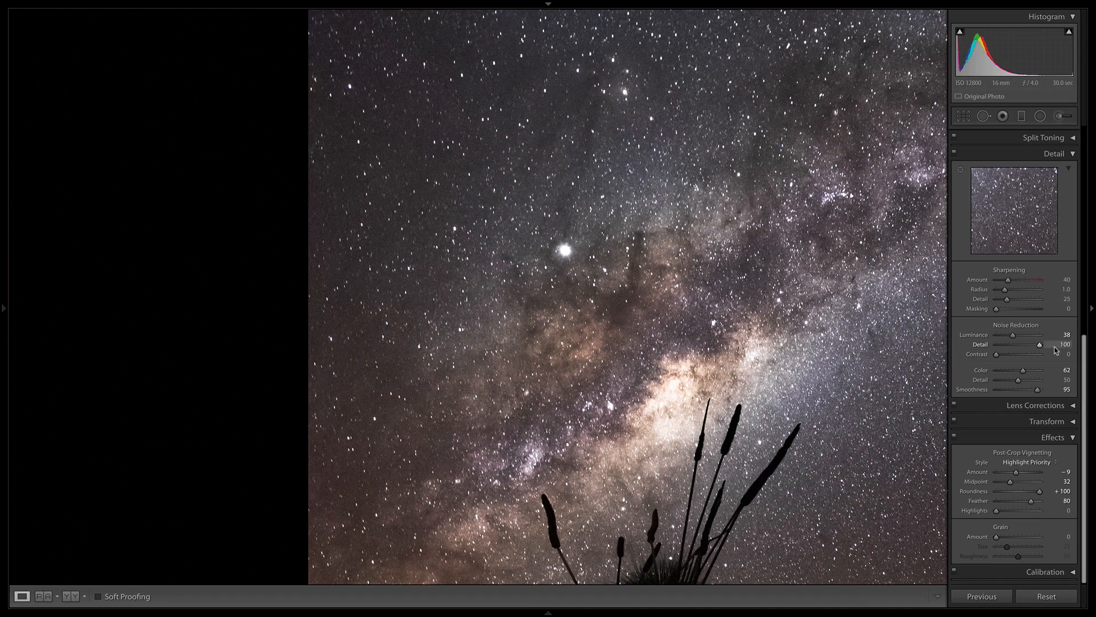
pyautogui.moveTo(1041, 344); pyautogui.dragTo(1028, 344)
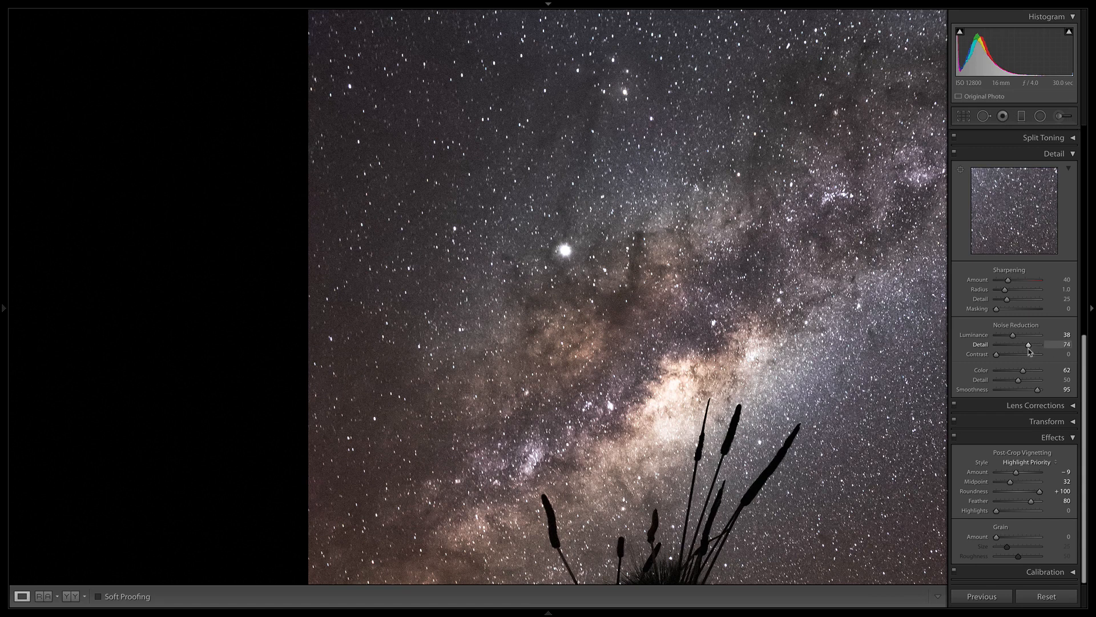
pyautogui.moveTo(1029, 345); pyautogui.dragTo(1023, 344)
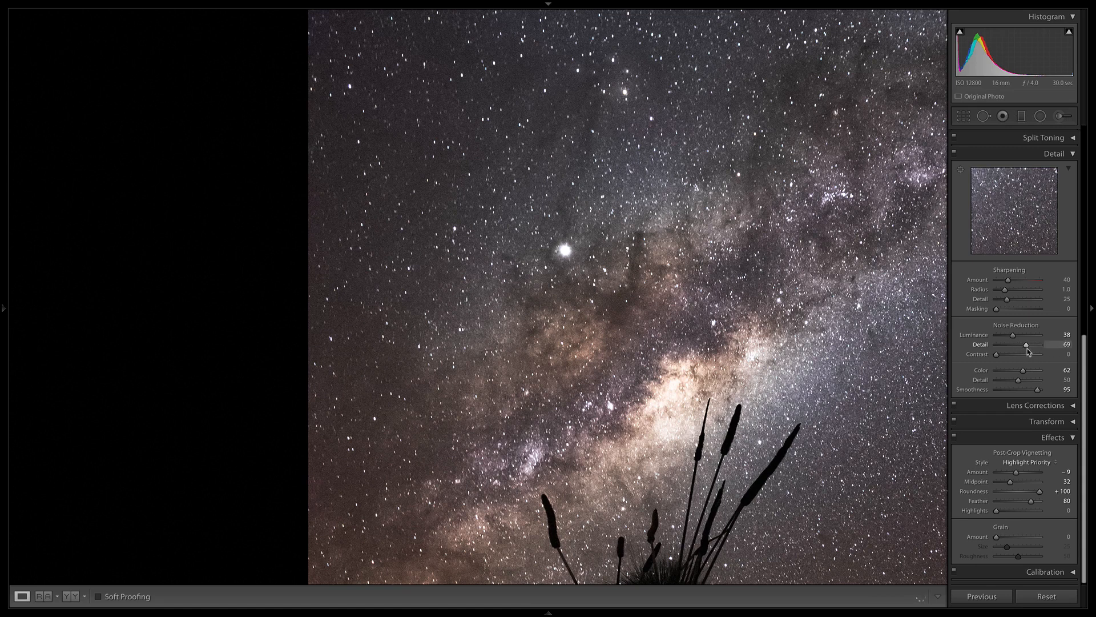
pyautogui.moveTo(1023, 344); pyautogui.dragTo(1014, 344)
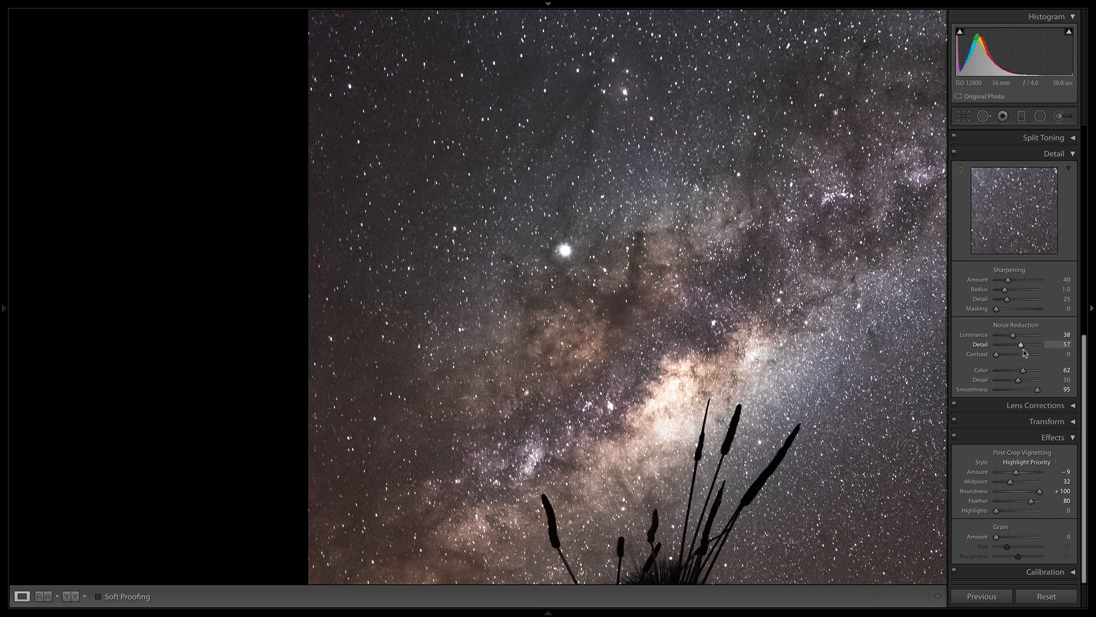
pyautogui.moveTo(1023, 343); pyautogui.dragTo(1034, 344)
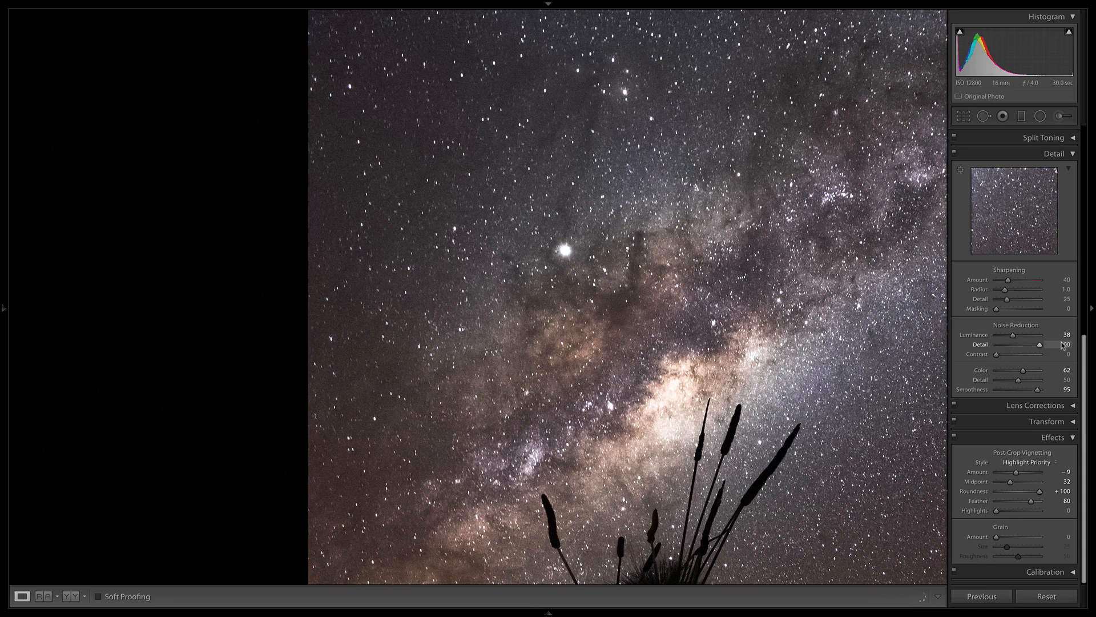
pyautogui.moveTo(1036, 344); pyautogui.dragTo(1018, 344)
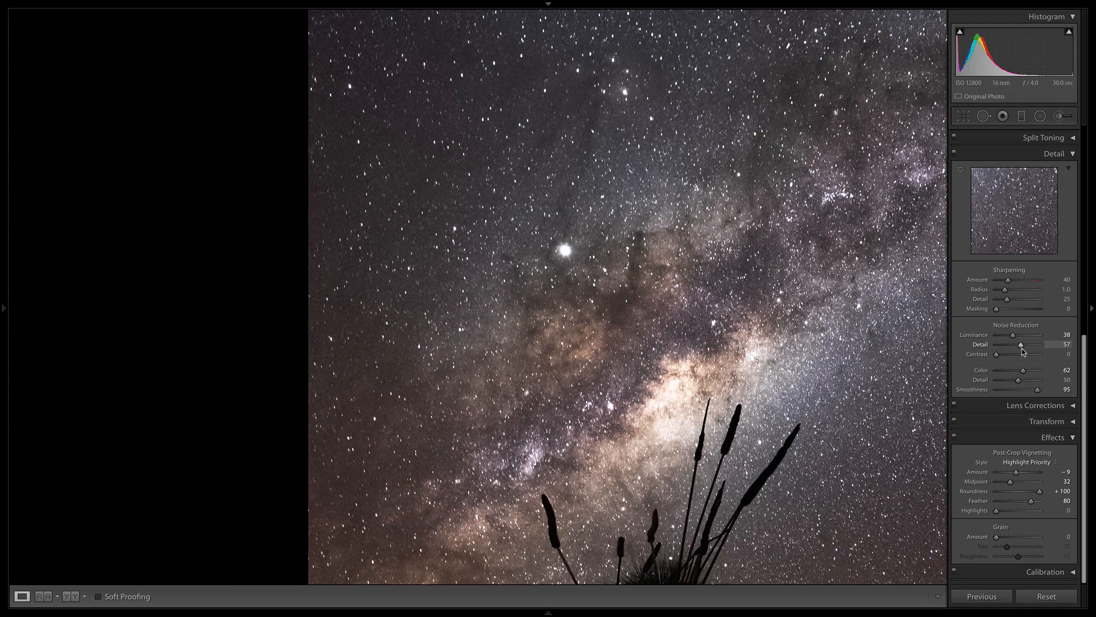
# Step: Test luminance noise Contrast across its range and settle it at 65
pyautogui.moveTo(996, 354); pyautogui.dragTo(1052, 354)
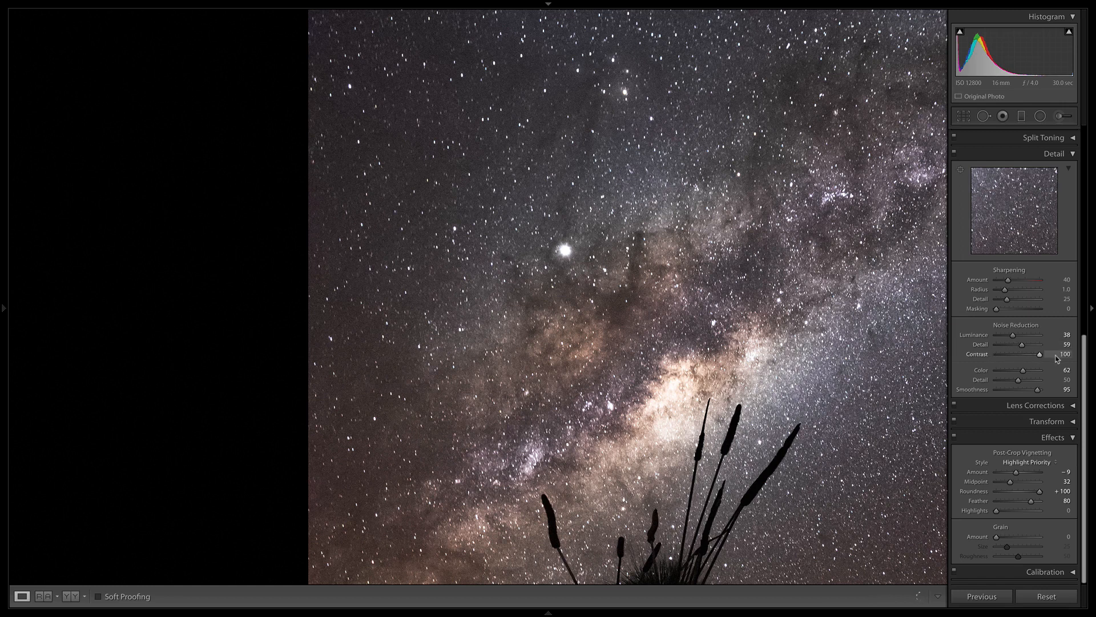
pyautogui.moveTo(1048, 358)
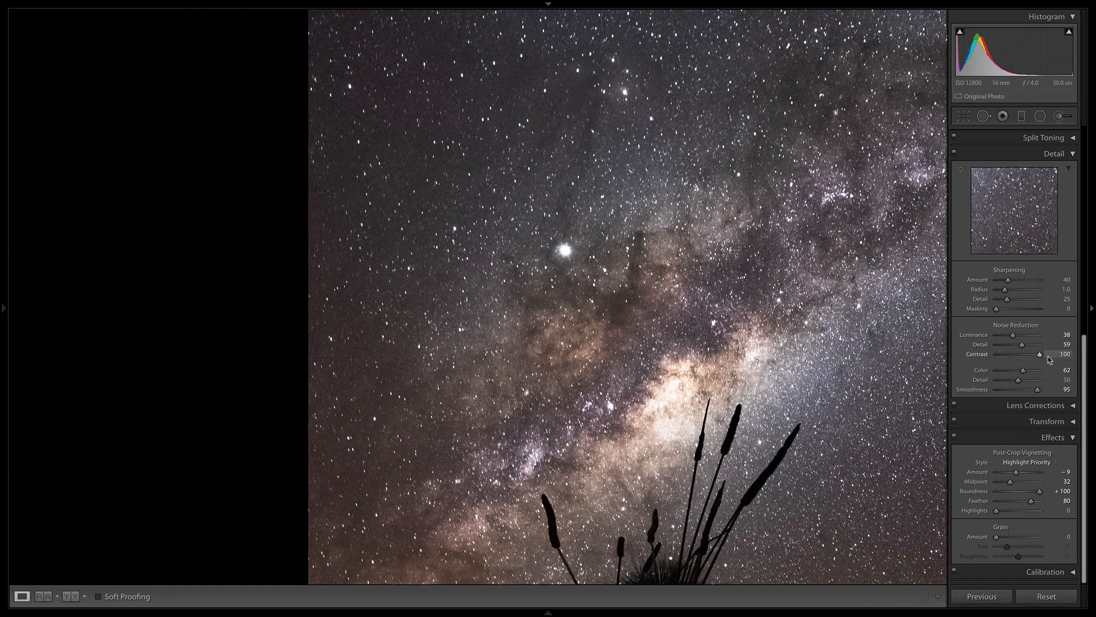
pyautogui.moveTo(1051, 354); pyautogui.dragTo(1018, 354)
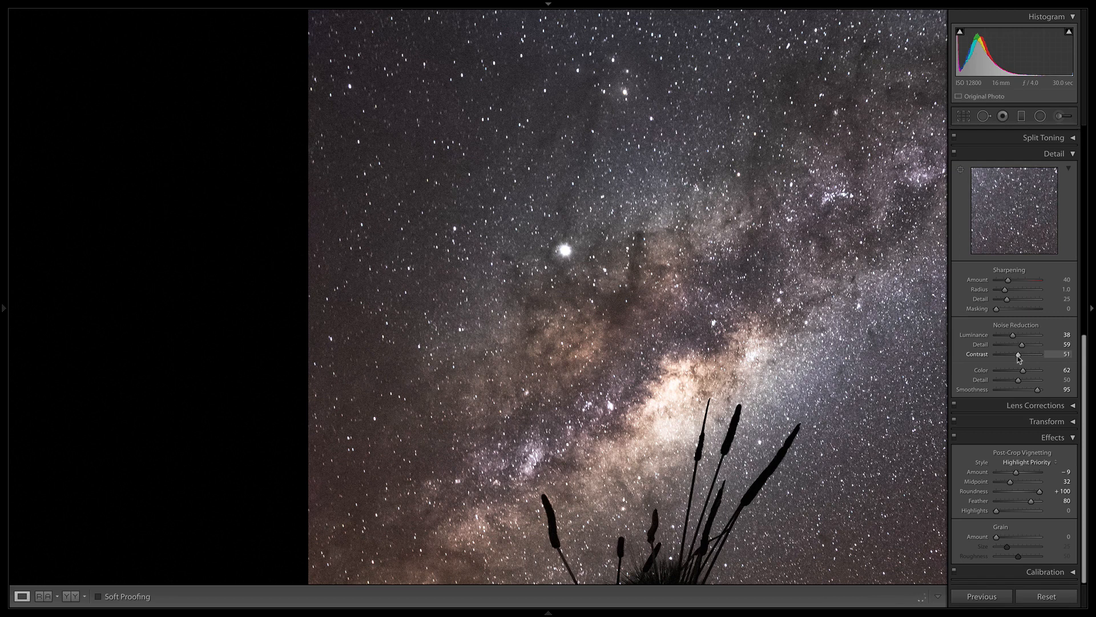
pyautogui.moveTo(1018, 354); pyautogui.dragTo(996, 354)
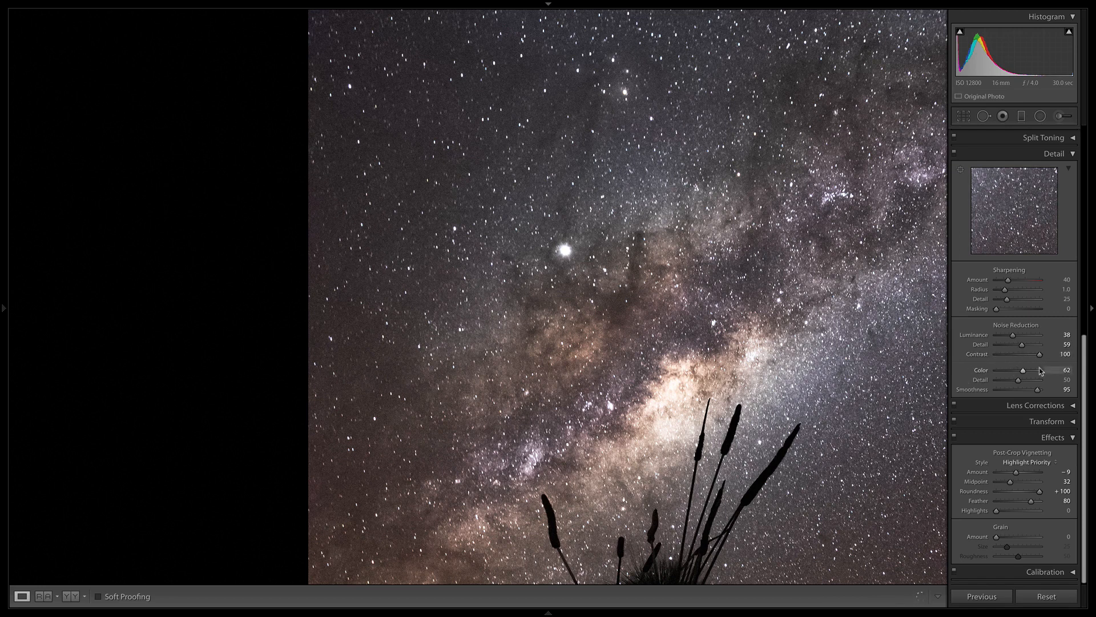
pyautogui.moveTo(1039, 352); pyautogui.dragTo(1017, 353)
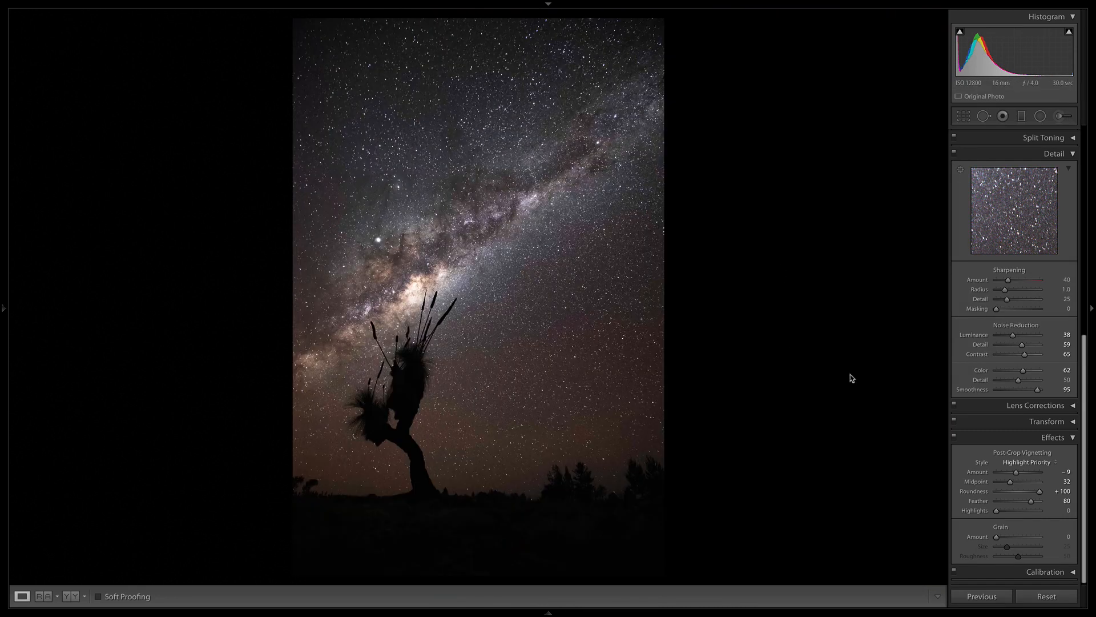
pyautogui.moveTo(817, 341)
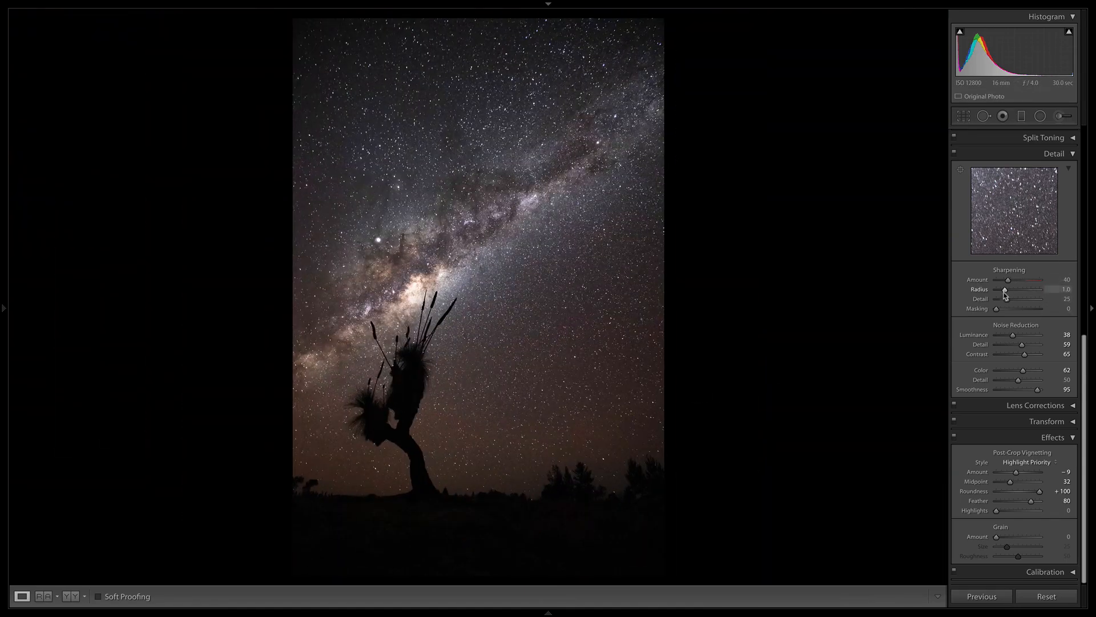
# Step: Set Sharpening Amount to 75 and raise Masking to about 63
pyautogui.moveTo(1007, 279); pyautogui.dragTo(1013, 278)
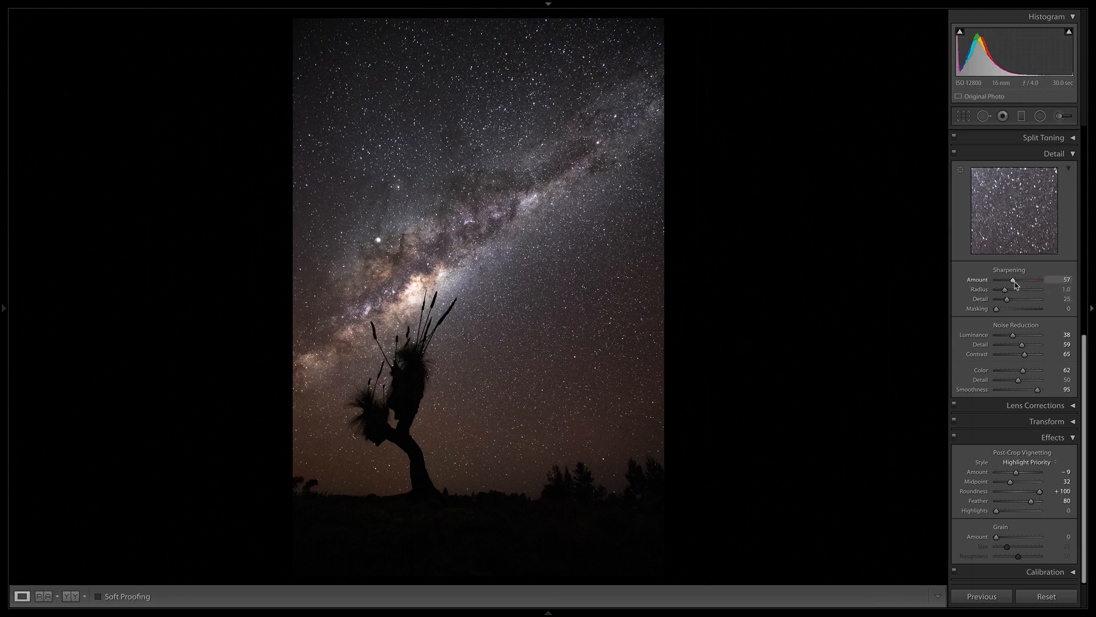
pyautogui.moveTo(1012, 280); pyautogui.dragTo(1019, 279)
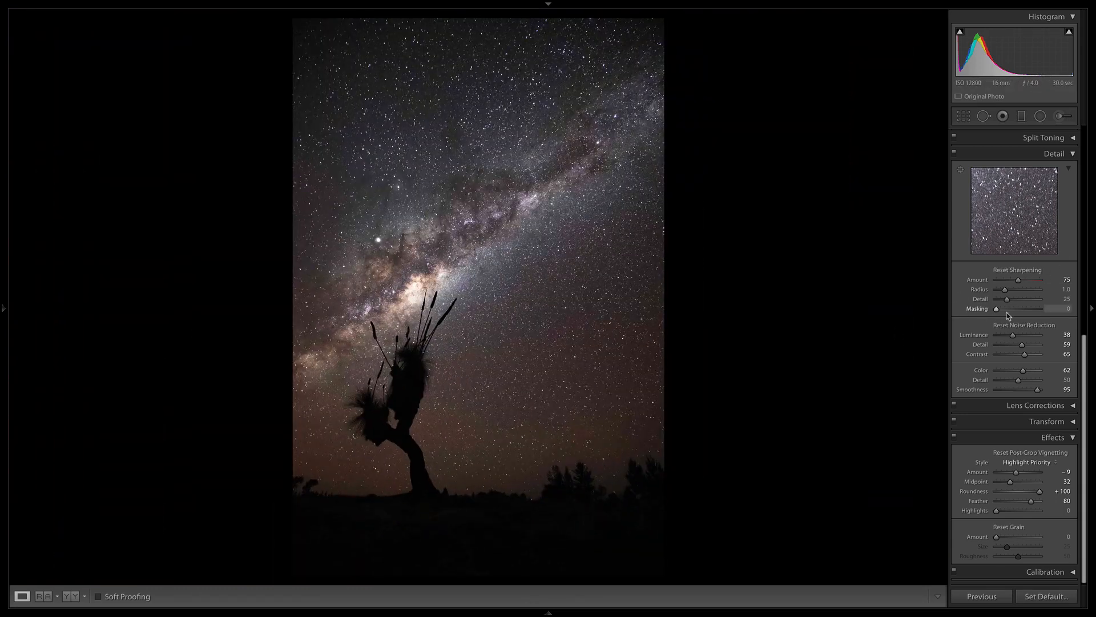
pyautogui.moveTo(995, 308); pyautogui.dragTo(1033, 308)
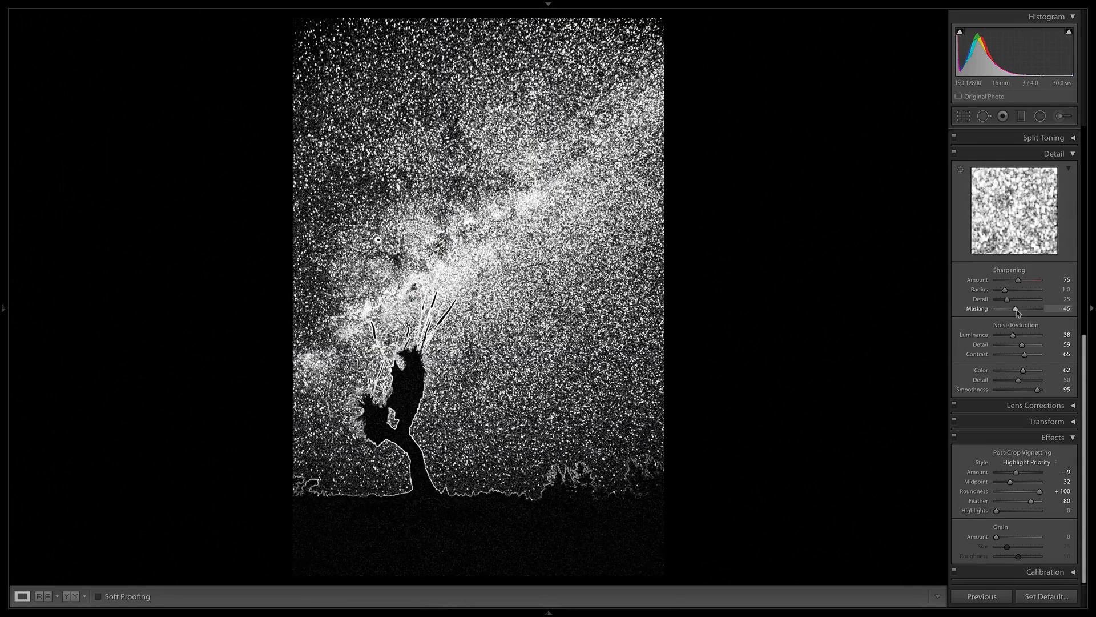
pyautogui.moveTo(1016, 309); pyautogui.dragTo(1023, 310)
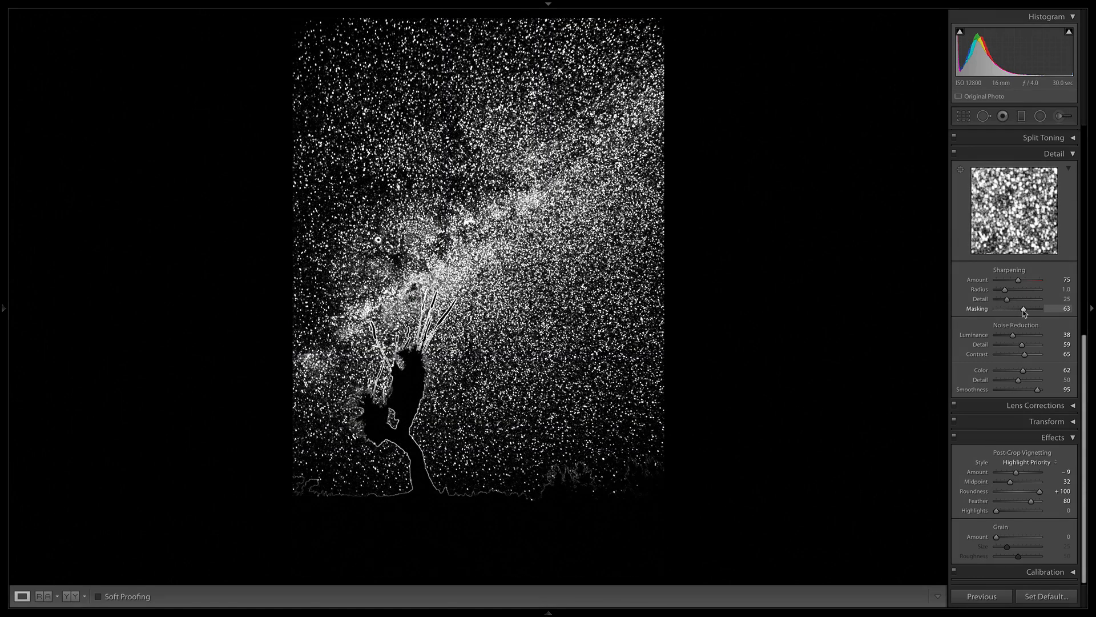
# Step: Set colour noise Smoothness to 88 and ease Sharpening Masking down to 53
pyautogui.moveTo(1022, 310); pyautogui.dragTo(1026, 309)
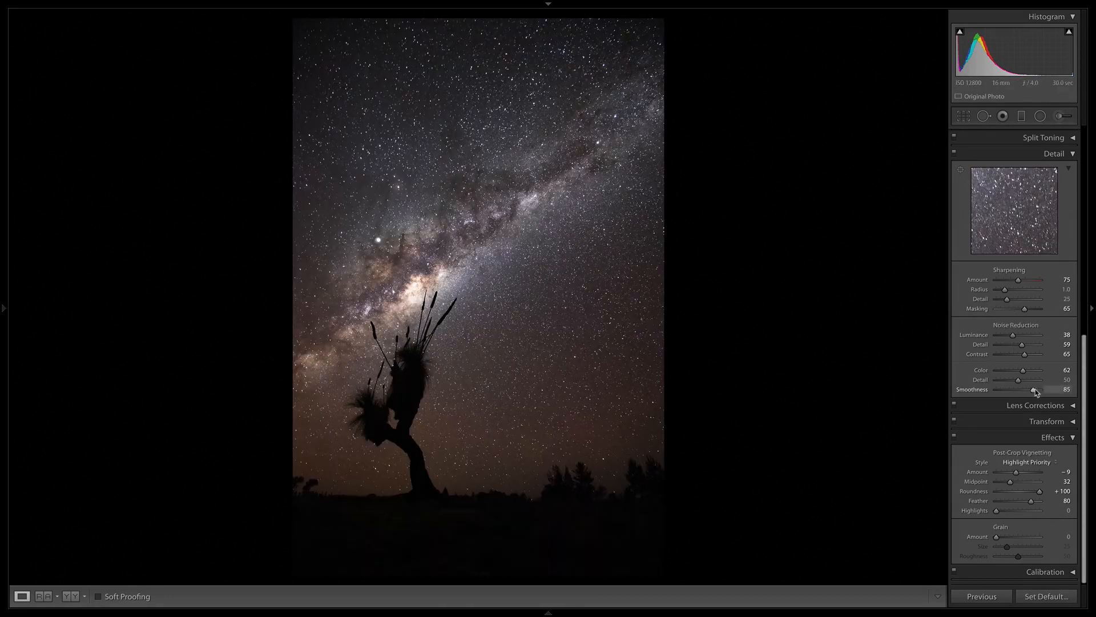
pyautogui.moveTo(1035, 389); pyautogui.dragTo(1038, 389)
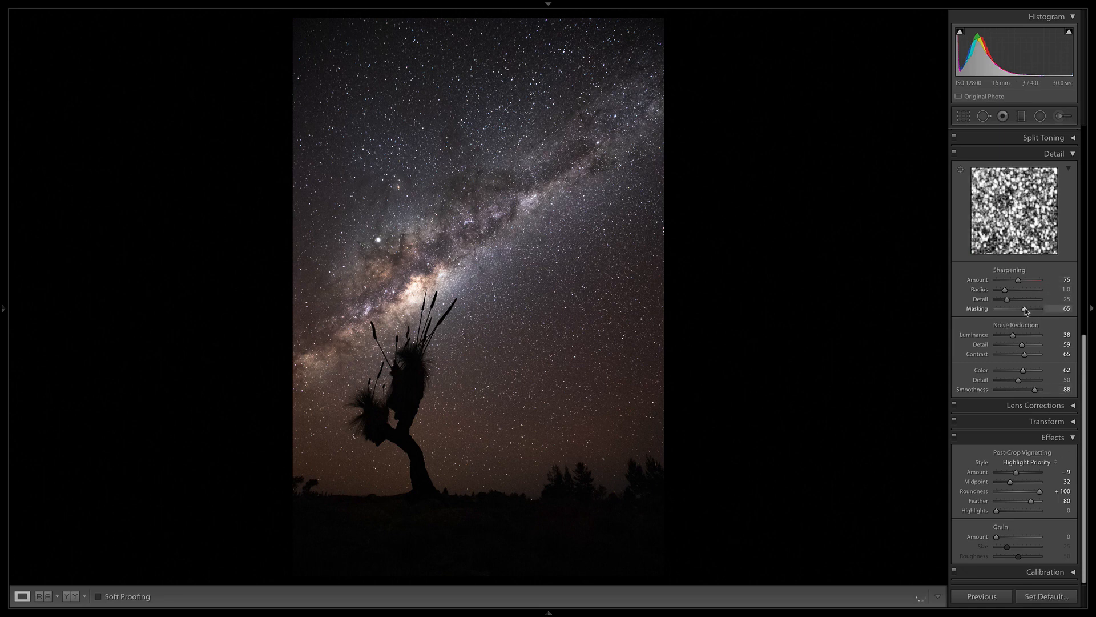
pyautogui.moveTo(1031, 309); pyautogui.dragTo(1021, 308)
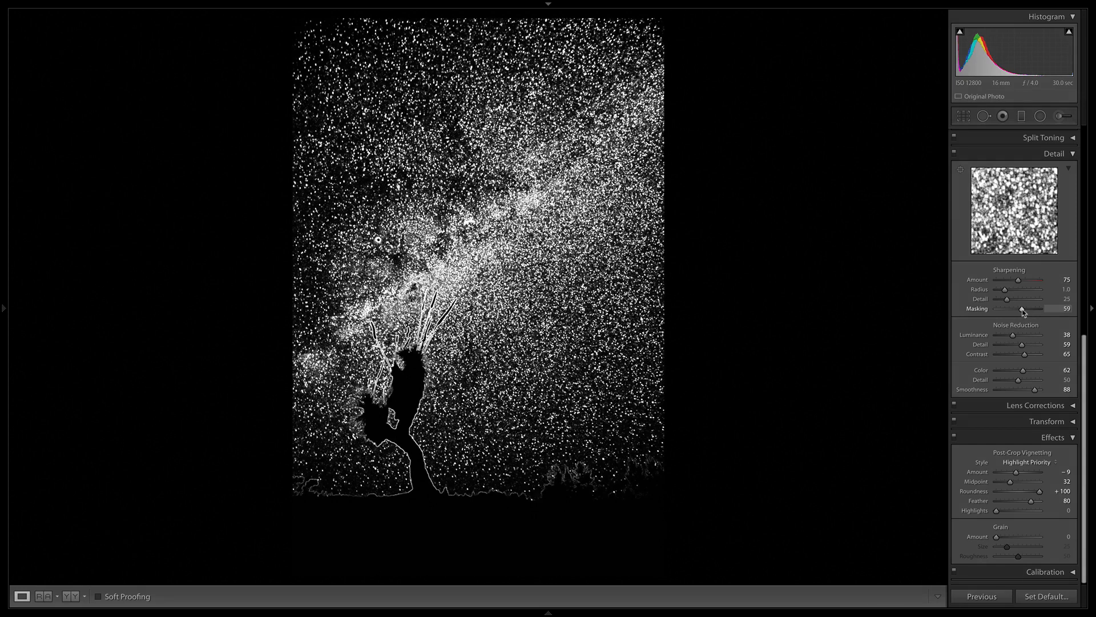
pyautogui.moveTo(1022, 310); pyautogui.dragTo(1017, 310)
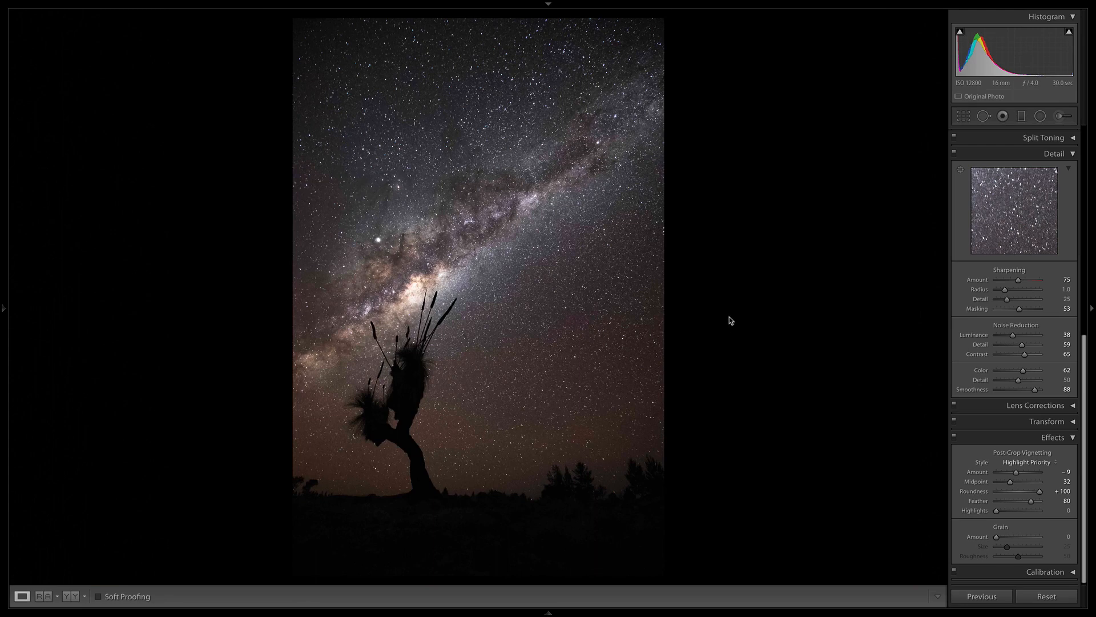
pyautogui.moveTo(981, 227)
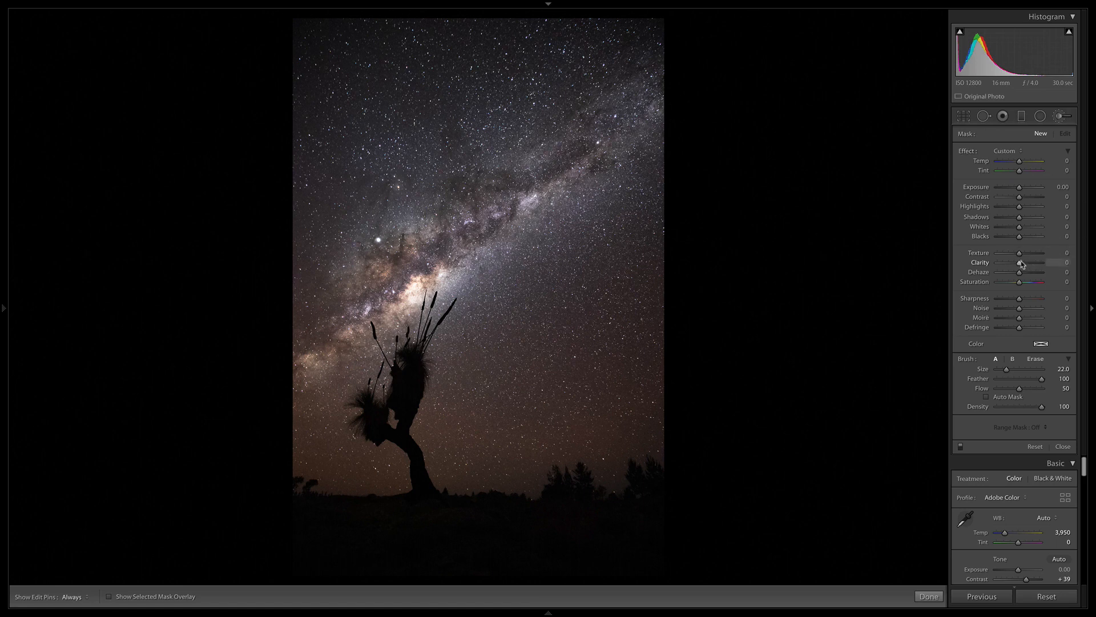
pyautogui.moveTo(1015, 283)
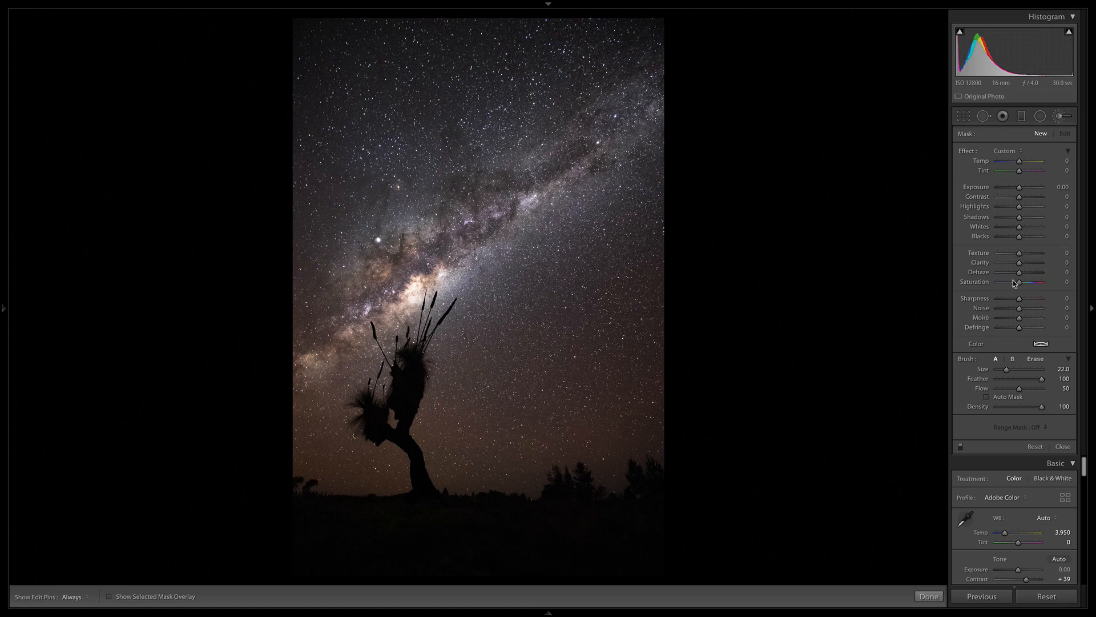
# Step: Dial in the brush's Clarity, testing 34–57 before boosting it to about 64
pyautogui.moveTo(1020, 253); pyautogui.dragTo(1047, 252)
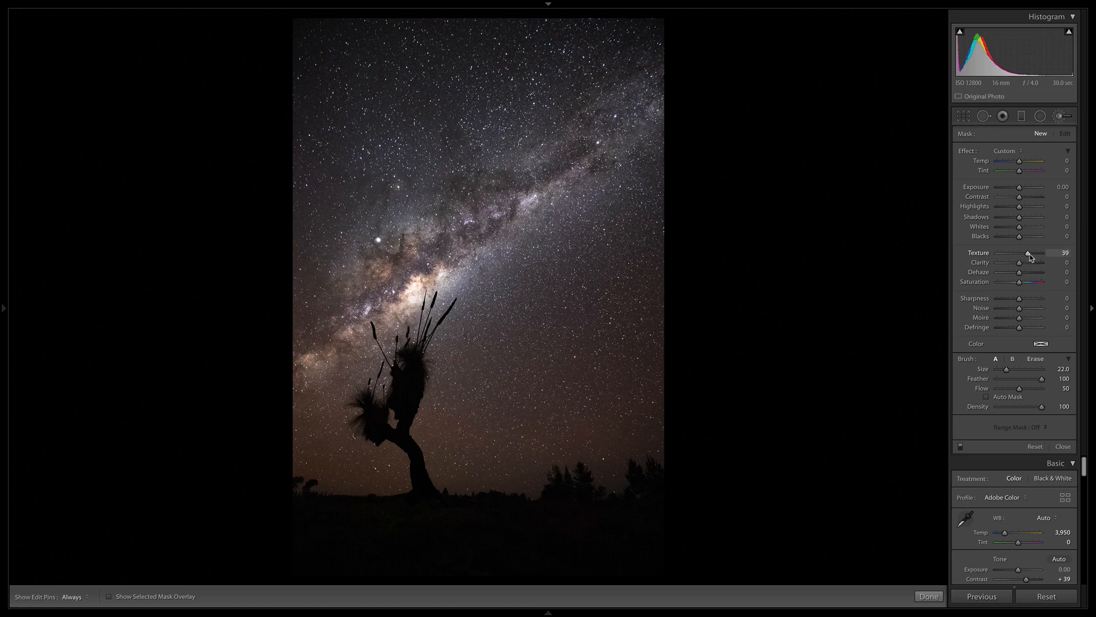
pyautogui.moveTo(1028, 252); pyautogui.dragTo(1036, 252)
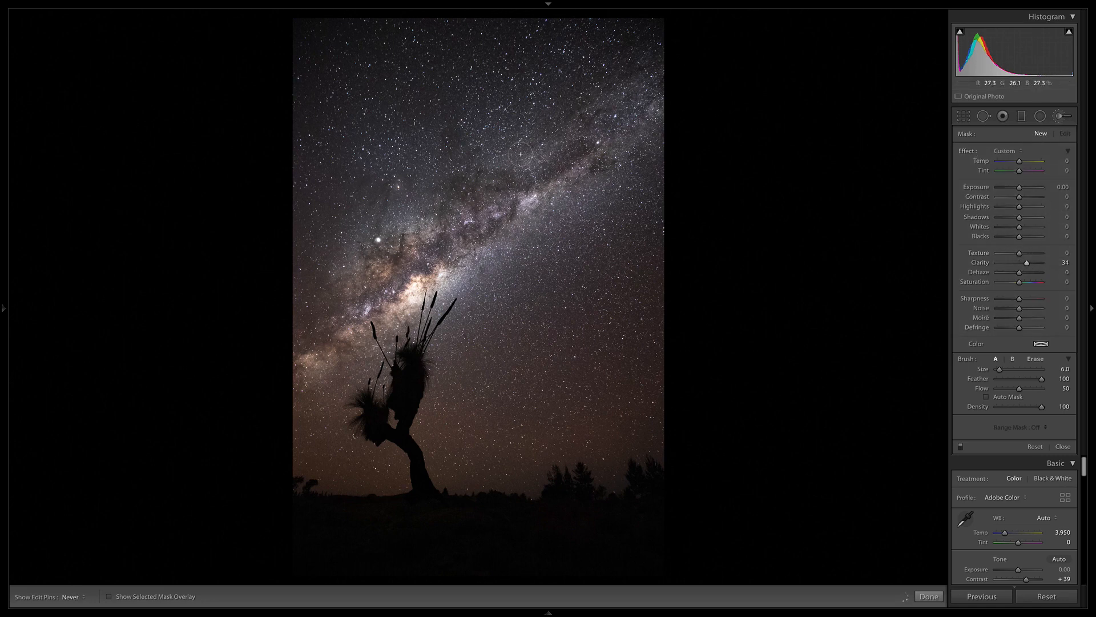
pyautogui.moveTo(1026, 263); pyautogui.dragTo(1054, 263)
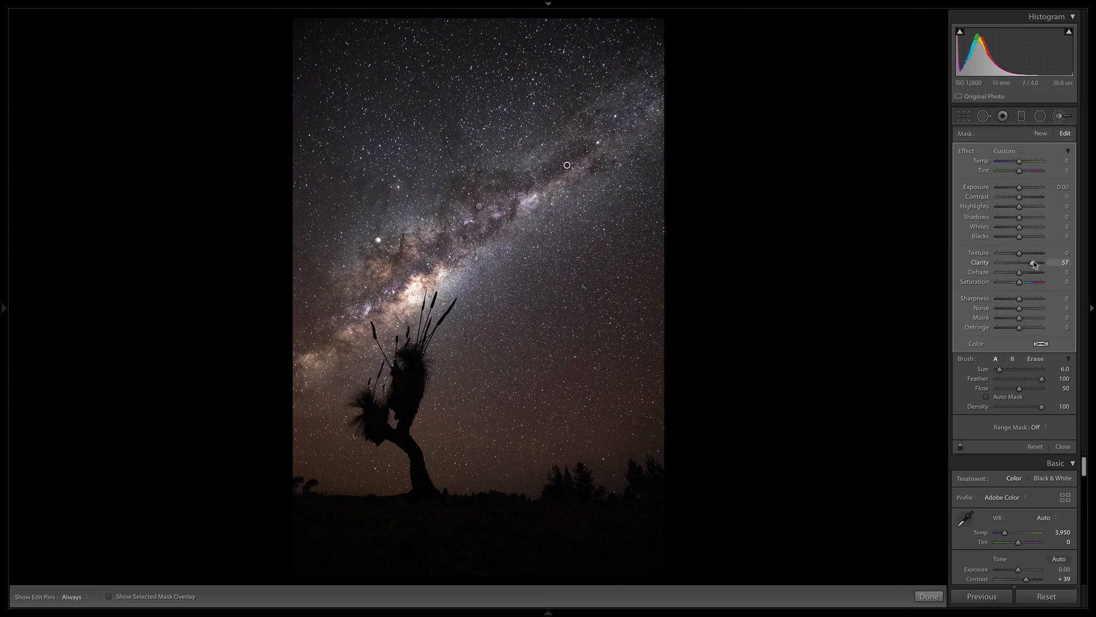
pyautogui.moveTo(1033, 262); pyautogui.dragTo(1041, 263)
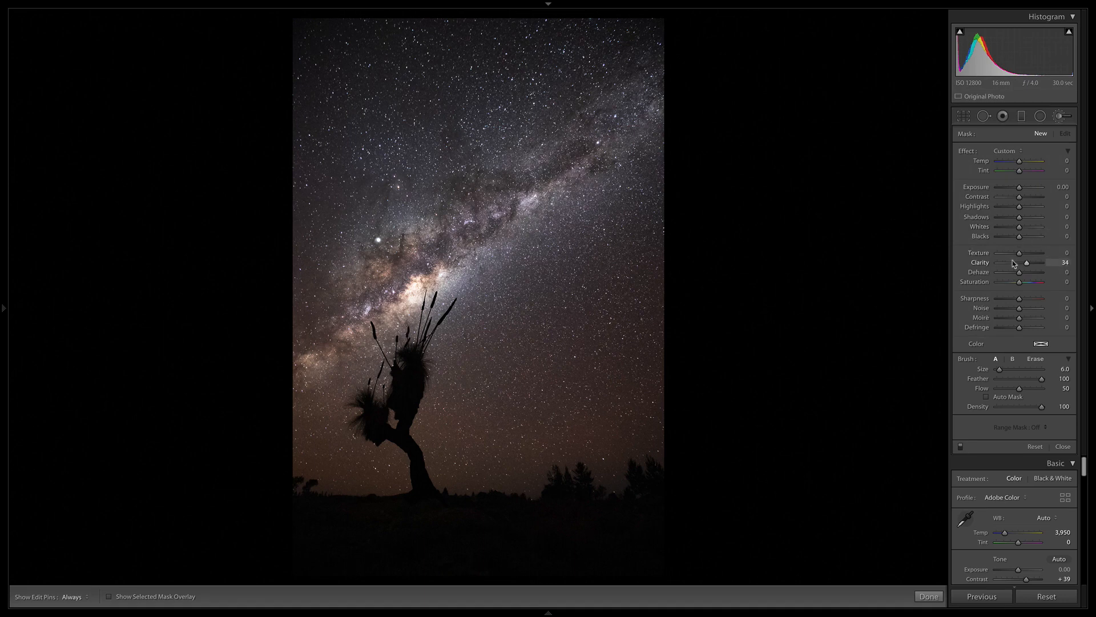
pyautogui.moveTo(1027, 263); pyautogui.dragTo(1041, 262)
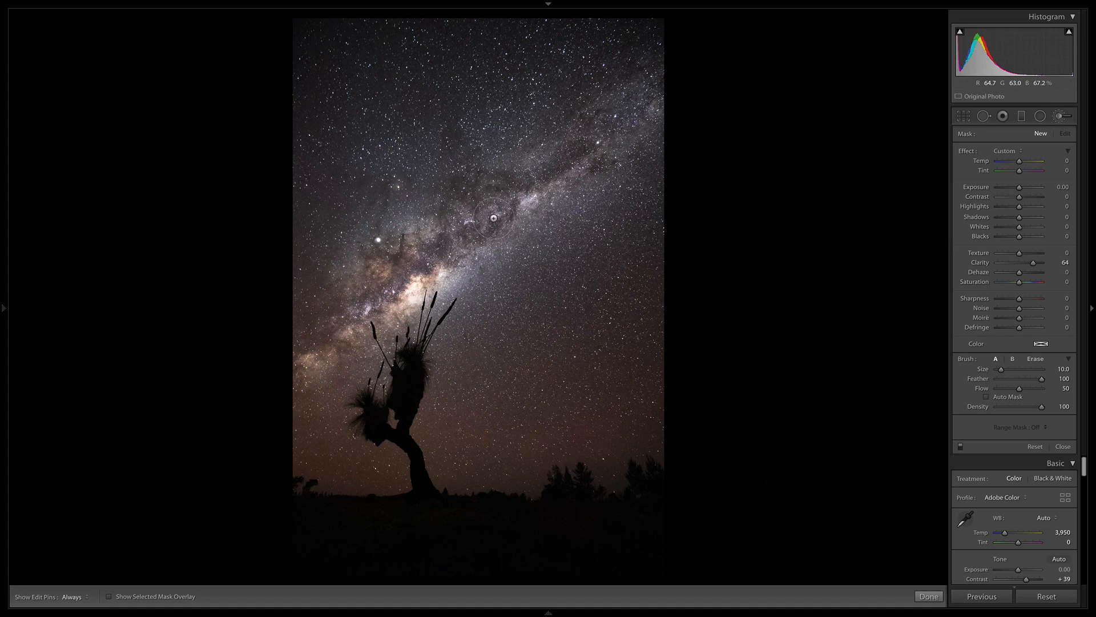
# Step: Select the painted Milky Way mask and fine-tune its Clarity to 65
pyautogui.click(71, 596)
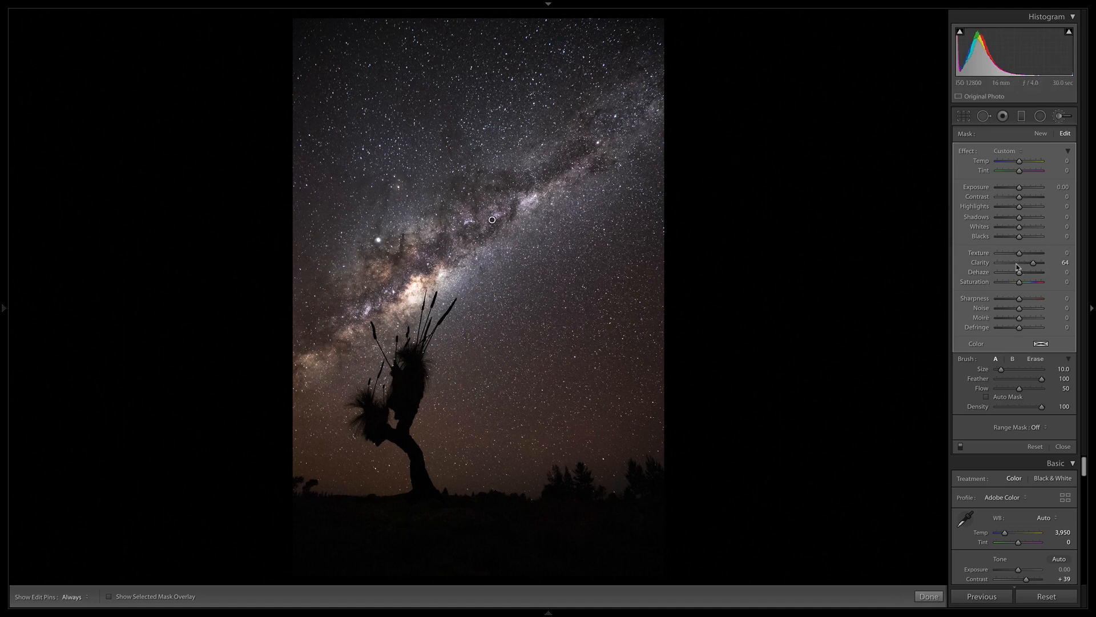
pyautogui.moveTo(1035, 262); pyautogui.dragTo(1037, 263)
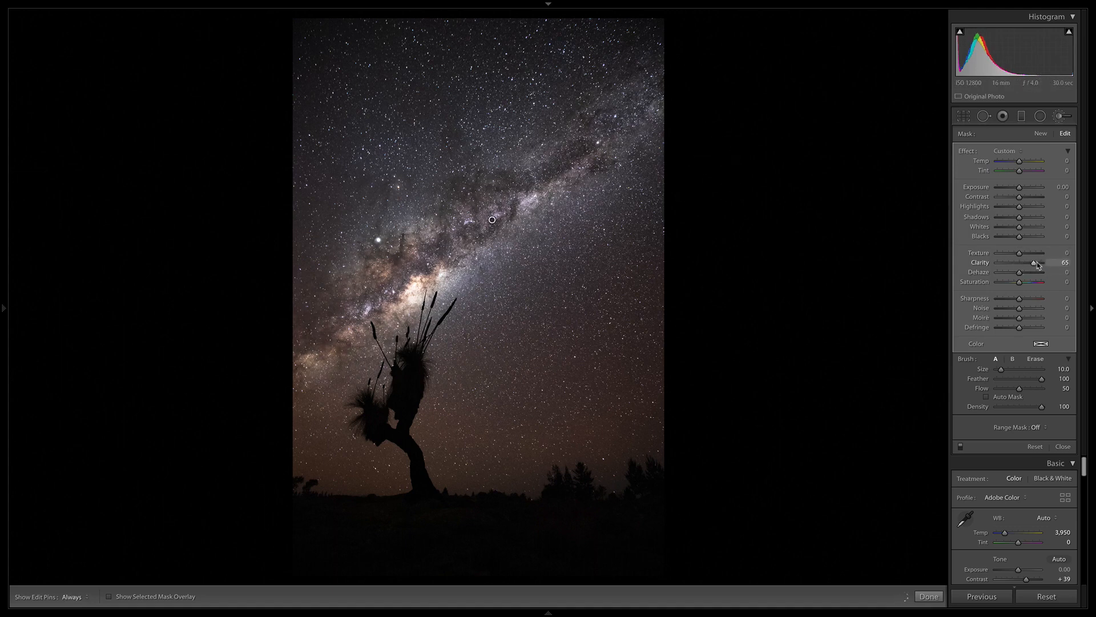
pyautogui.moveTo(1052, 263); pyautogui.dragTo(1036, 262)
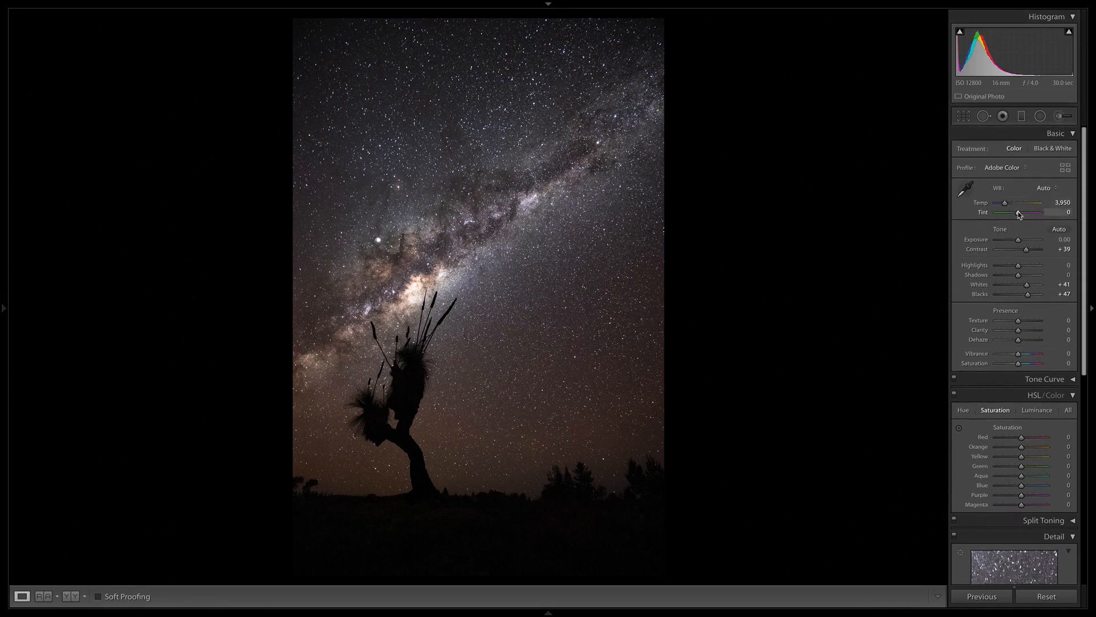
# Step: Nudge Tint toward magenta and back to +1, then cool and rewarm Temp to 3,839
pyautogui.moveTo(1021, 213); pyautogui.dragTo(1040, 213)
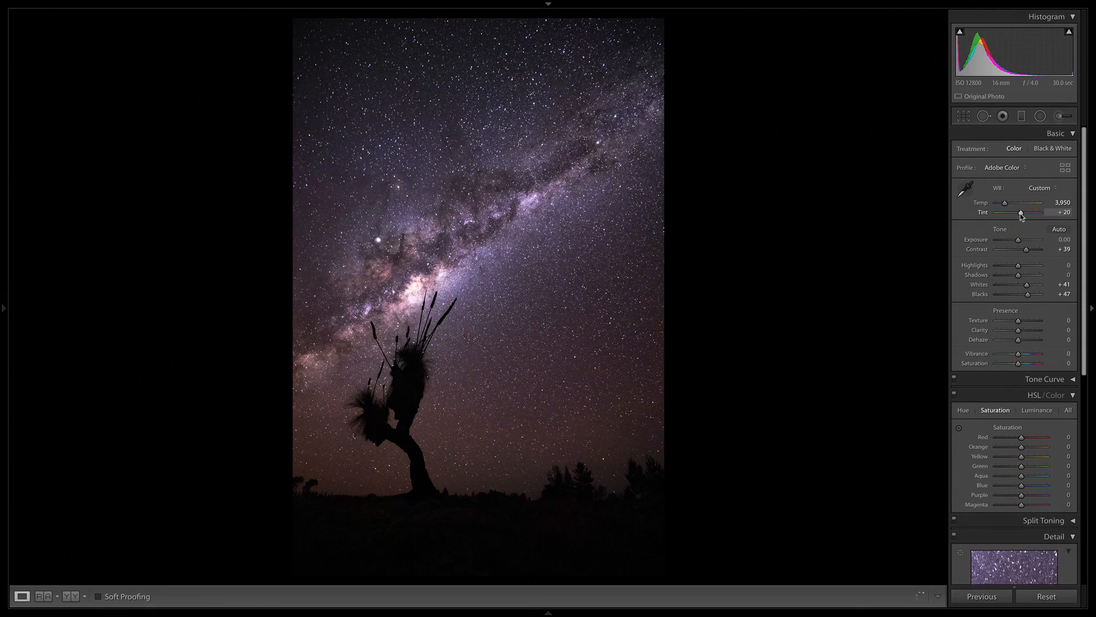
pyautogui.moveTo(1042, 212); pyautogui.dragTo(1038, 213)
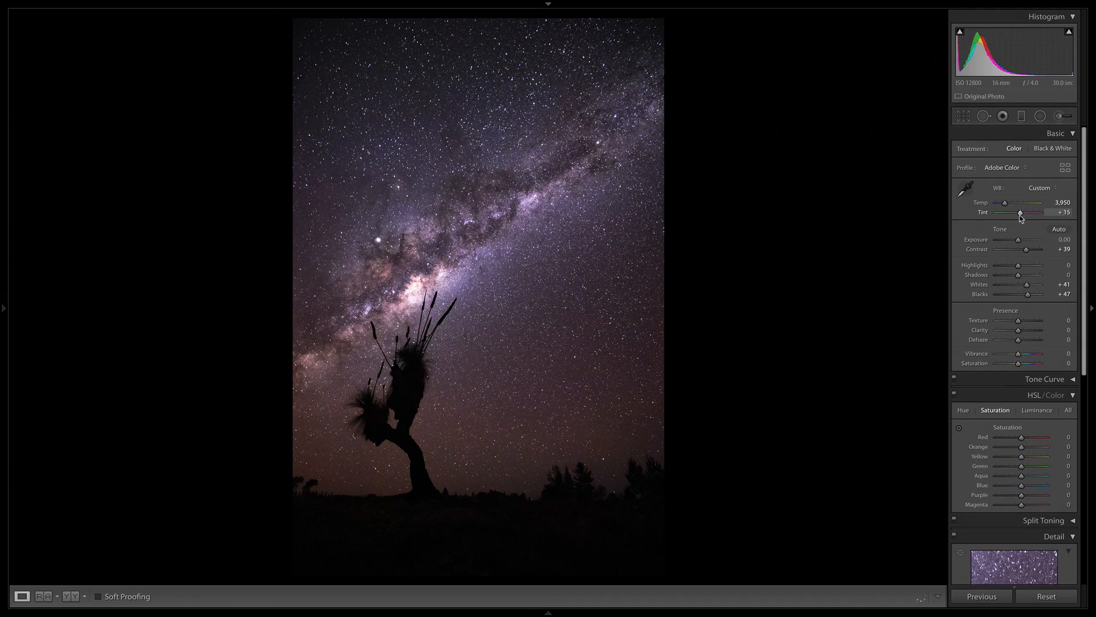
pyautogui.moveTo(1021, 212); pyautogui.dragTo(1019, 212)
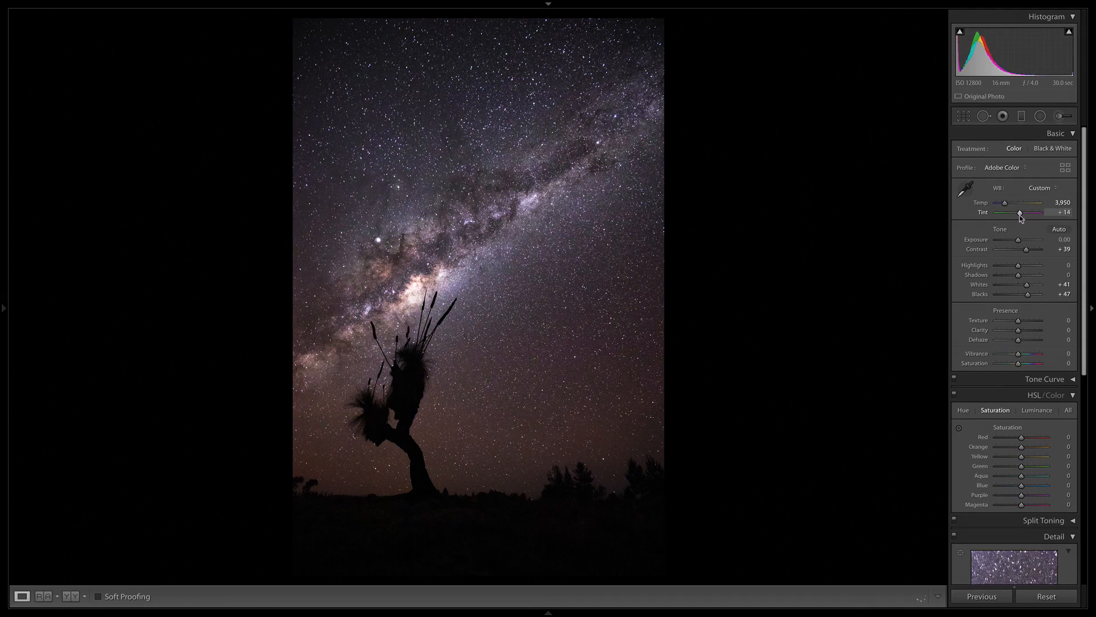
pyautogui.moveTo(1040, 212); pyautogui.dragTo(1019, 213)
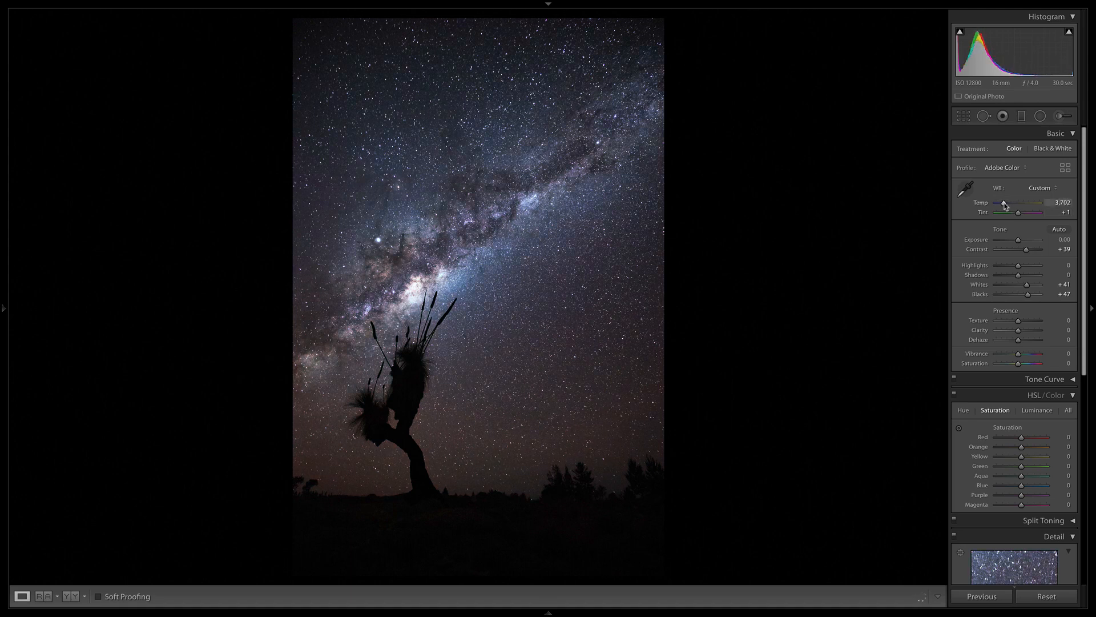
pyautogui.moveTo(1014, 202); pyautogui.dragTo(1024, 202)
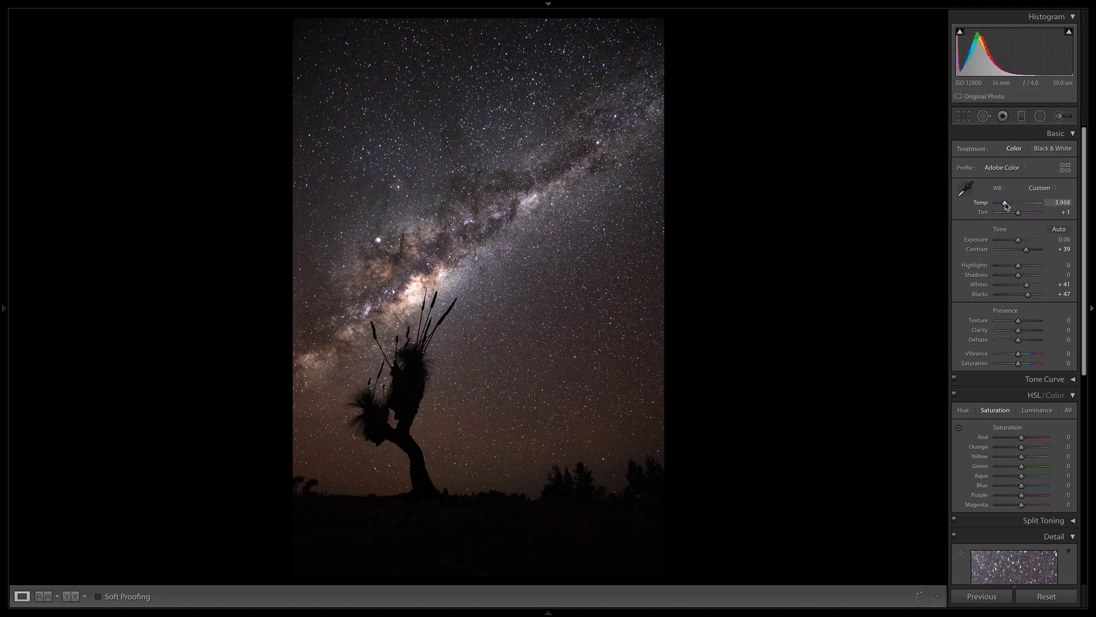
pyautogui.moveTo(1014, 202); pyautogui.dragTo(1003, 202)
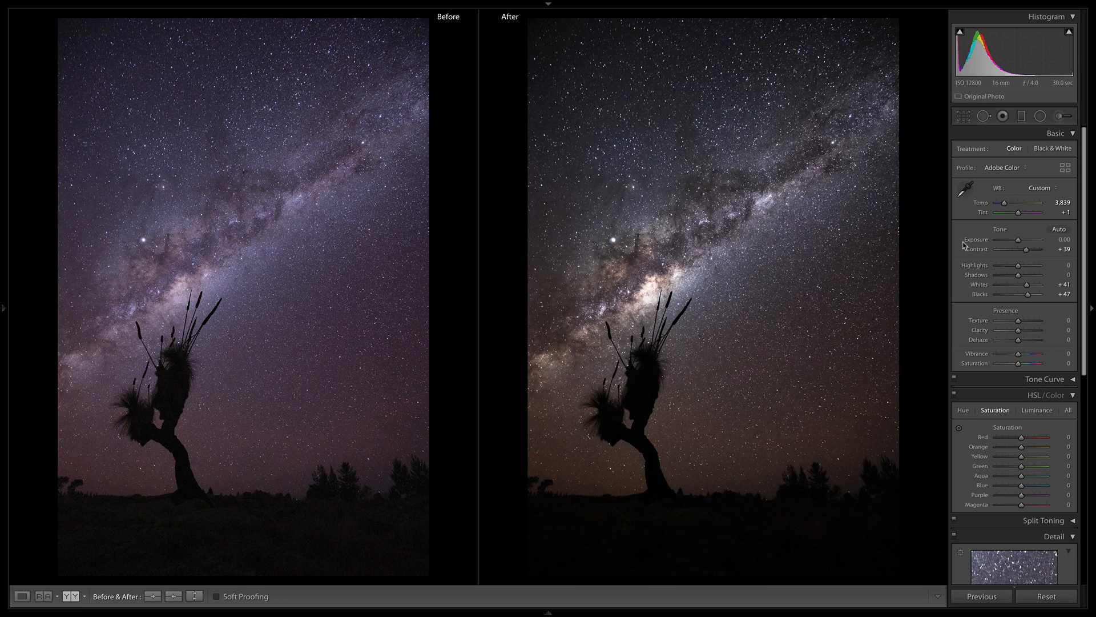
# Step: Raise Contrast on the Milky Way photo, settling it at +49 beside the original
pyautogui.moveTo(1022, 250); pyautogui.dragTo(1034, 250)
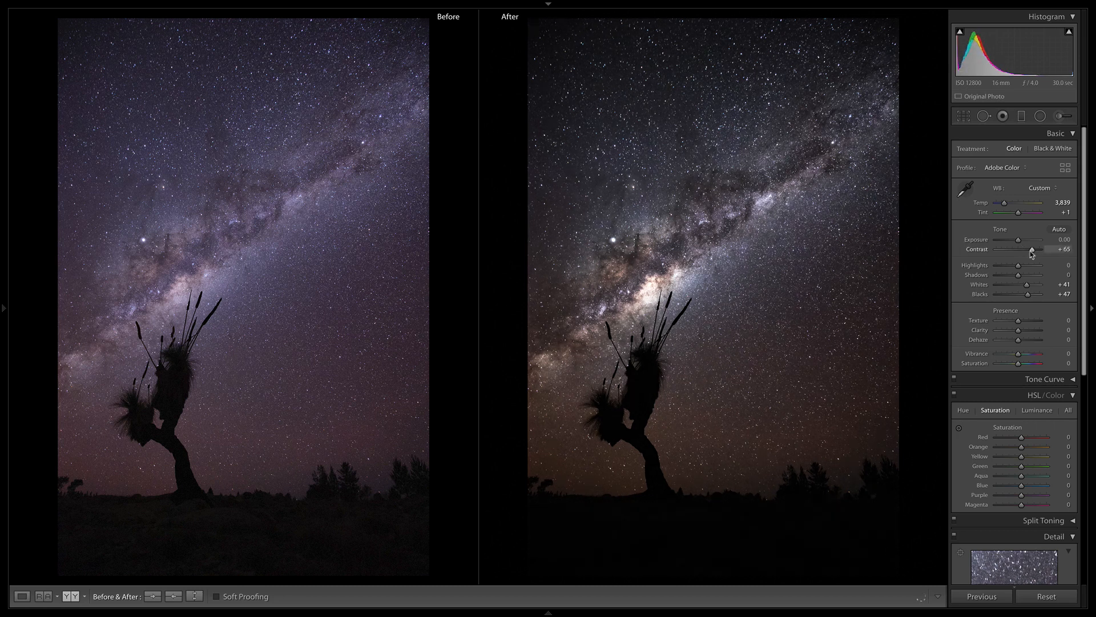
pyautogui.moveTo(1032, 250); pyautogui.dragTo(1022, 251)
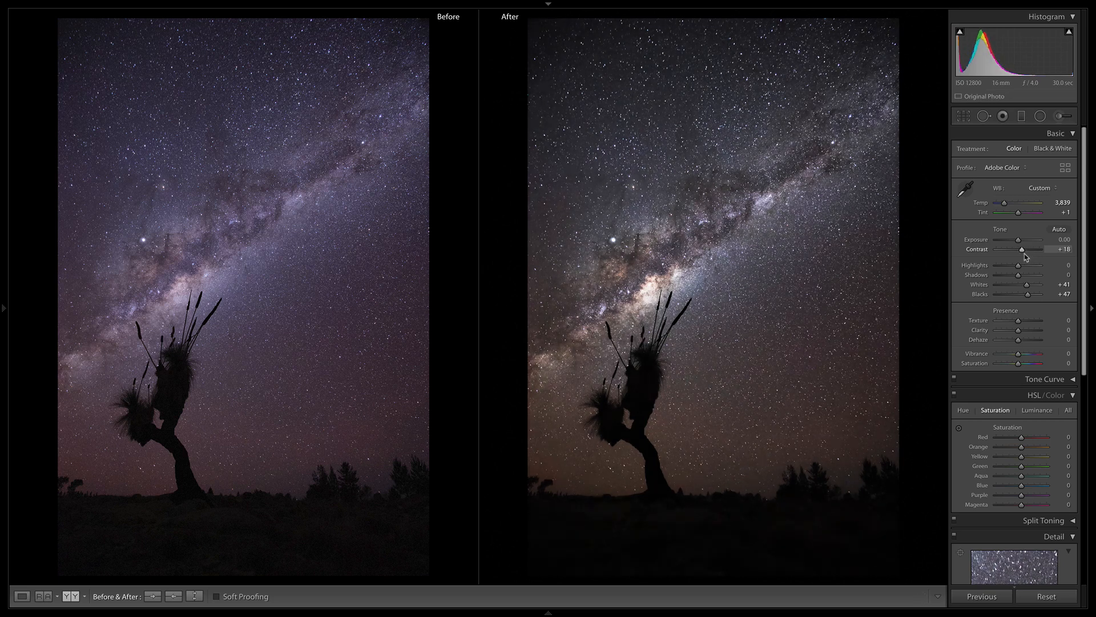
pyautogui.moveTo(1020, 250); pyautogui.dragTo(1032, 250)
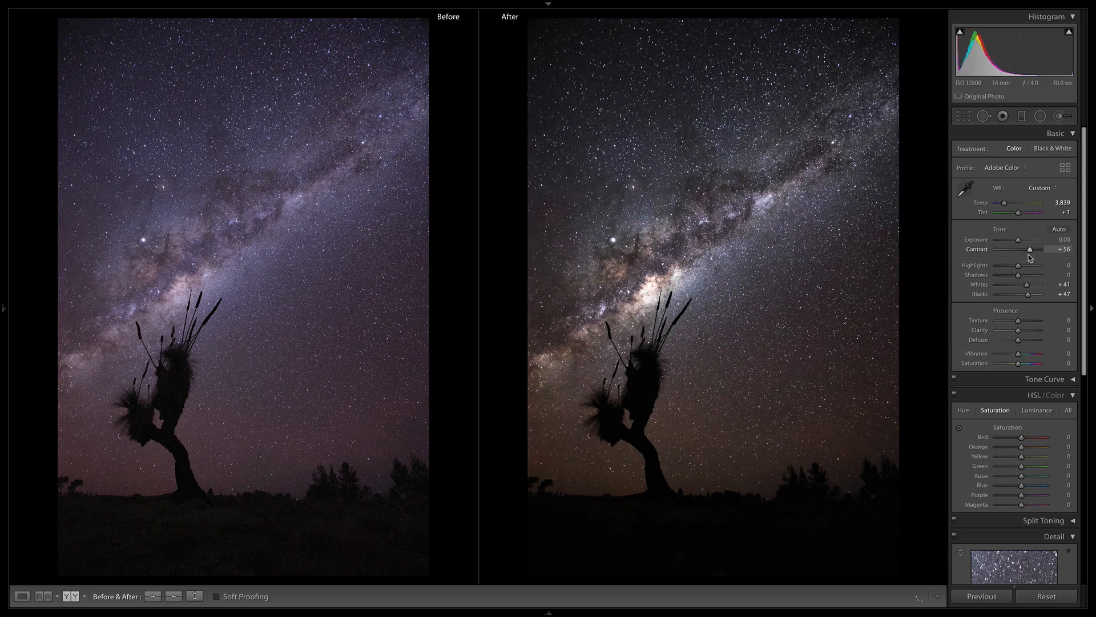
pyautogui.moveTo(1028, 250); pyautogui.dragTo(1033, 250)
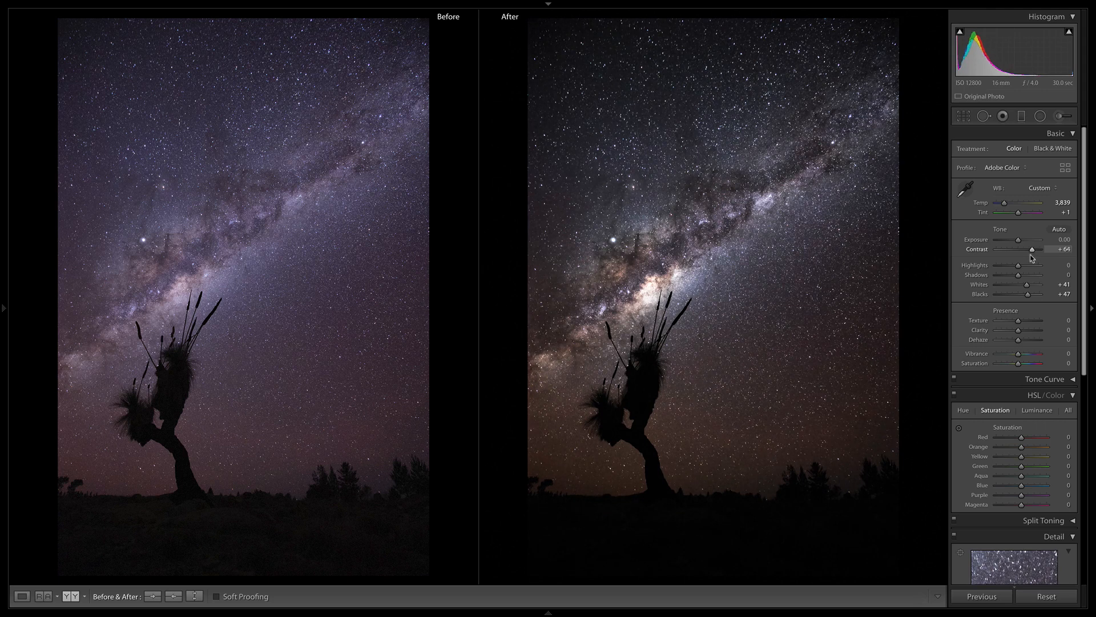
pyautogui.moveTo(1039, 249); pyautogui.dragTo(1030, 249)
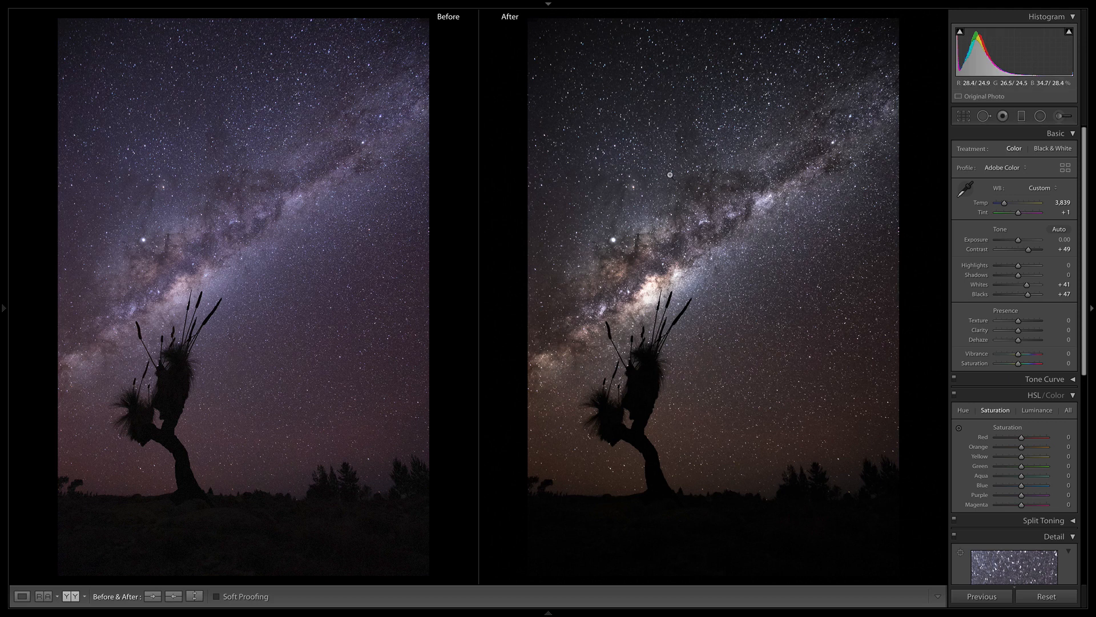
pyautogui.moveTo(737, 296)
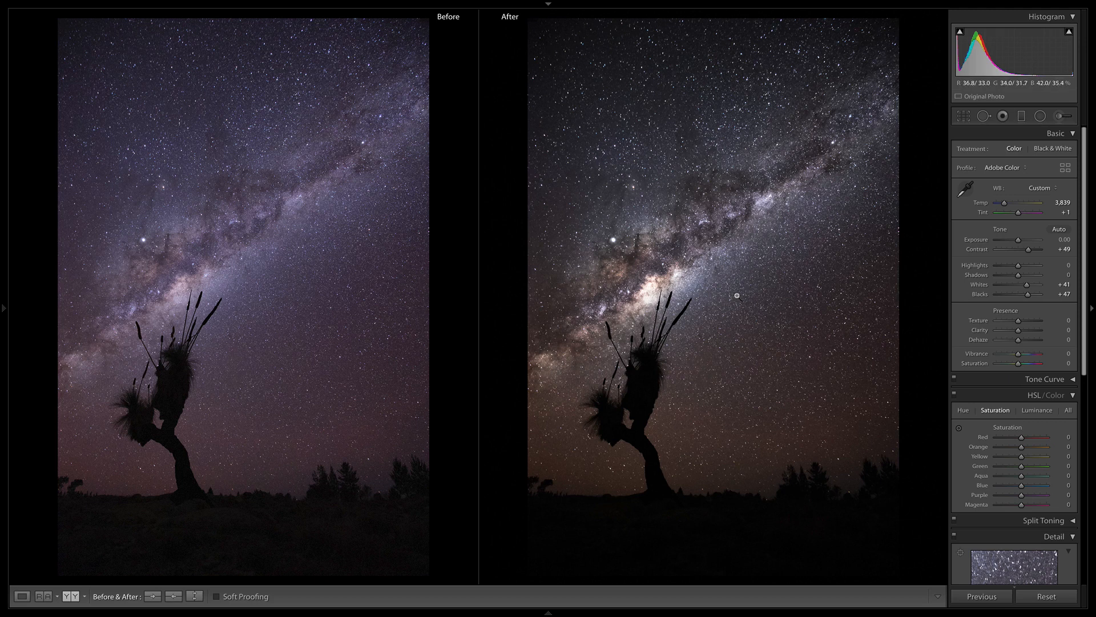
pyautogui.moveTo(744, 264)
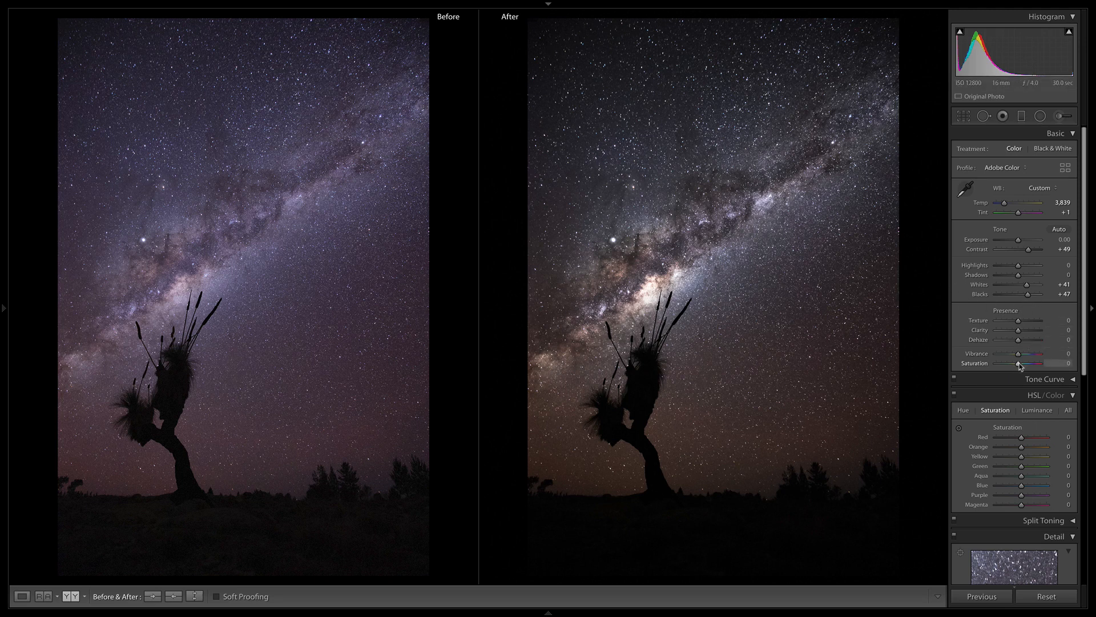
# Step: Boost Saturation and Vibrance, fine-tuning vibrance to around +31
pyautogui.moveTo(1019, 363); pyautogui.dragTo(1029, 363)
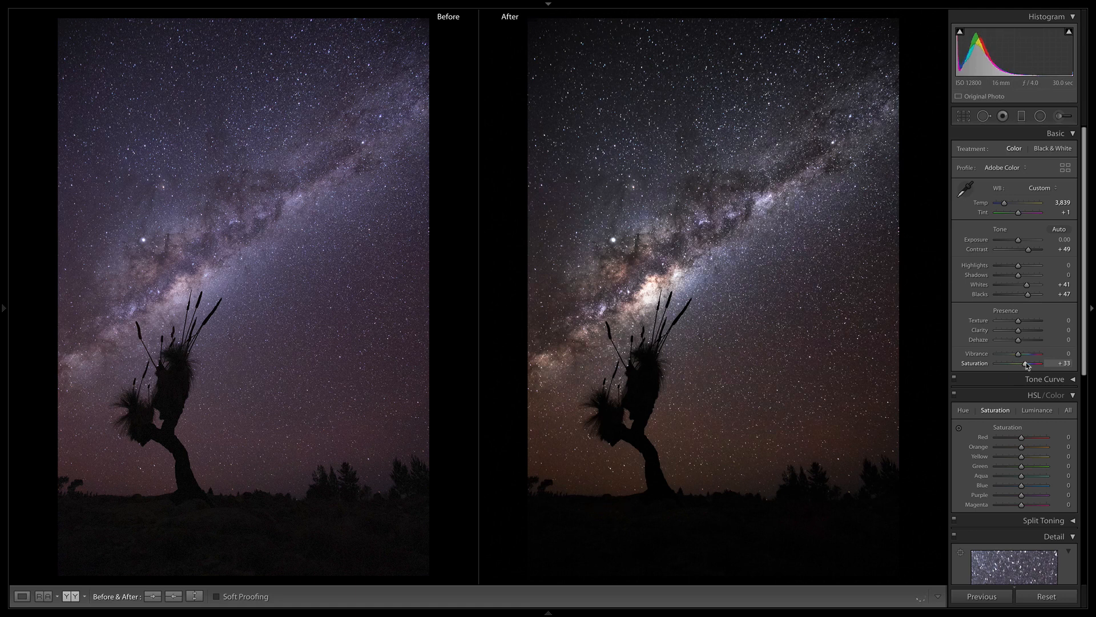
pyautogui.moveTo(1026, 363); pyautogui.dragTo(1021, 363)
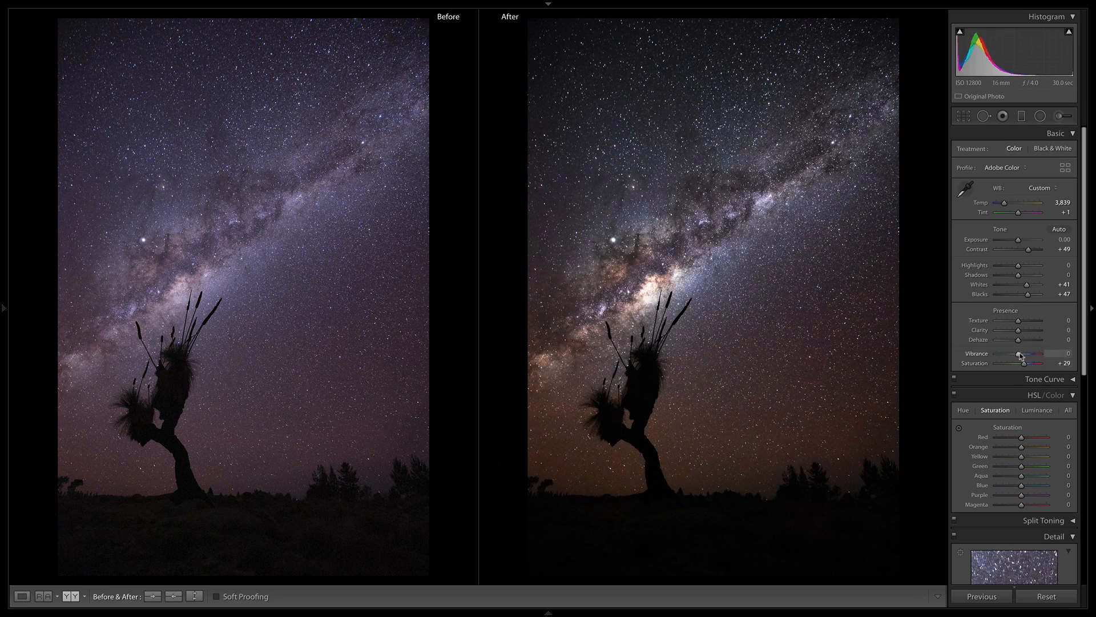
pyautogui.moveTo(1019, 356); pyautogui.dragTo(1027, 356)
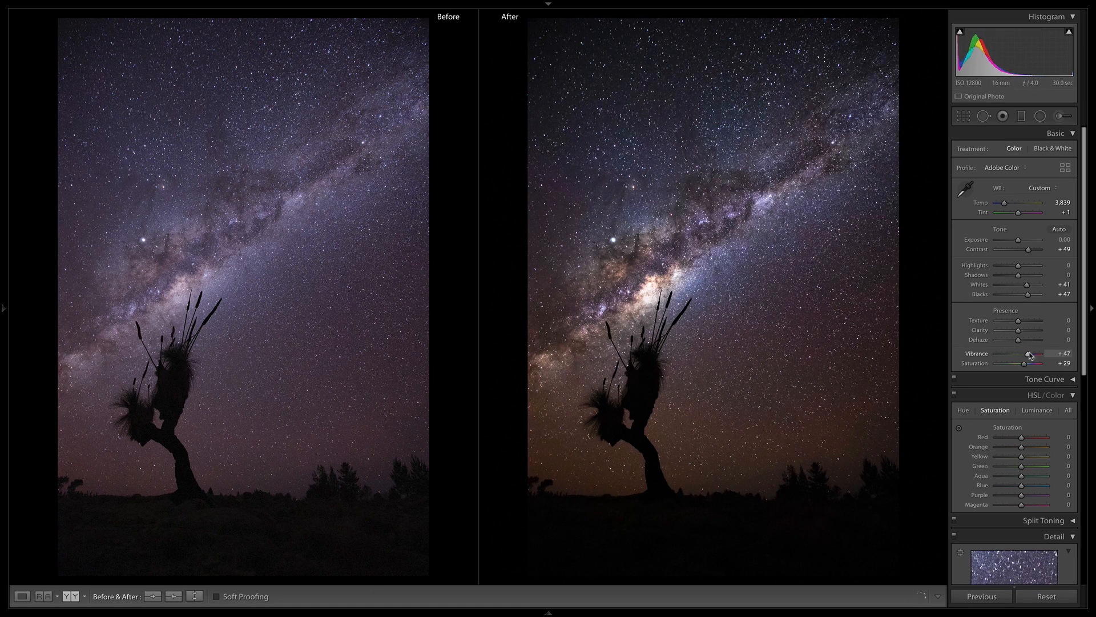
pyautogui.moveTo(1031, 354); pyautogui.dragTo(1026, 354)
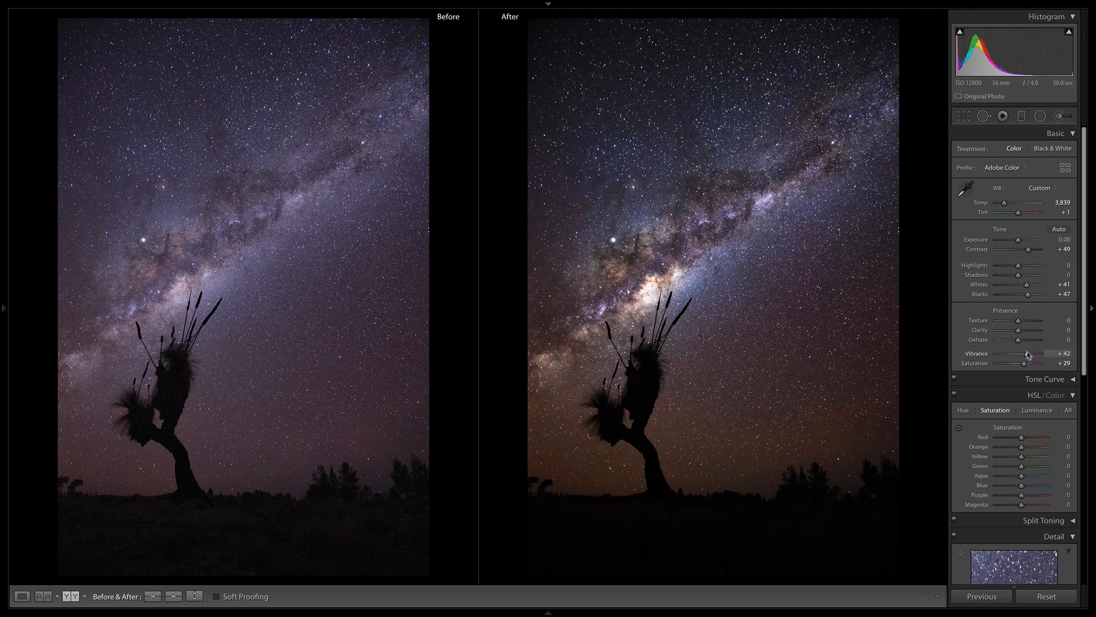
pyautogui.moveTo(1041, 354); pyautogui.dragTo(1025, 354)
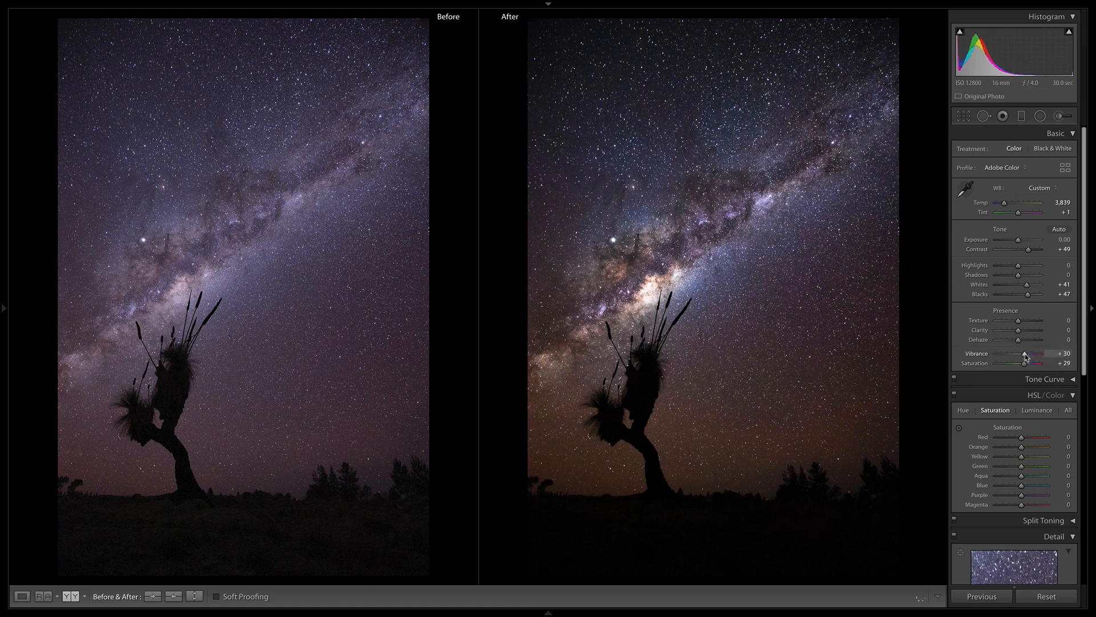
pyautogui.moveTo(1023, 354); pyautogui.dragTo(1029, 354)
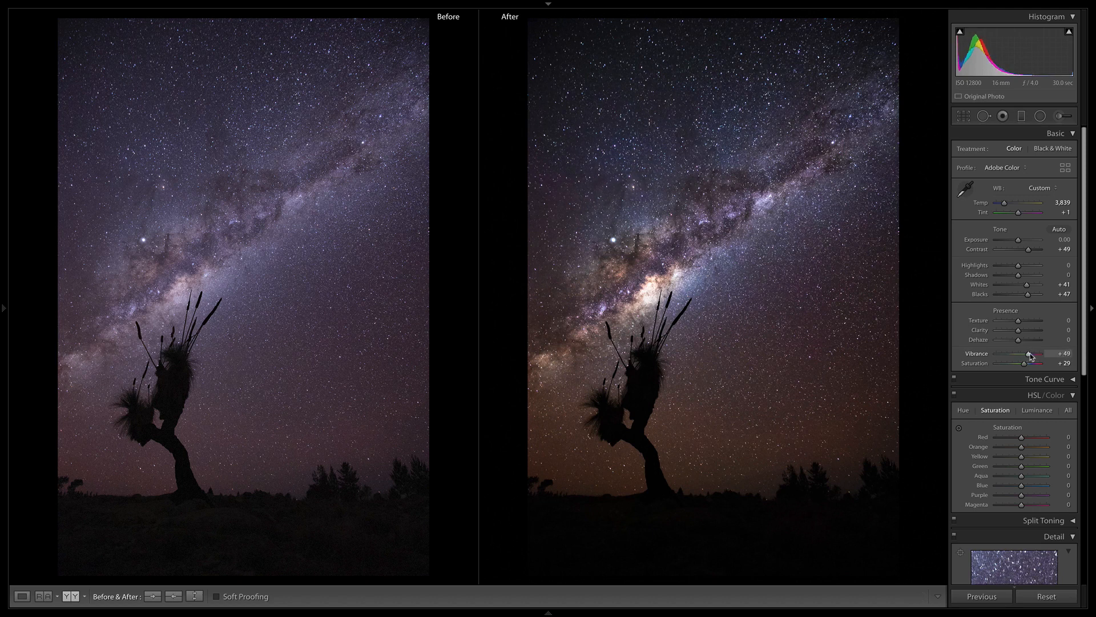
pyautogui.moveTo(1025, 355); pyautogui.dragTo(1027, 355)
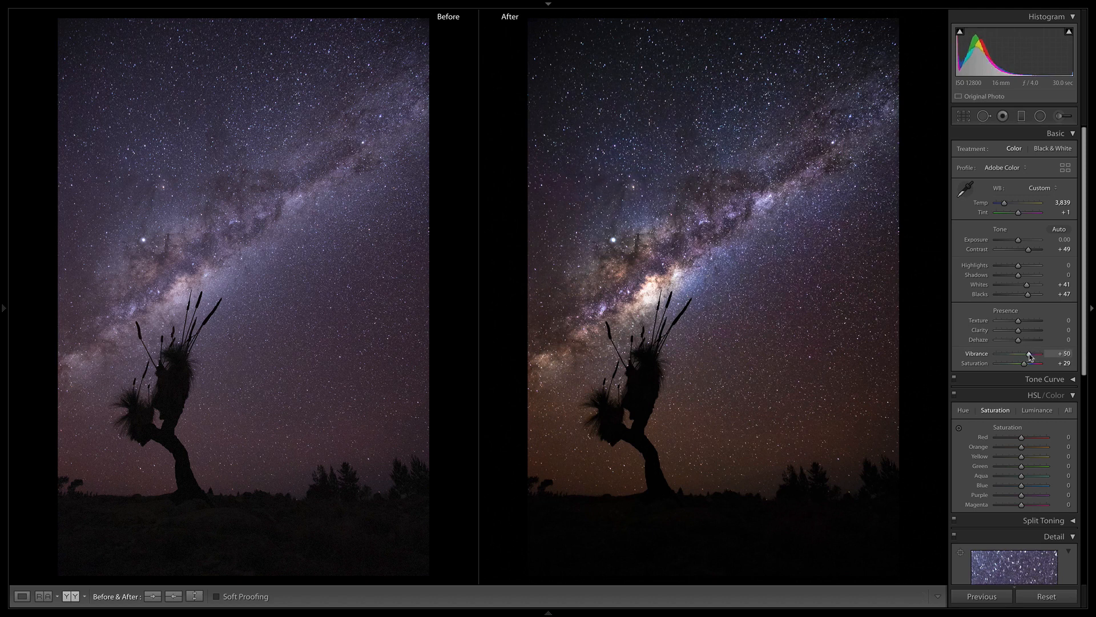
pyautogui.moveTo(1041, 355); pyautogui.dragTo(1028, 355)
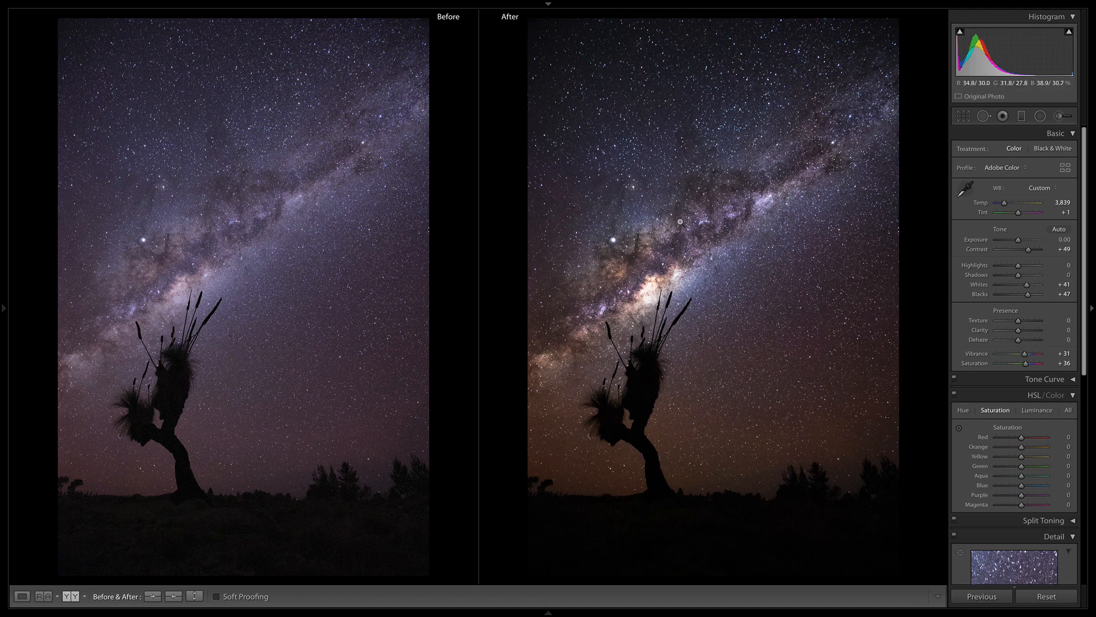
pyautogui.moveTo(319, 329)
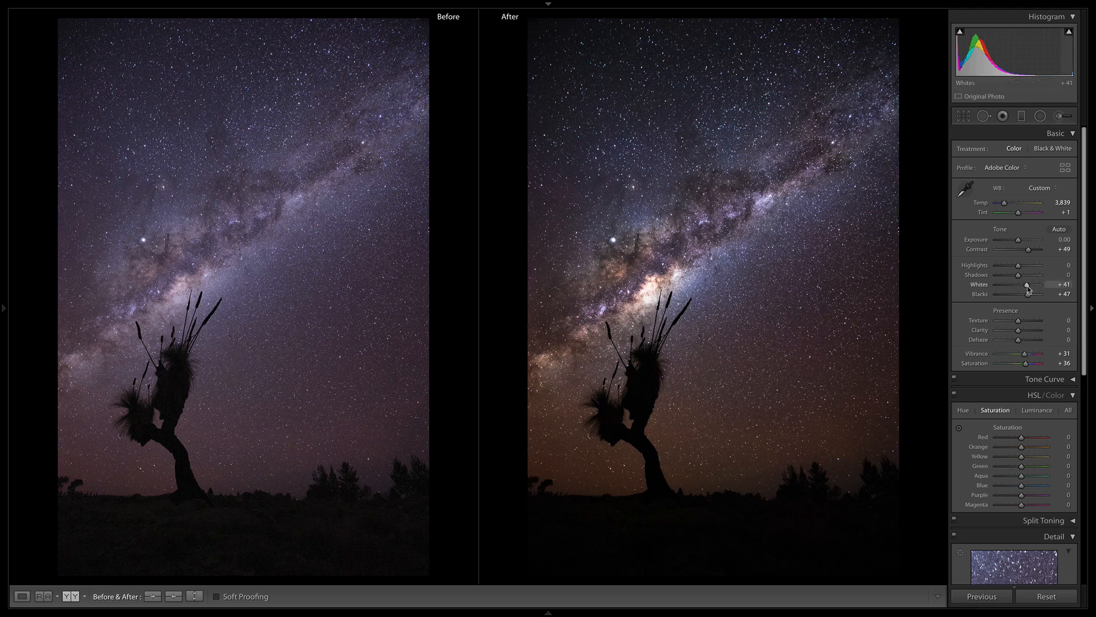
# Step: Try lowering Whites and Blacks, settle Vibrance +28 and Saturation +30, and restore the before/after view
pyautogui.moveTo(1031, 284); pyautogui.dragTo(1026, 284)
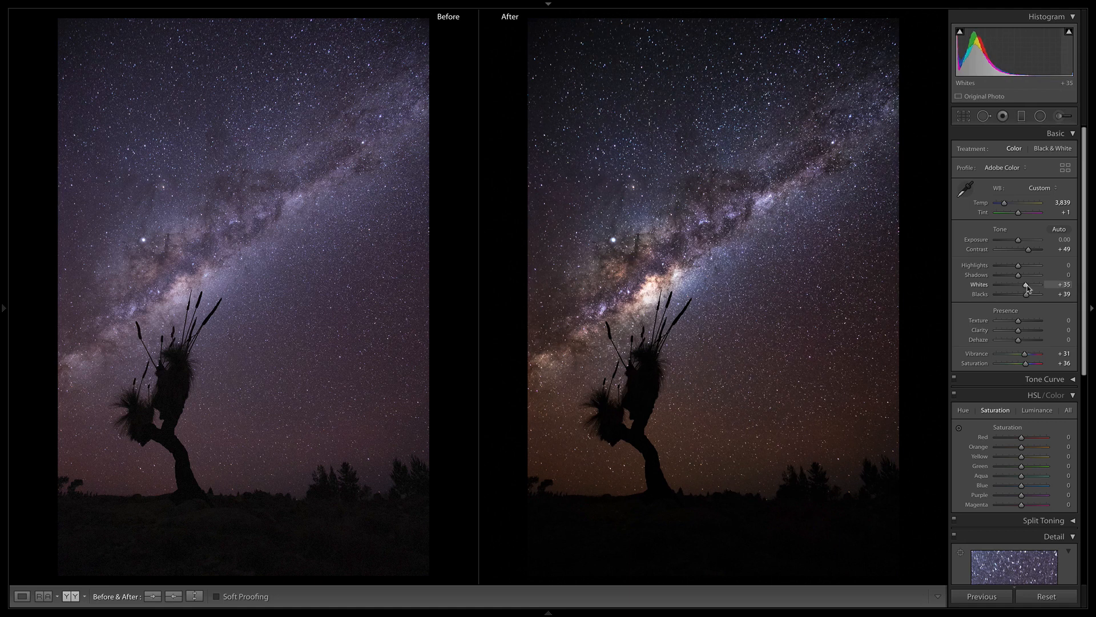
pyautogui.moveTo(1027, 284); pyautogui.dragTo(1023, 284)
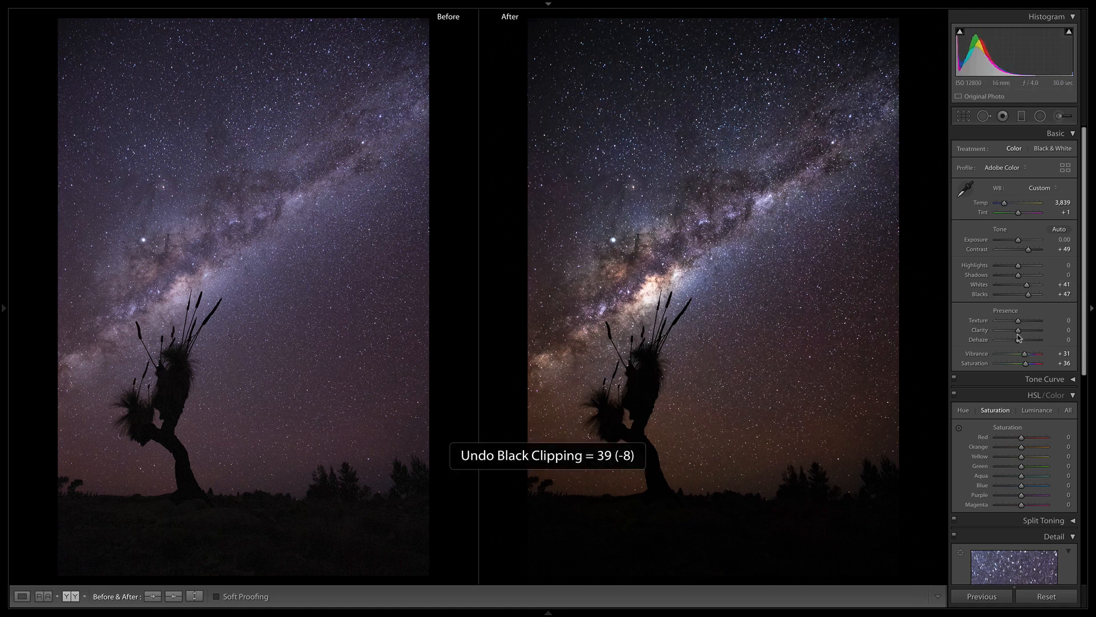
pyautogui.moveTo(1027, 354); pyautogui.dragTo(1023, 354)
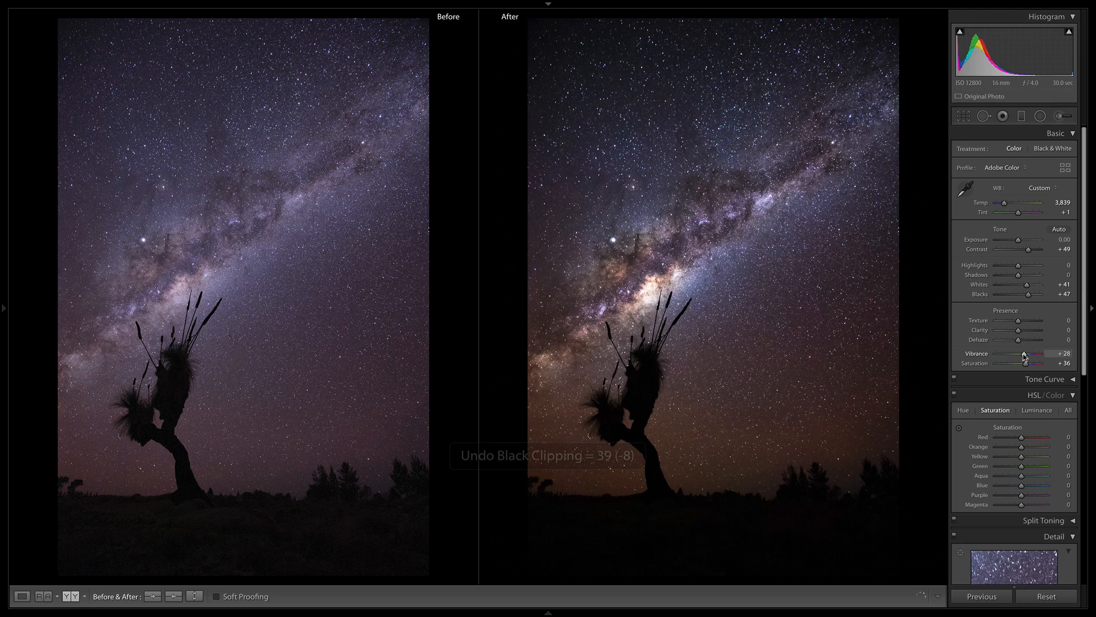
pyautogui.moveTo(1025, 363); pyautogui.dragTo(1020, 363)
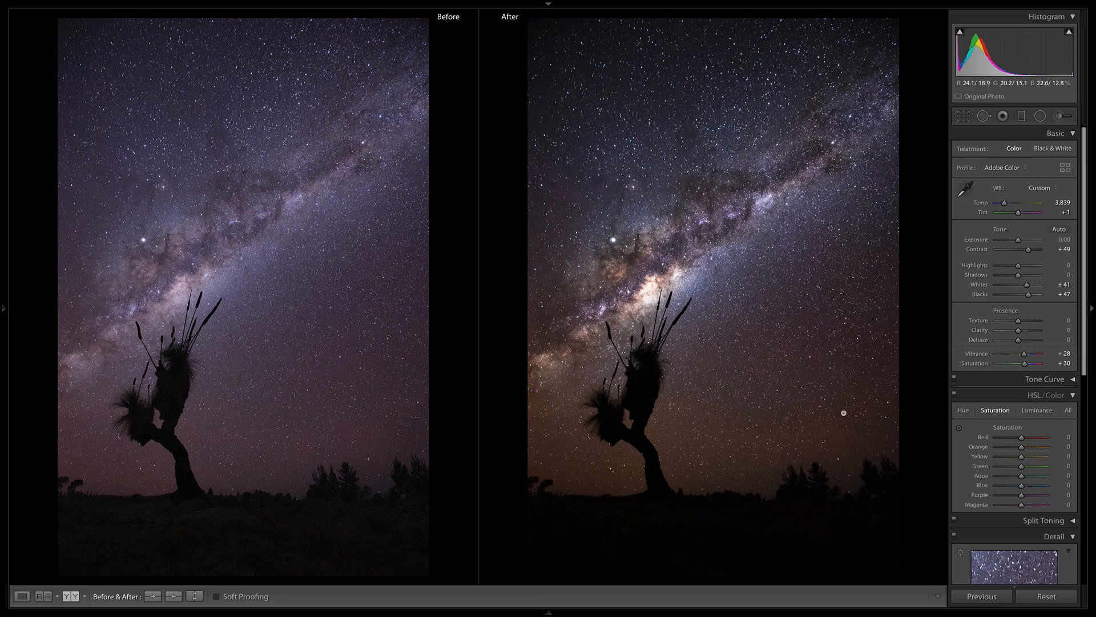
pyautogui.click(21, 596)
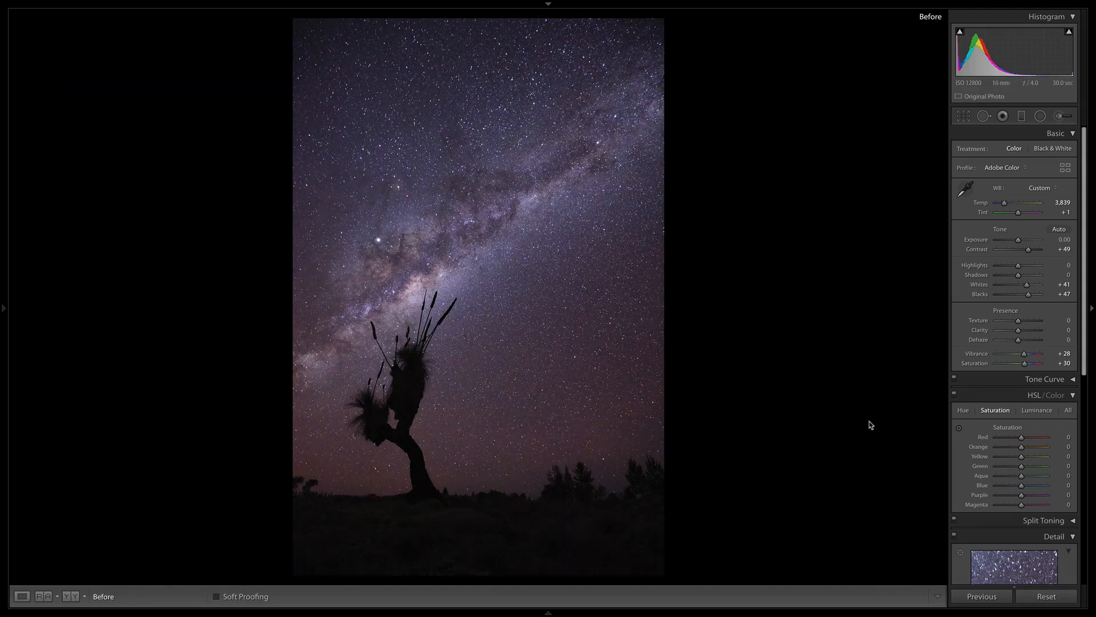
pyautogui.click(67, 596)
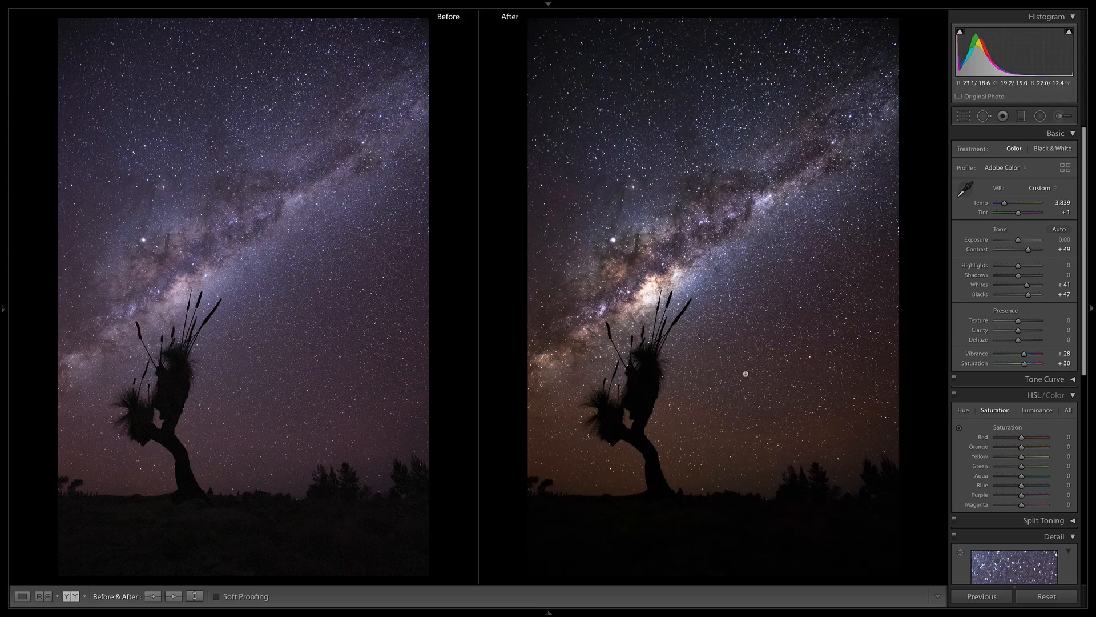